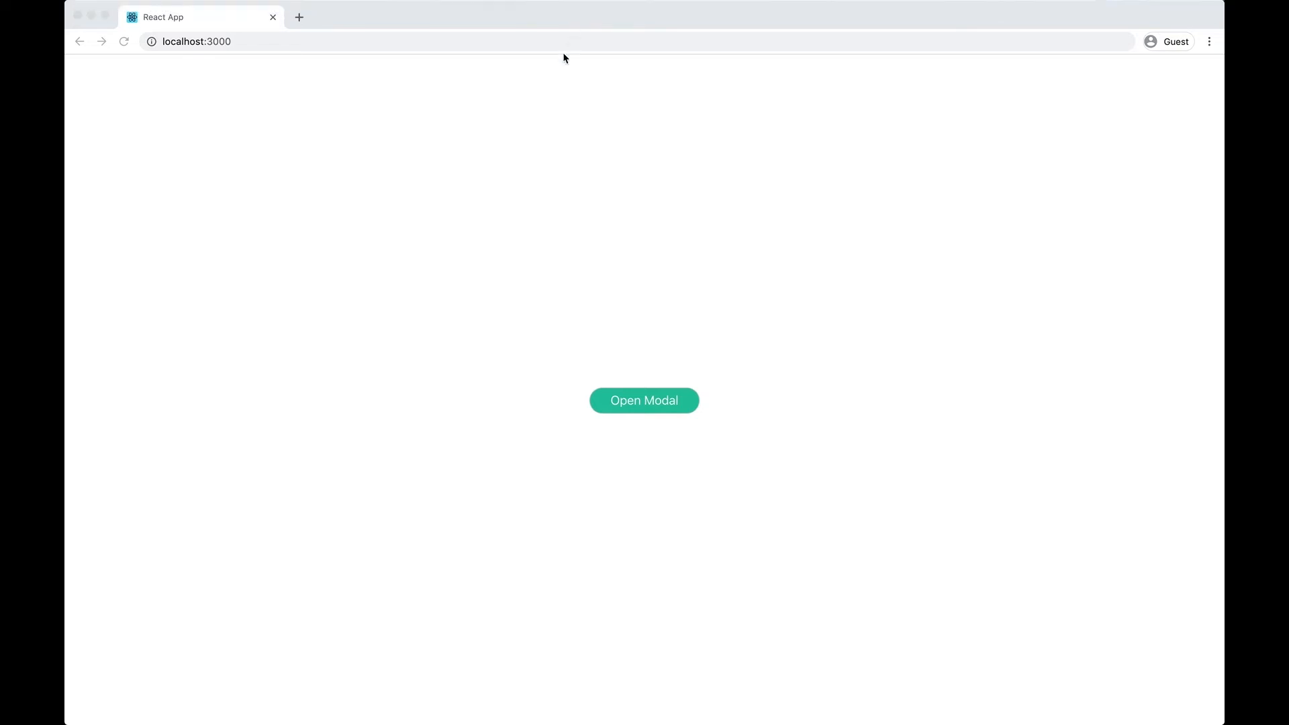
mouse_move(520, 129)
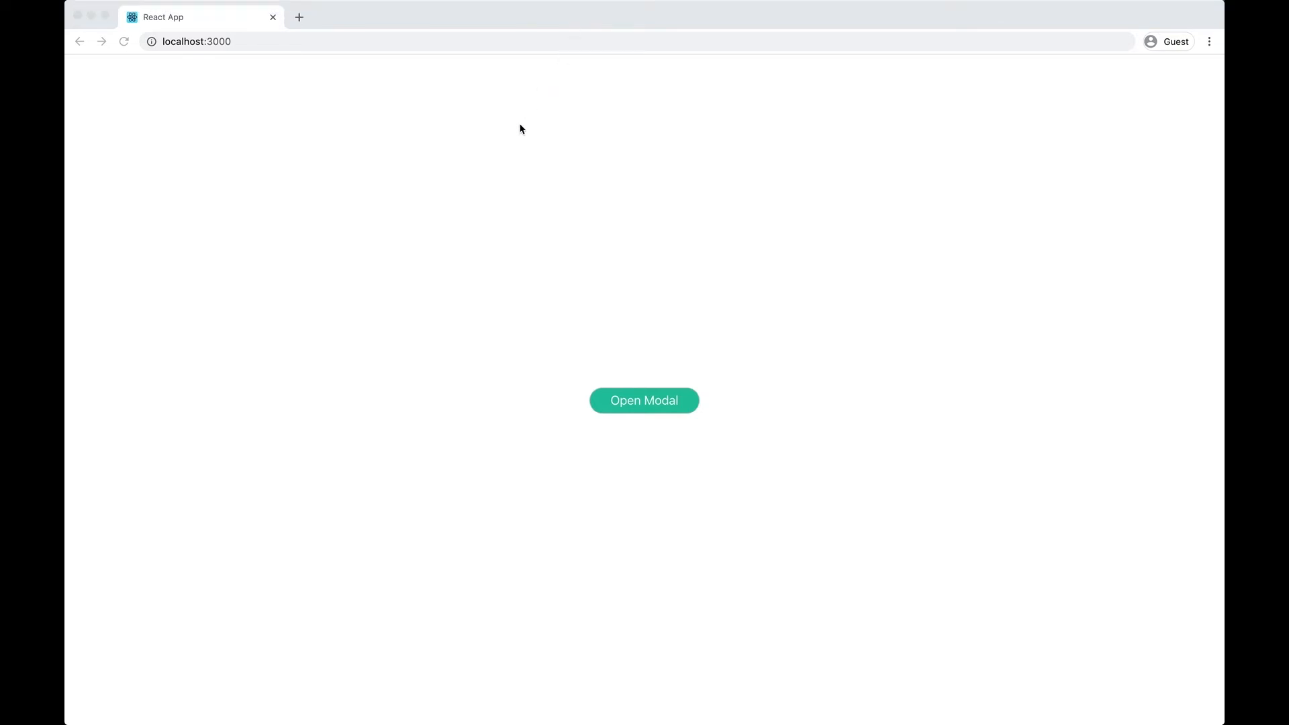
mouse_move(515, 133)
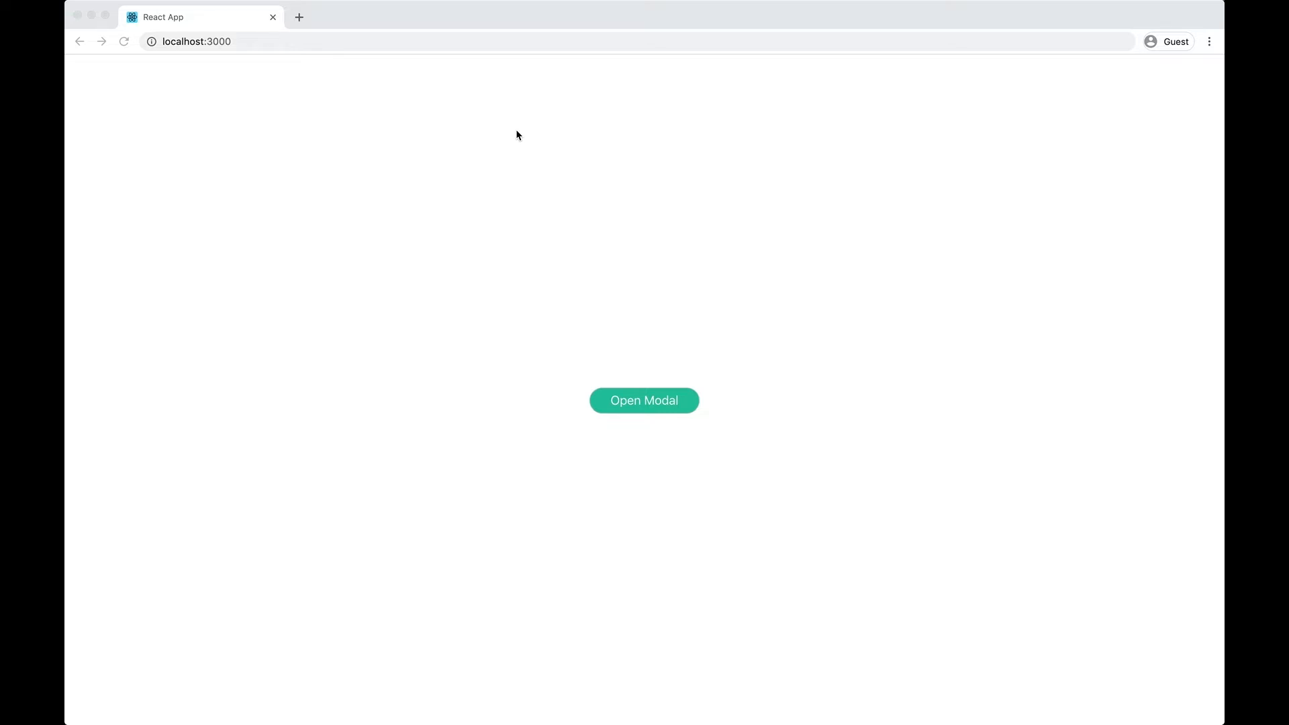
mouse_move(518, 144)
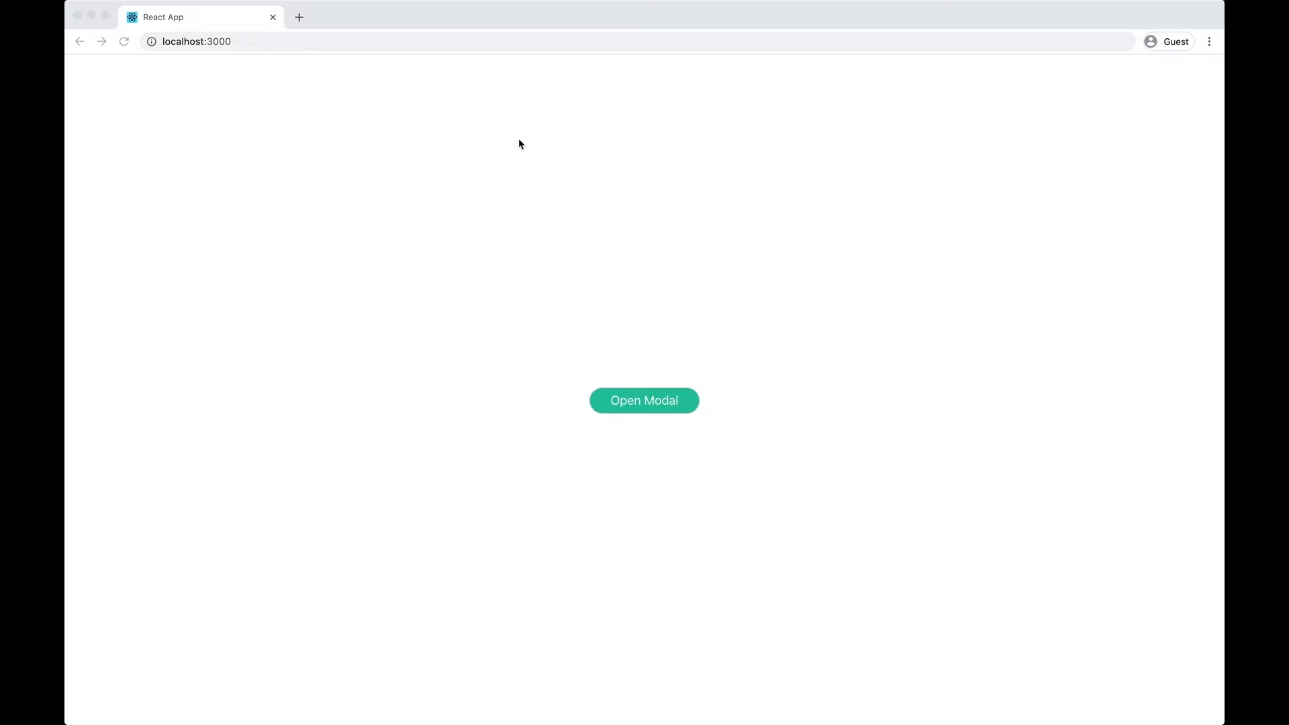
mouse_move(489, 283)
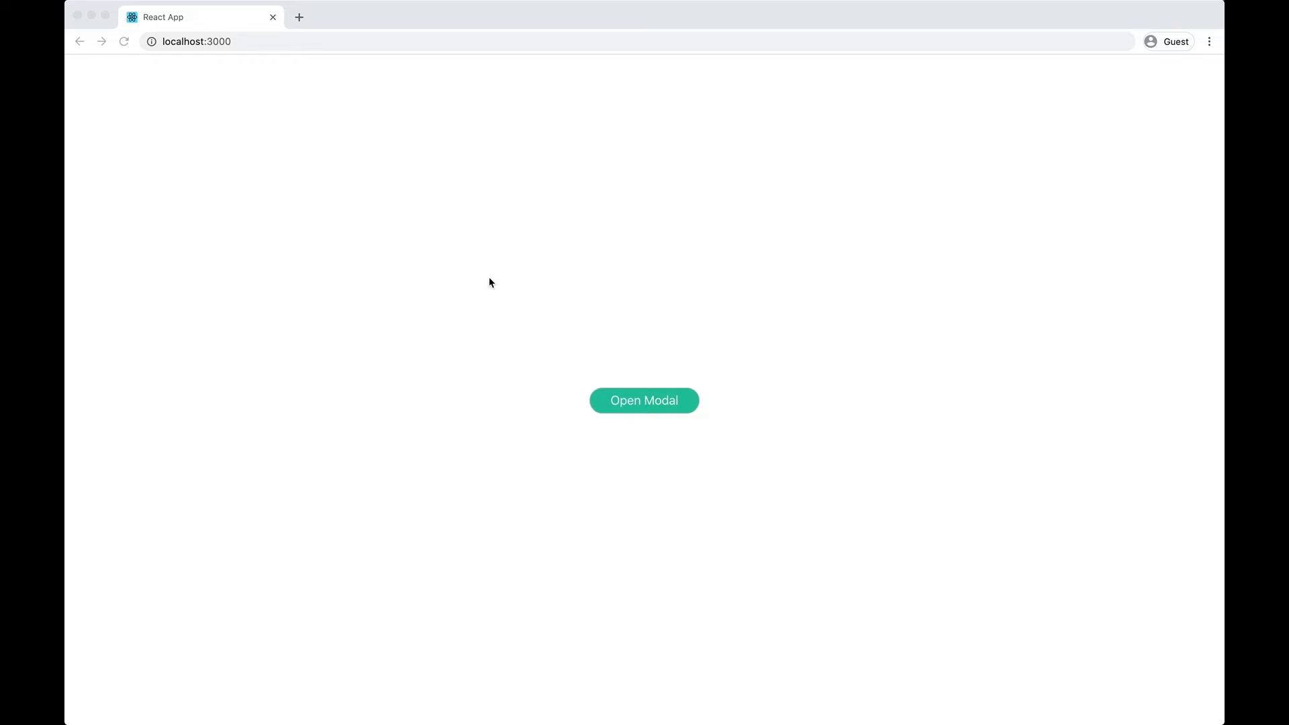
mouse_move(496, 285)
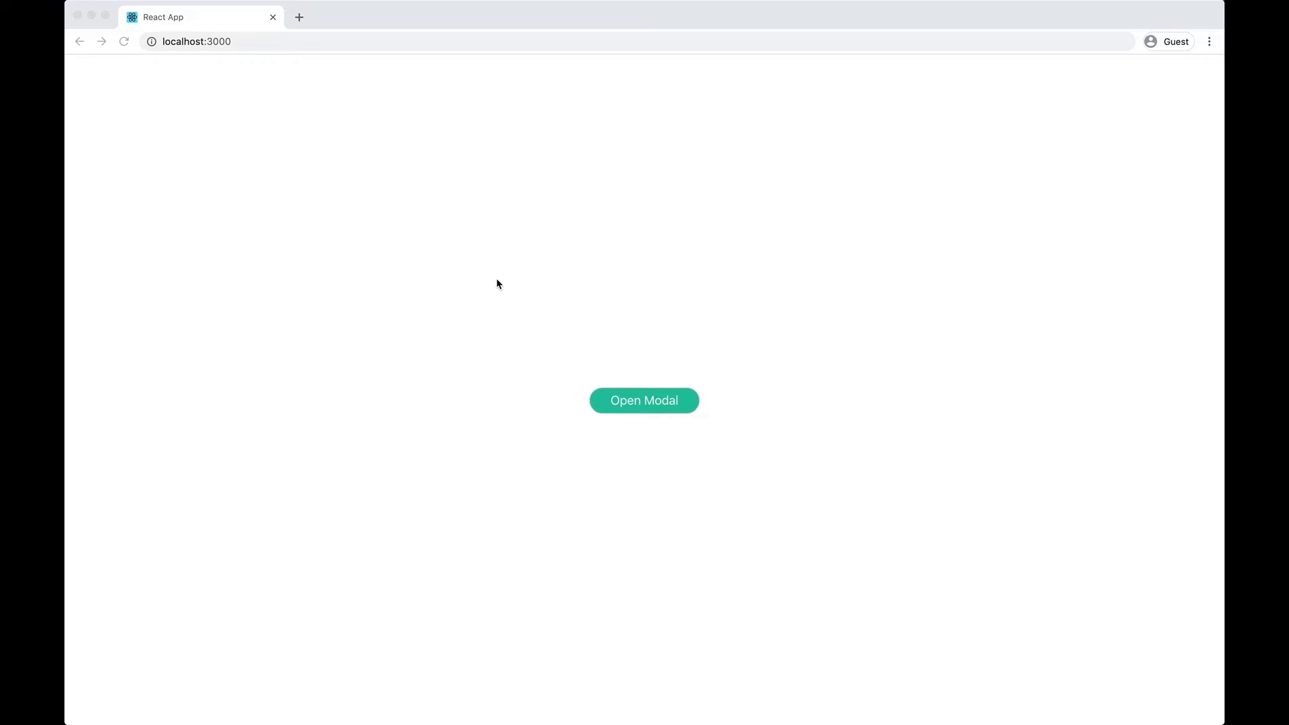
mouse_move(669, 349)
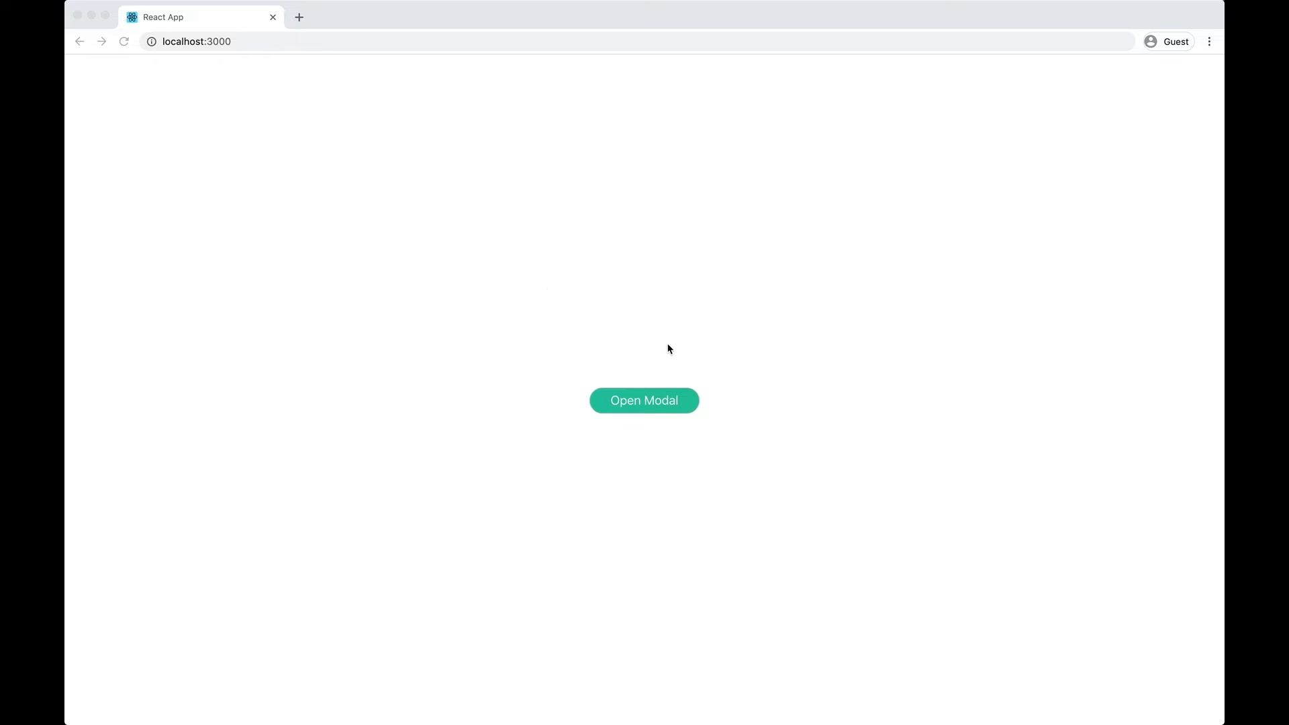
Preview the finished modal demo in Chrome by opening the modal and closing it again
click(643, 400)
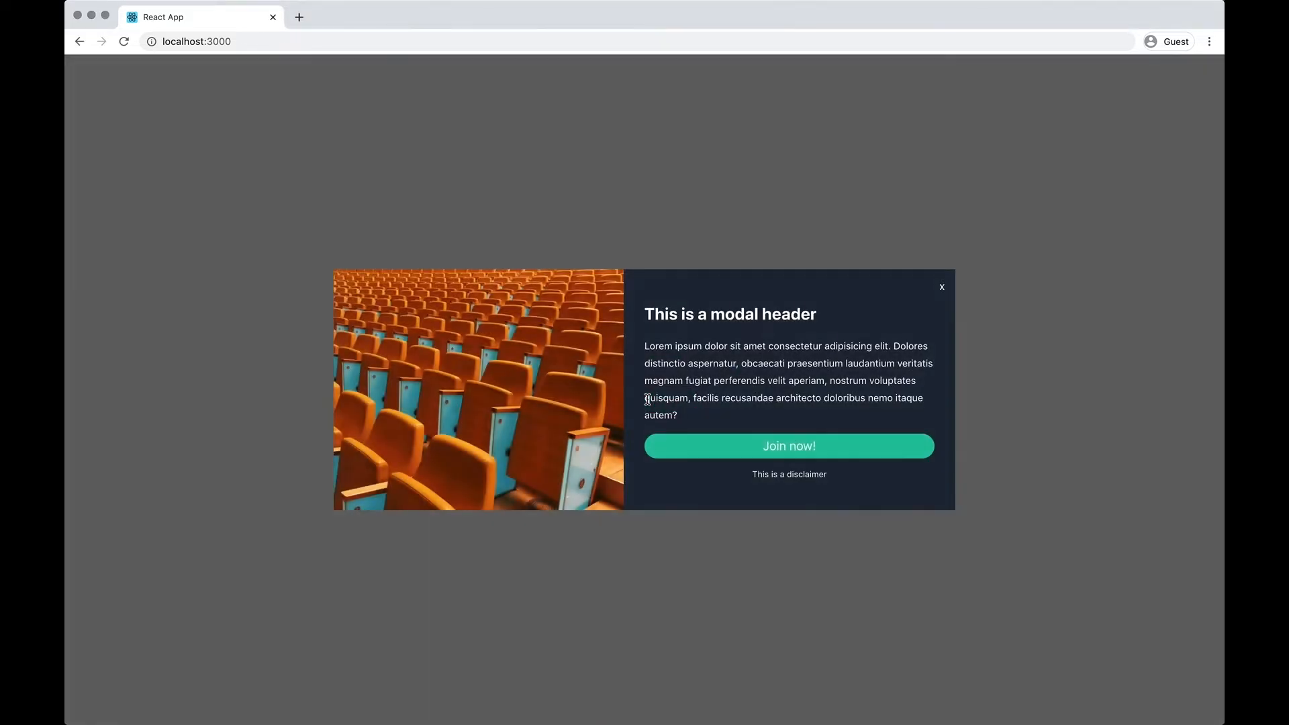
mouse_move(943, 290)
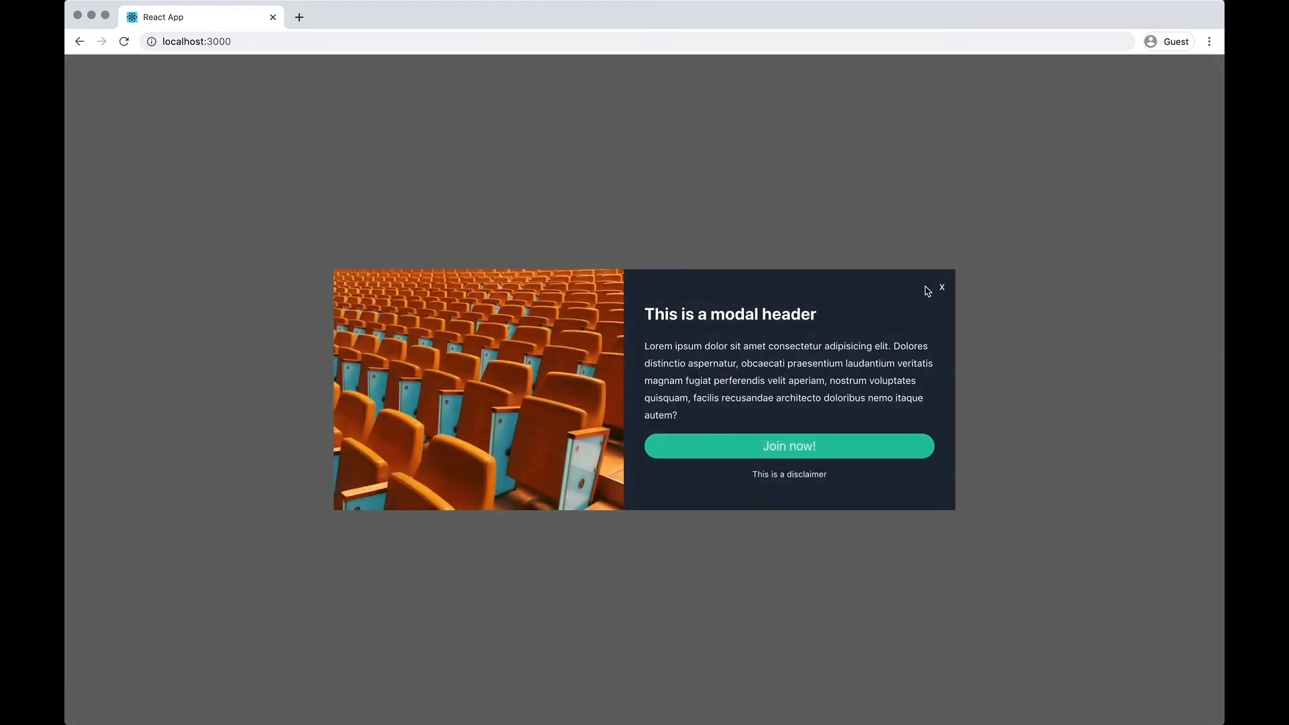
click(941, 287)
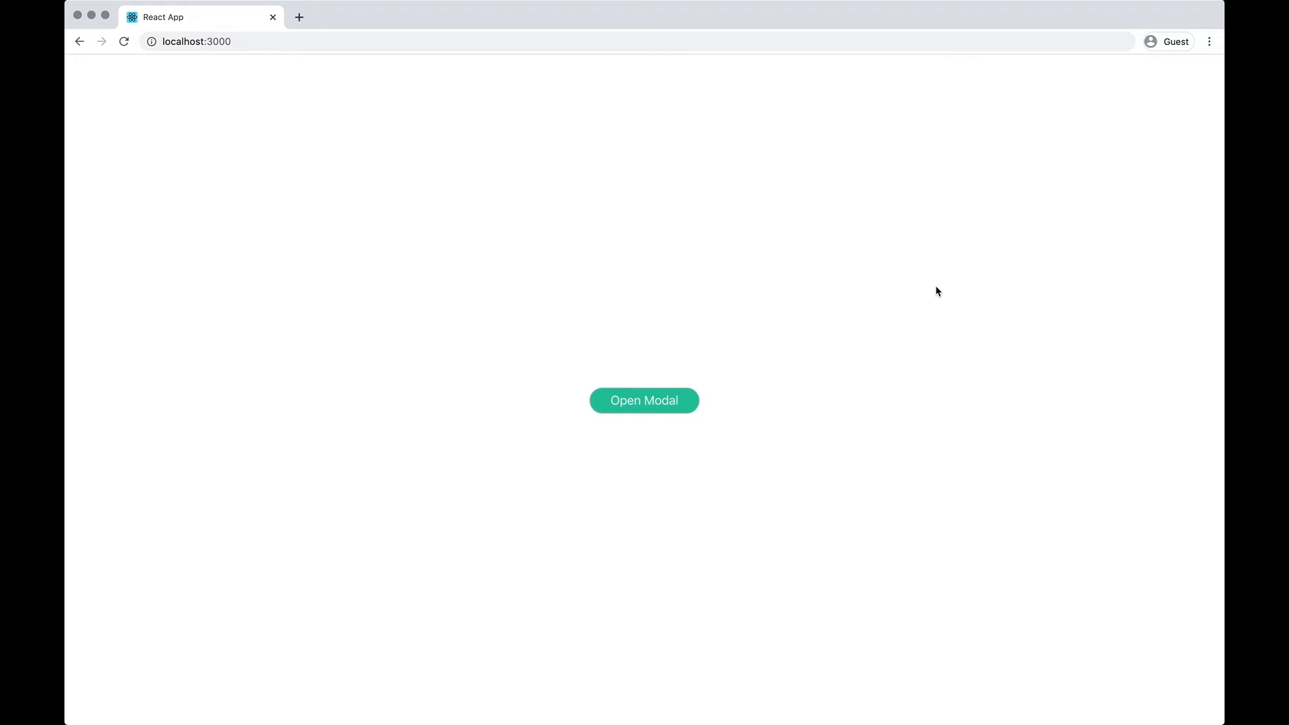
mouse_move(870, 240)
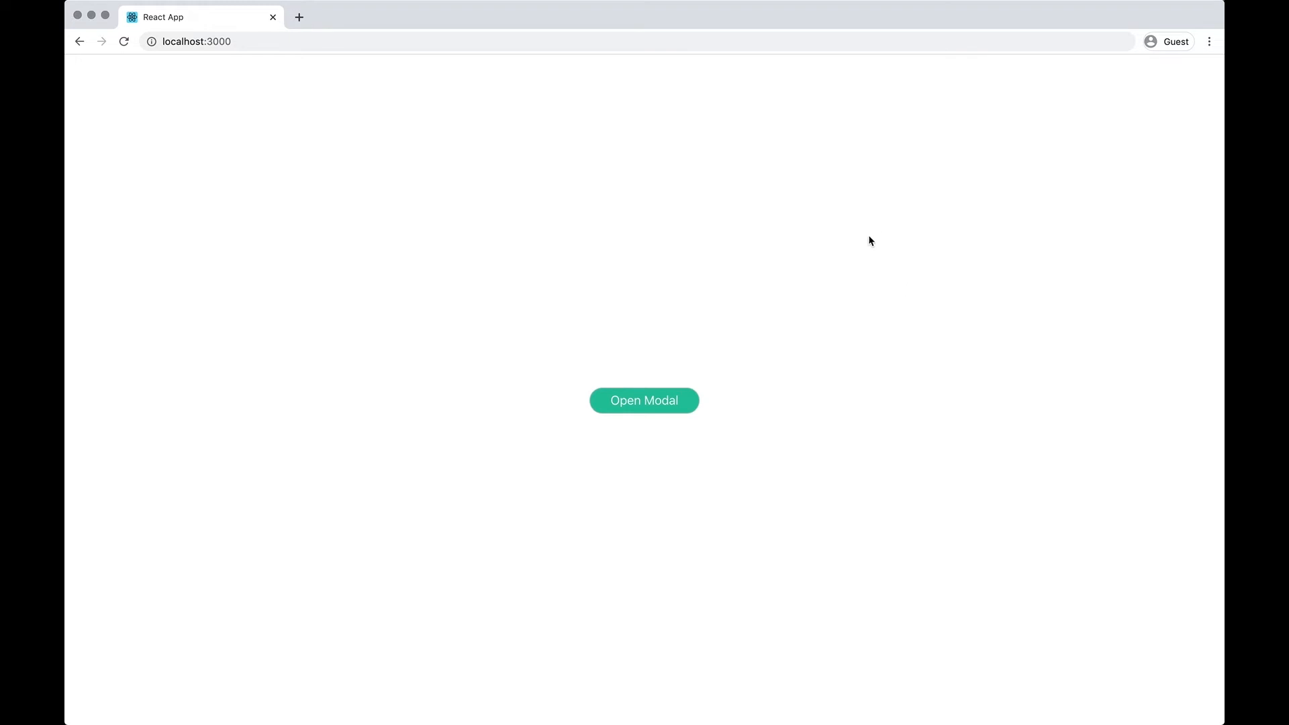
mouse_move(645, 408)
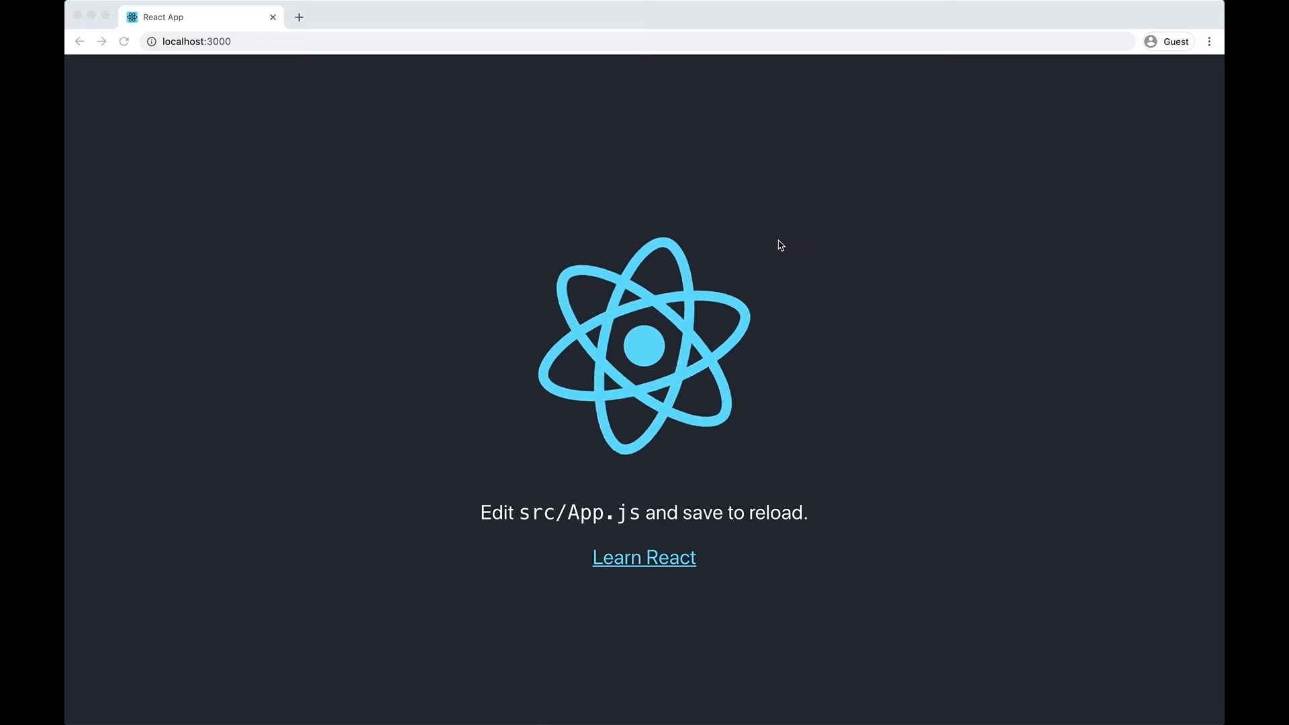
mouse_move(688, 604)
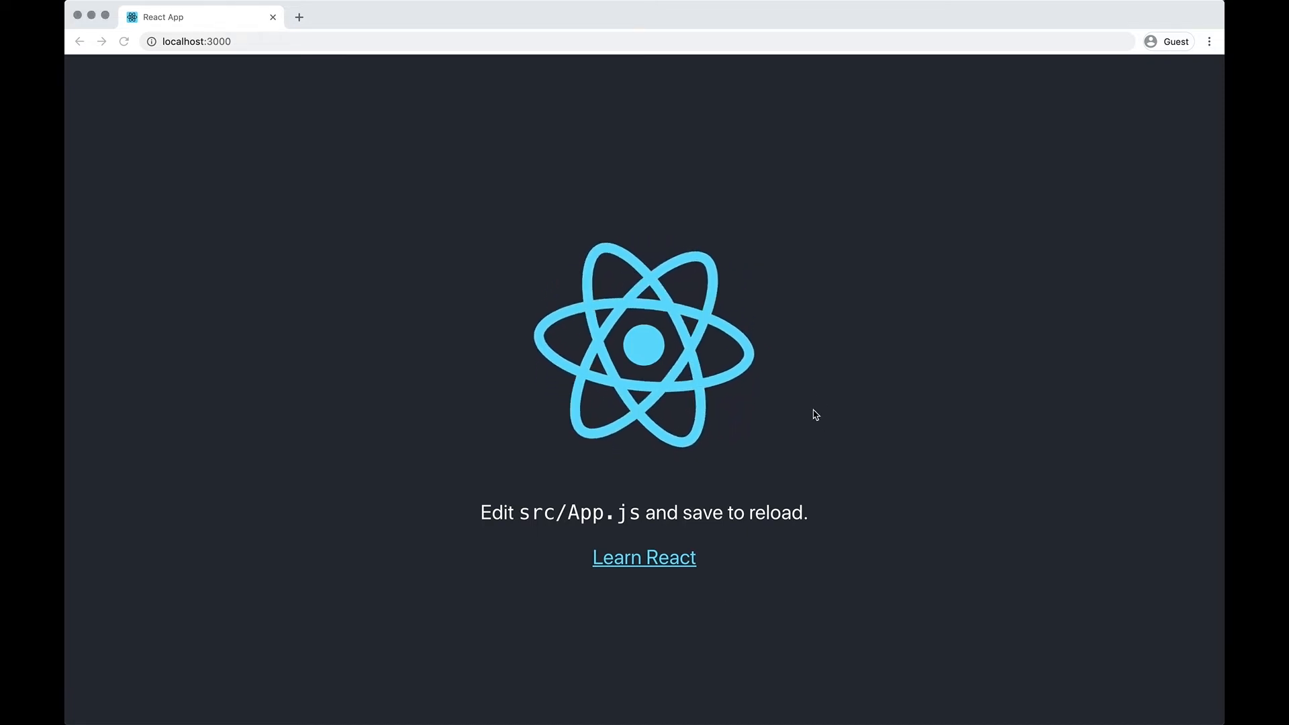
mouse_move(643, 570)
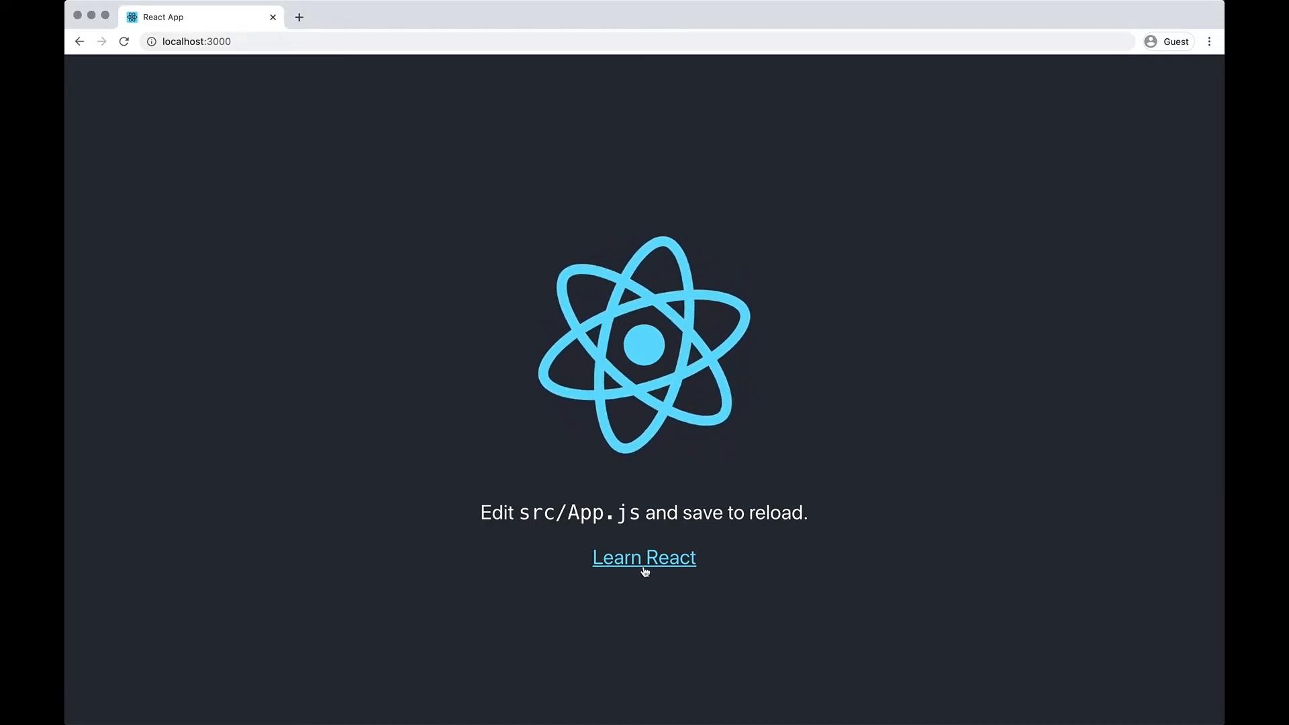
mouse_move(786, 666)
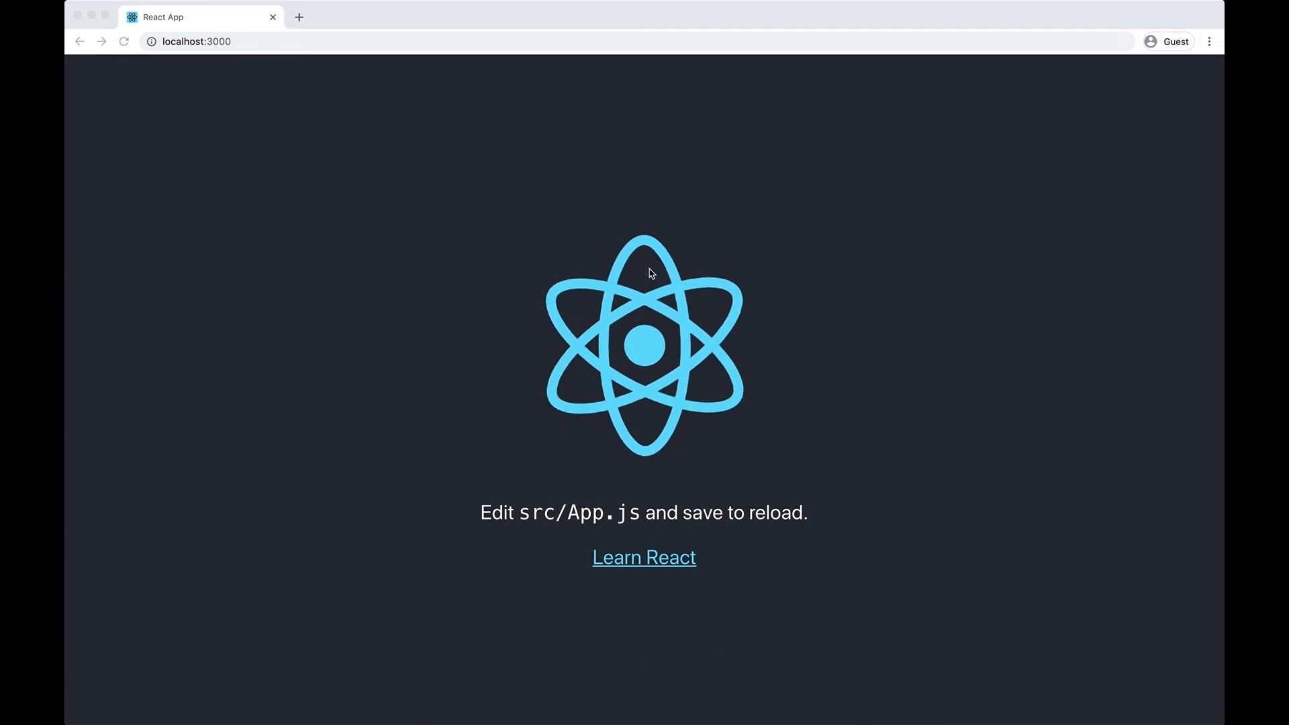
mouse_move(669, 709)
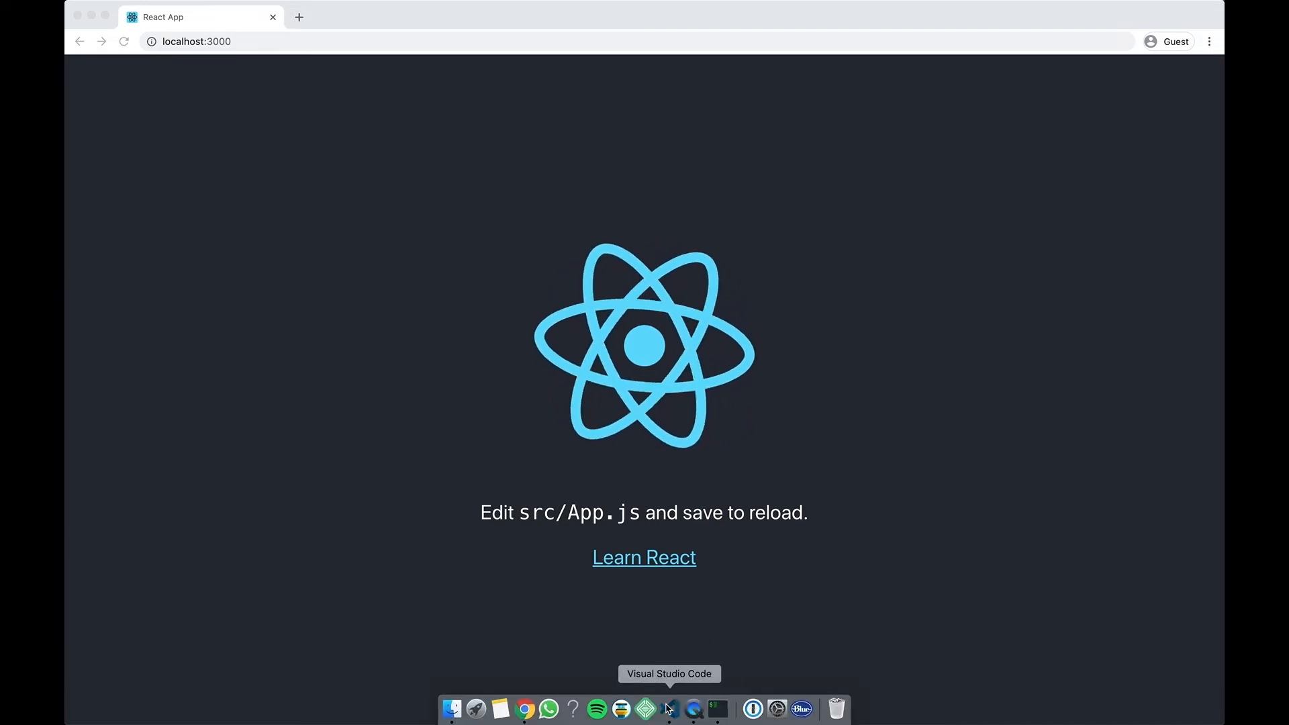
Replace the starter header markup with a modalBackground div reading 'modal' and an 'Open modal' button
click(668, 709)
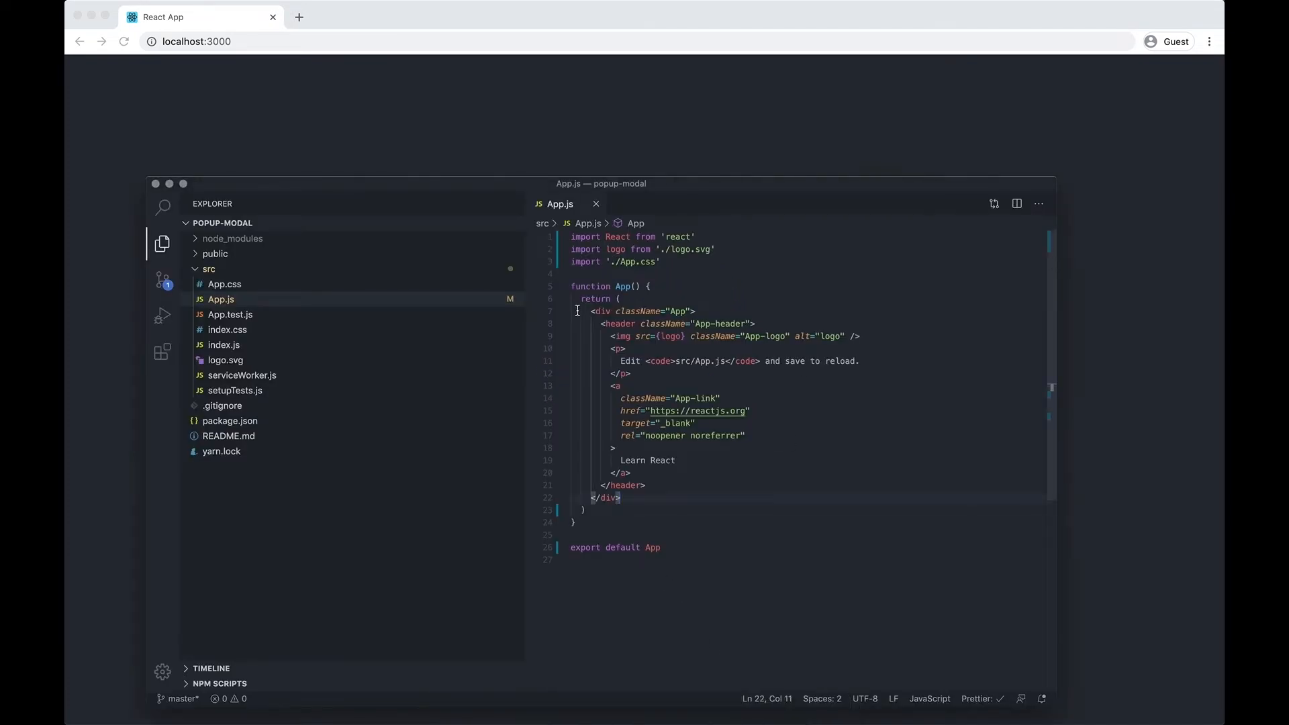
mouse_move(721, 288)
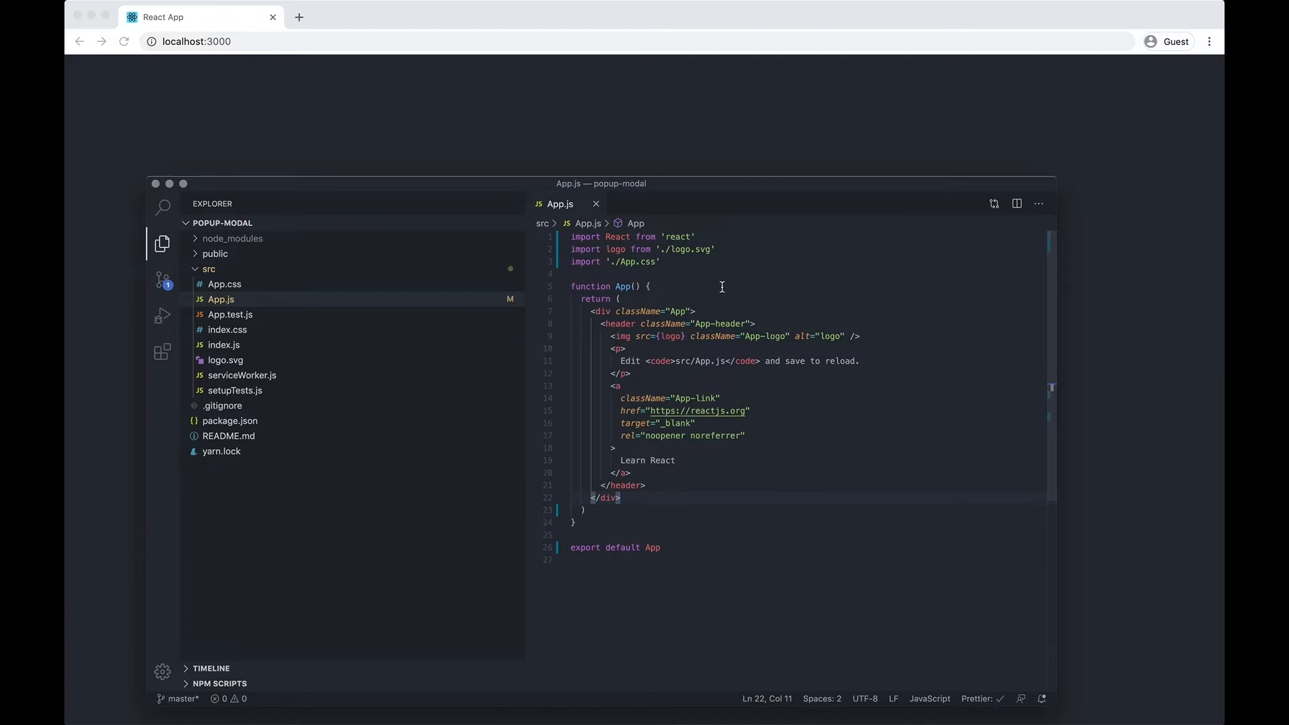
mouse_move(708, 302)
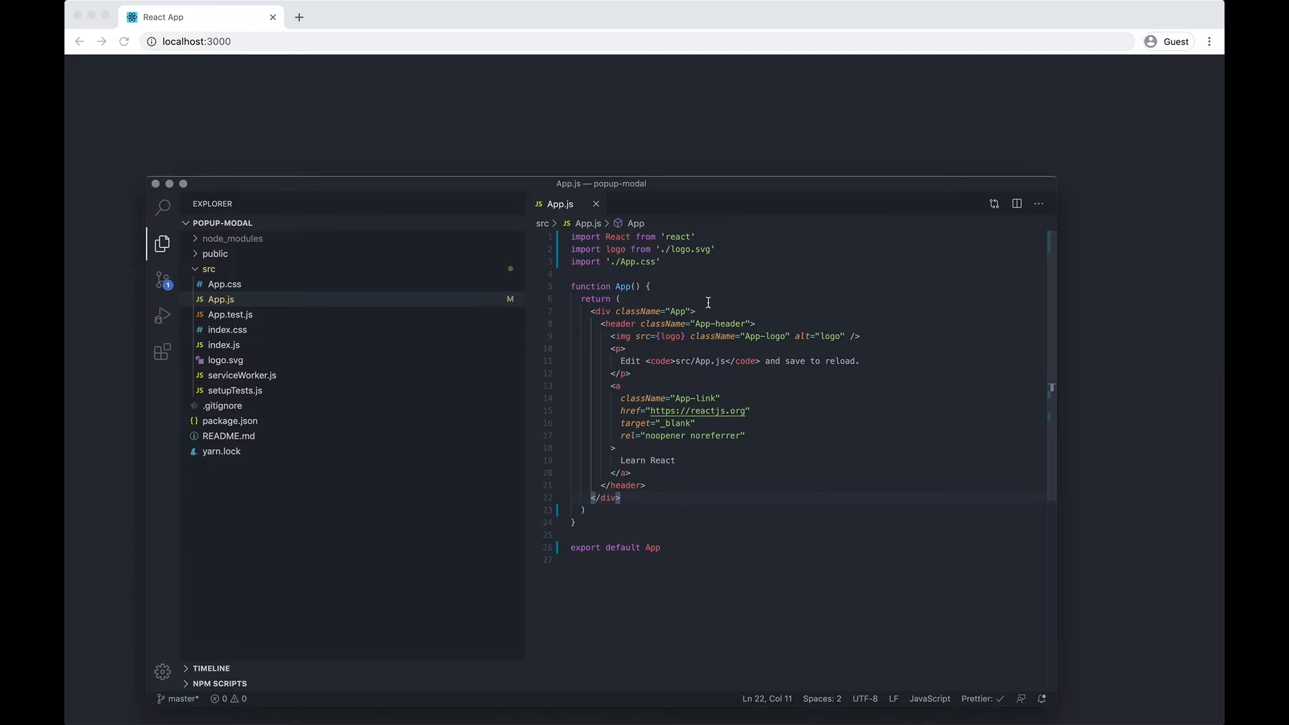
mouse_move(592, 310)
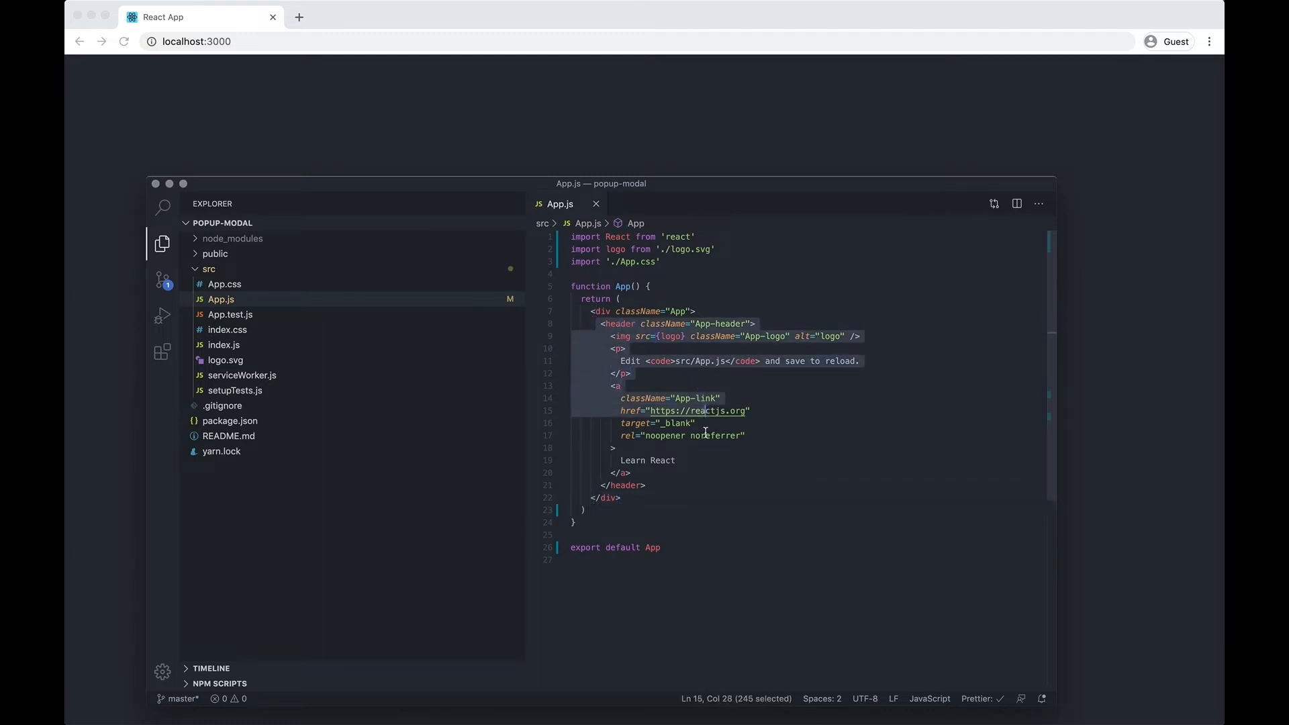
click(689, 485)
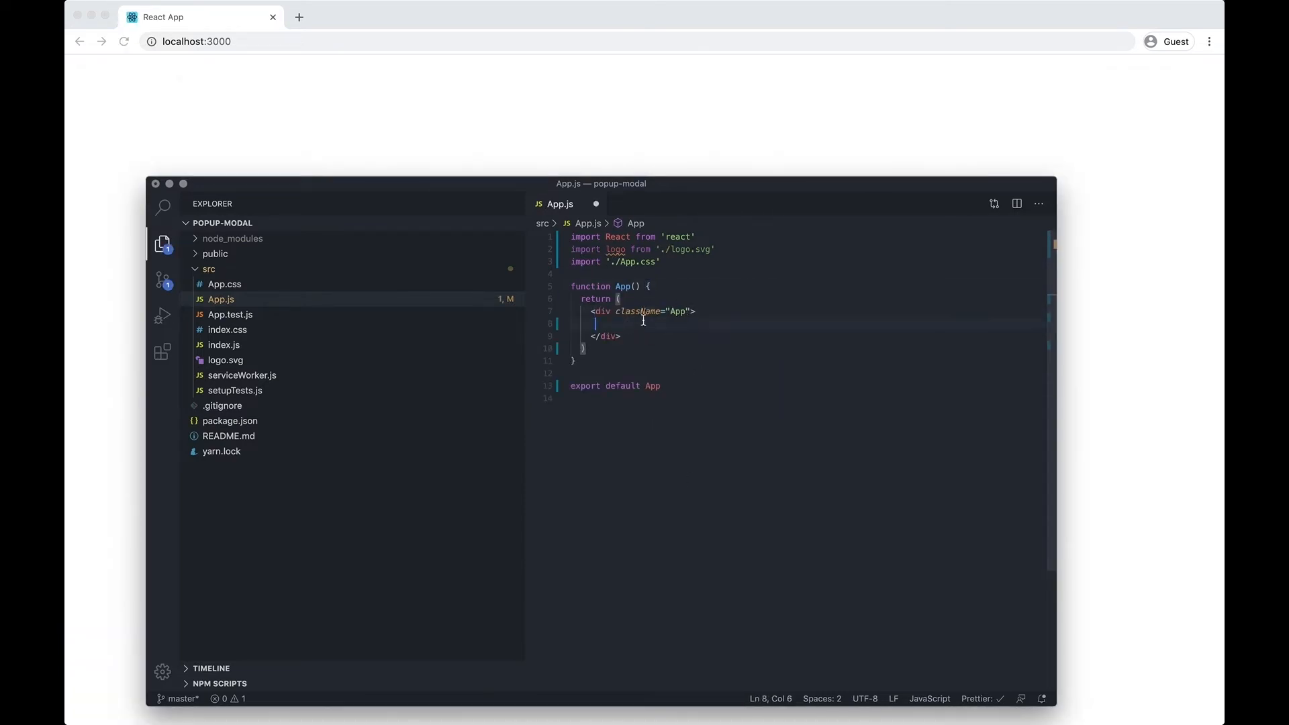
text(<div cl)
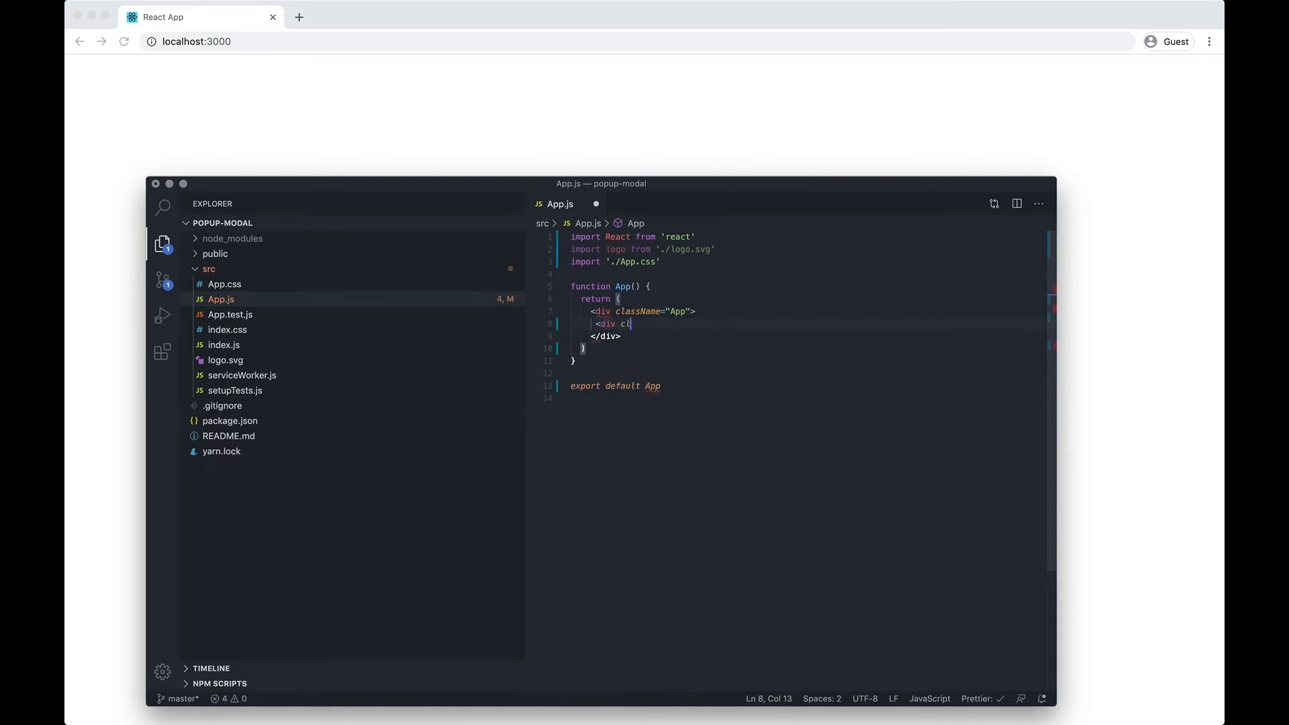
text(lassName=)
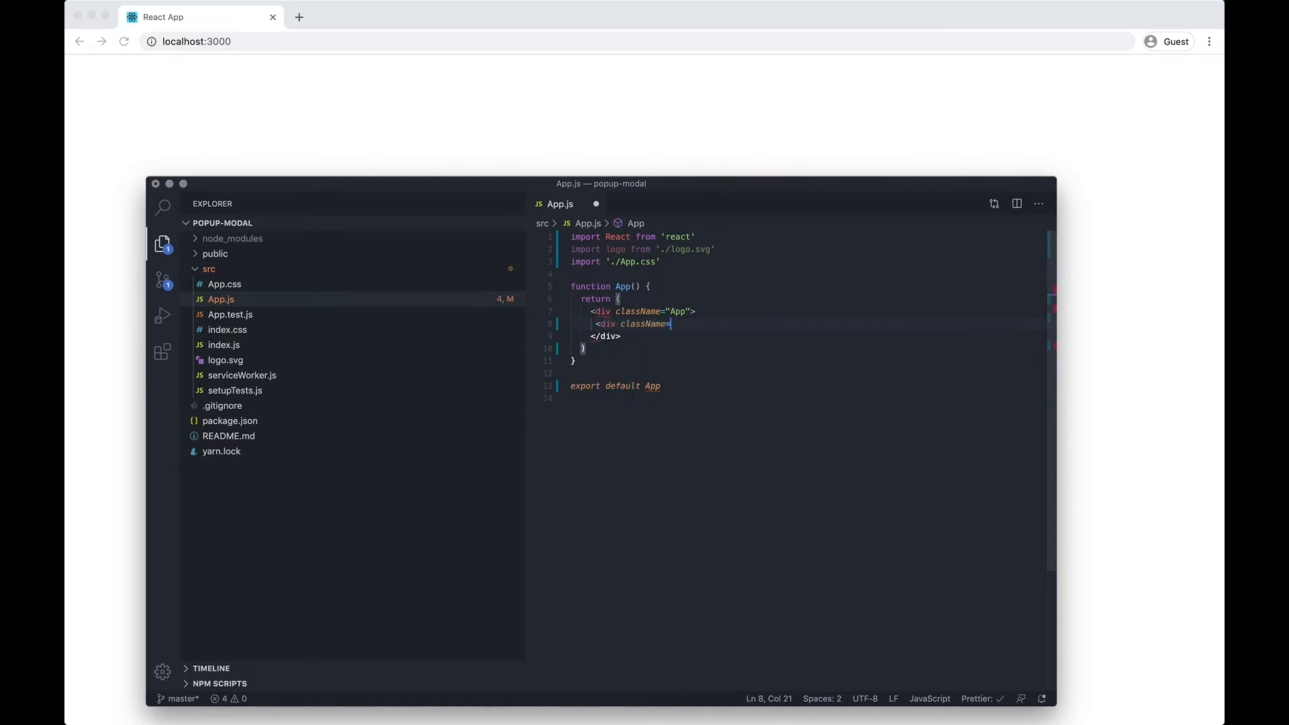
text(modalBackground">)
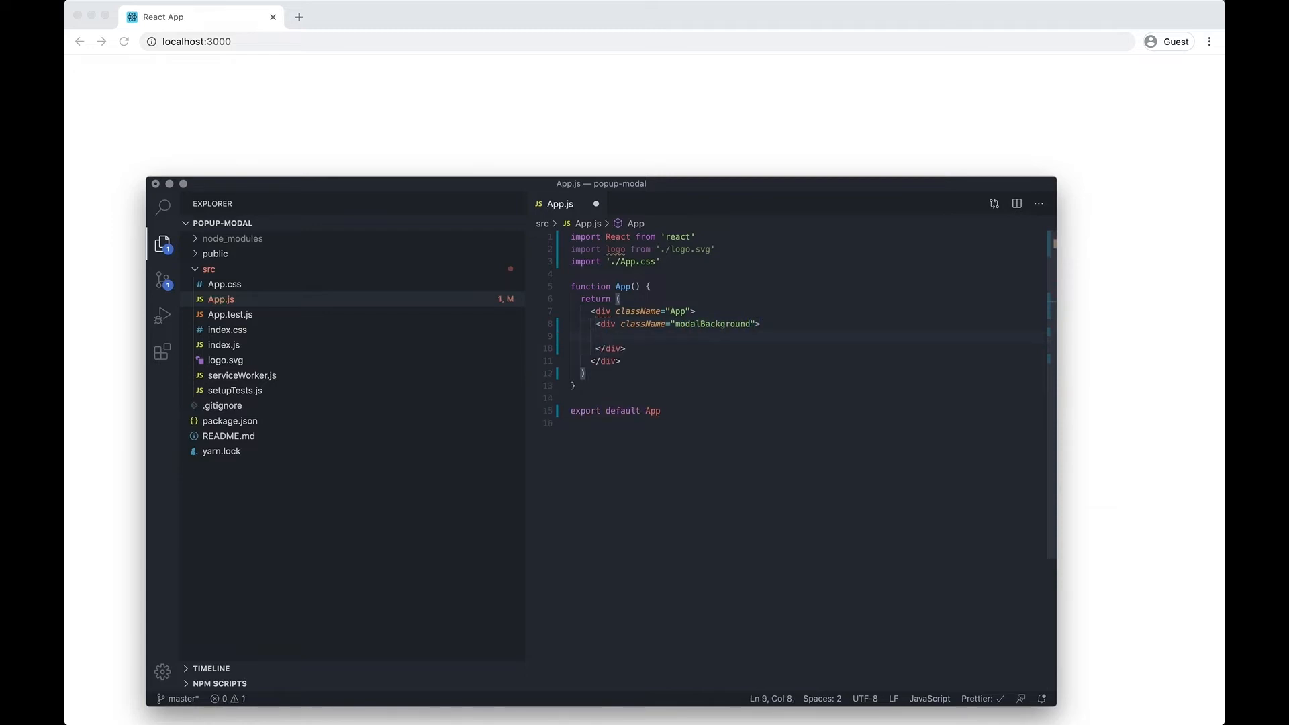
text(modal)
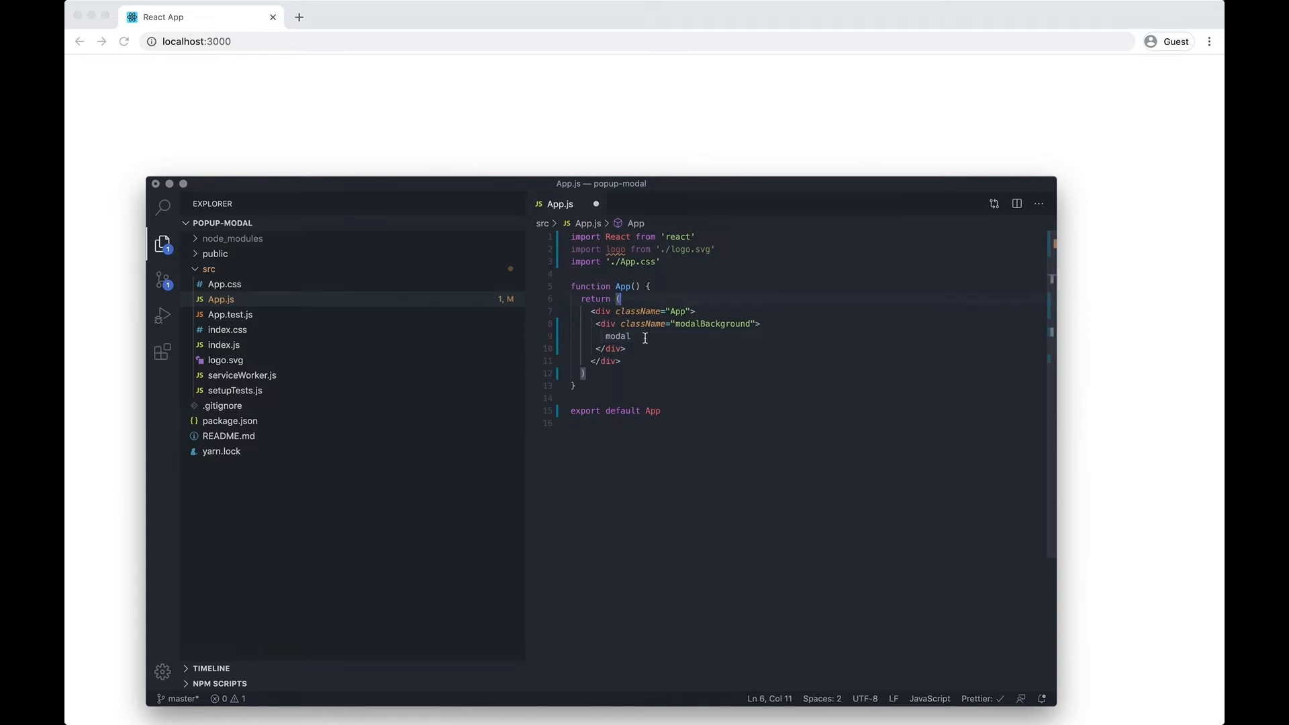
text(button>)
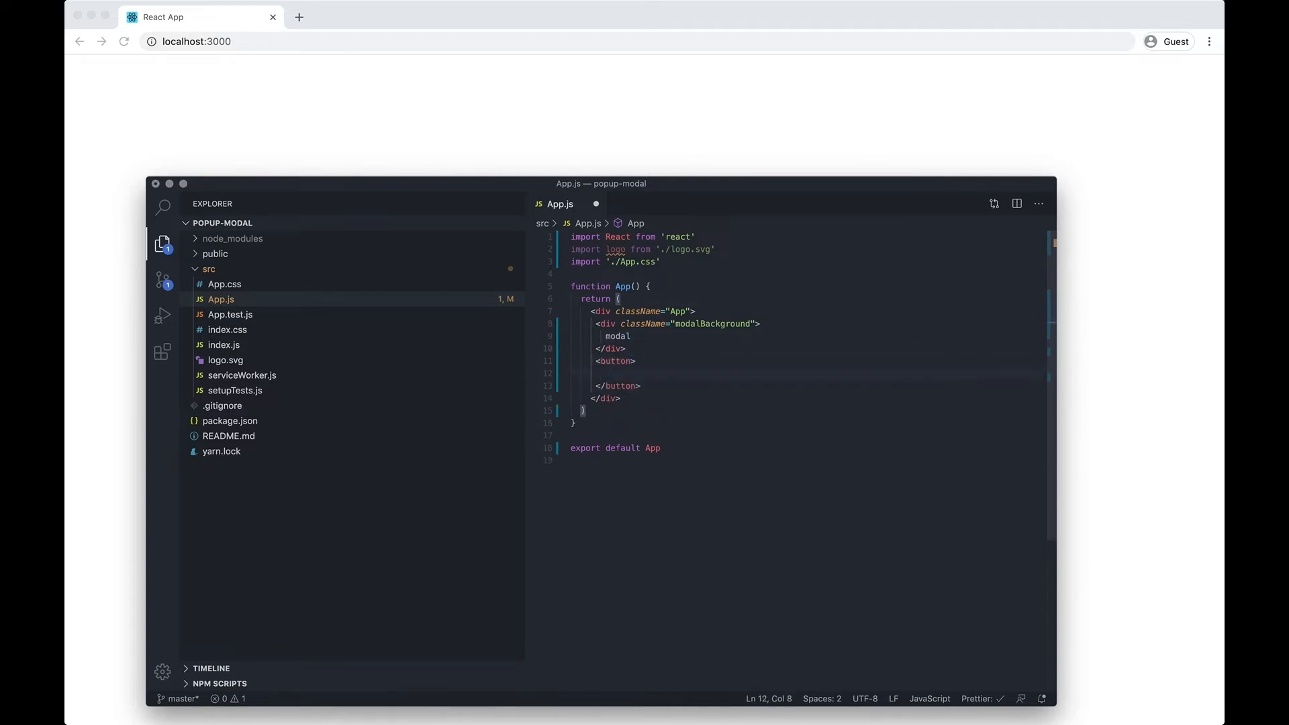
text(Open b)
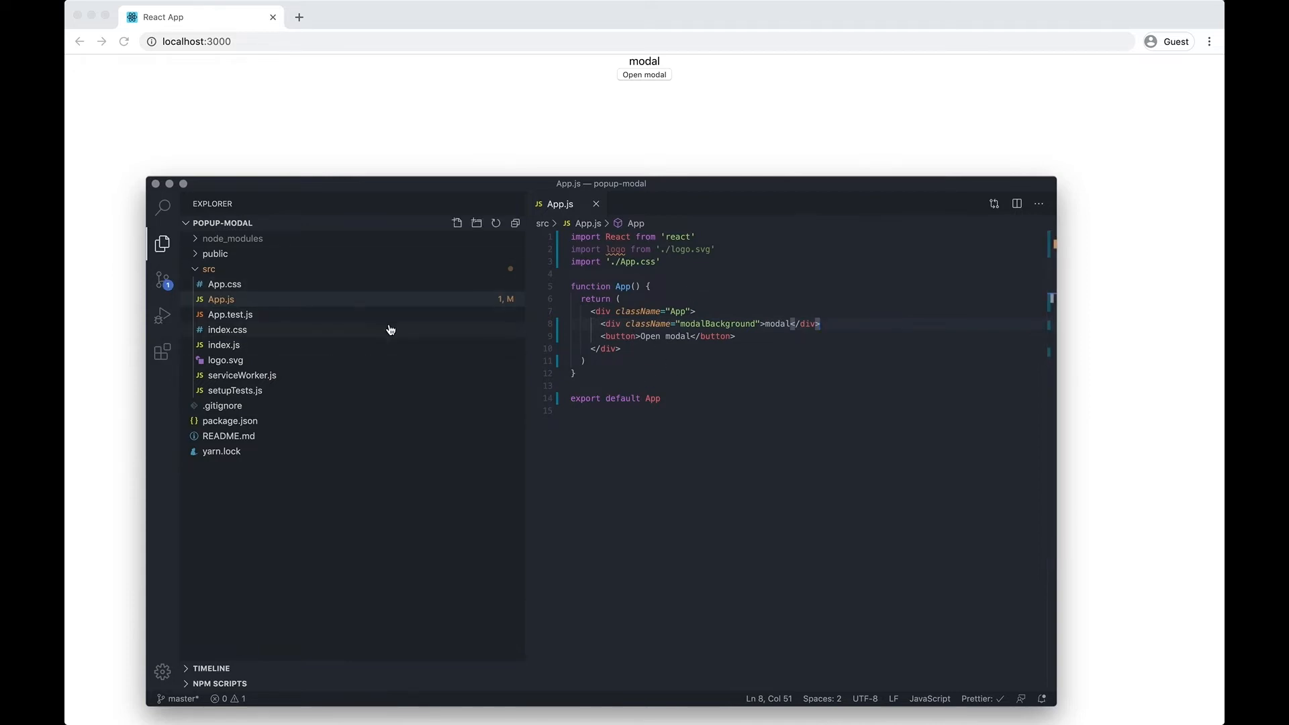
mouse_move(259, 318)
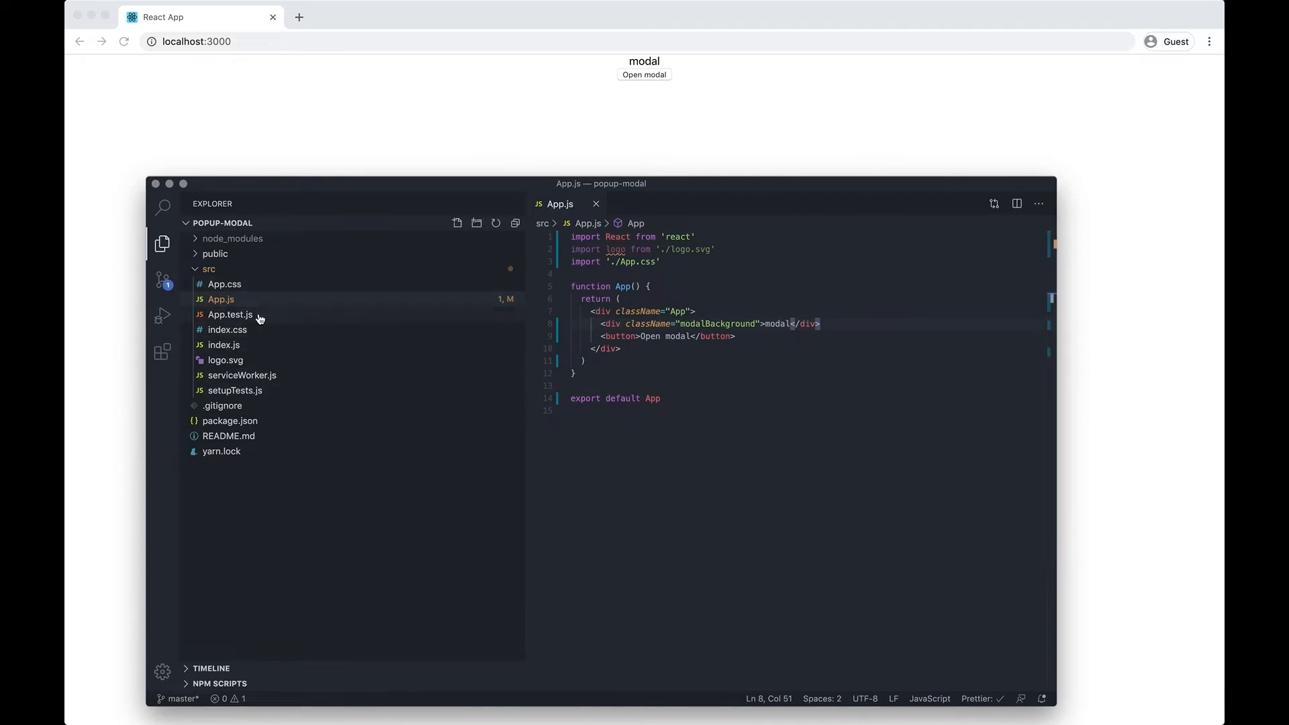
Trim App.css to the .App rule plus .modalBackground { opacity: 0; pointer-events: none; }
click(225, 283)
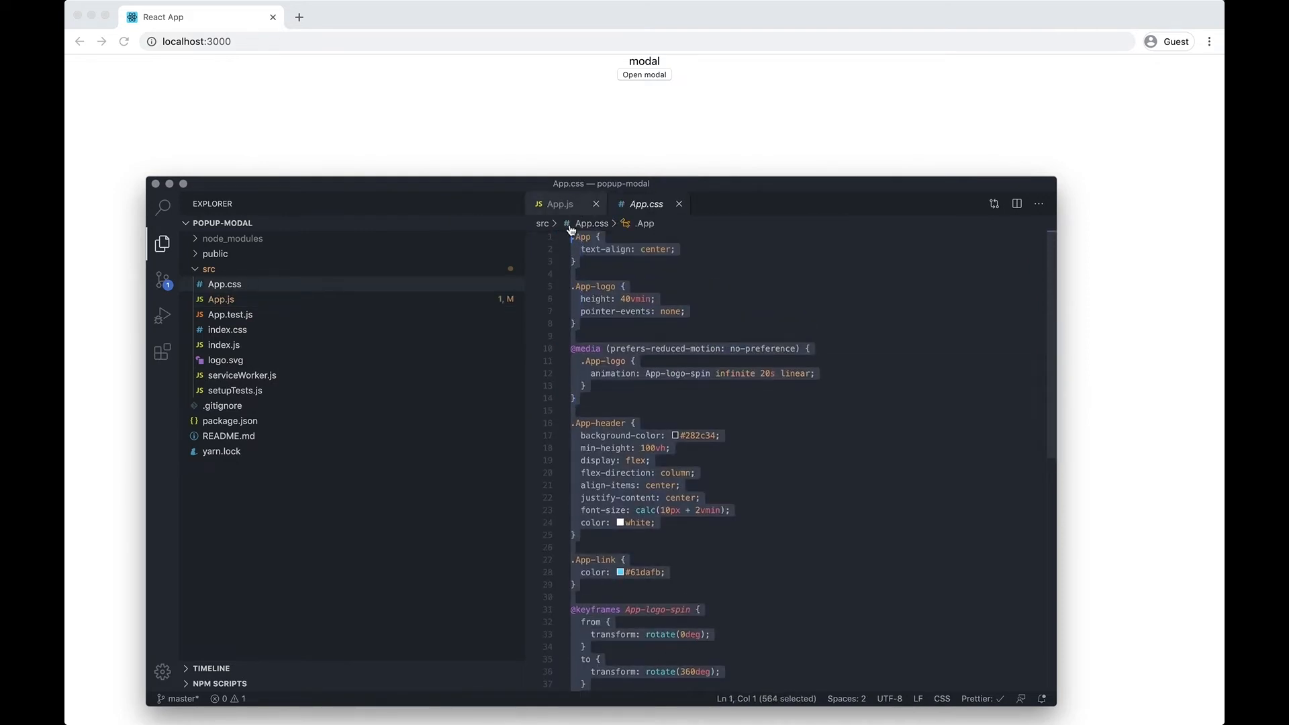
click(584, 286)
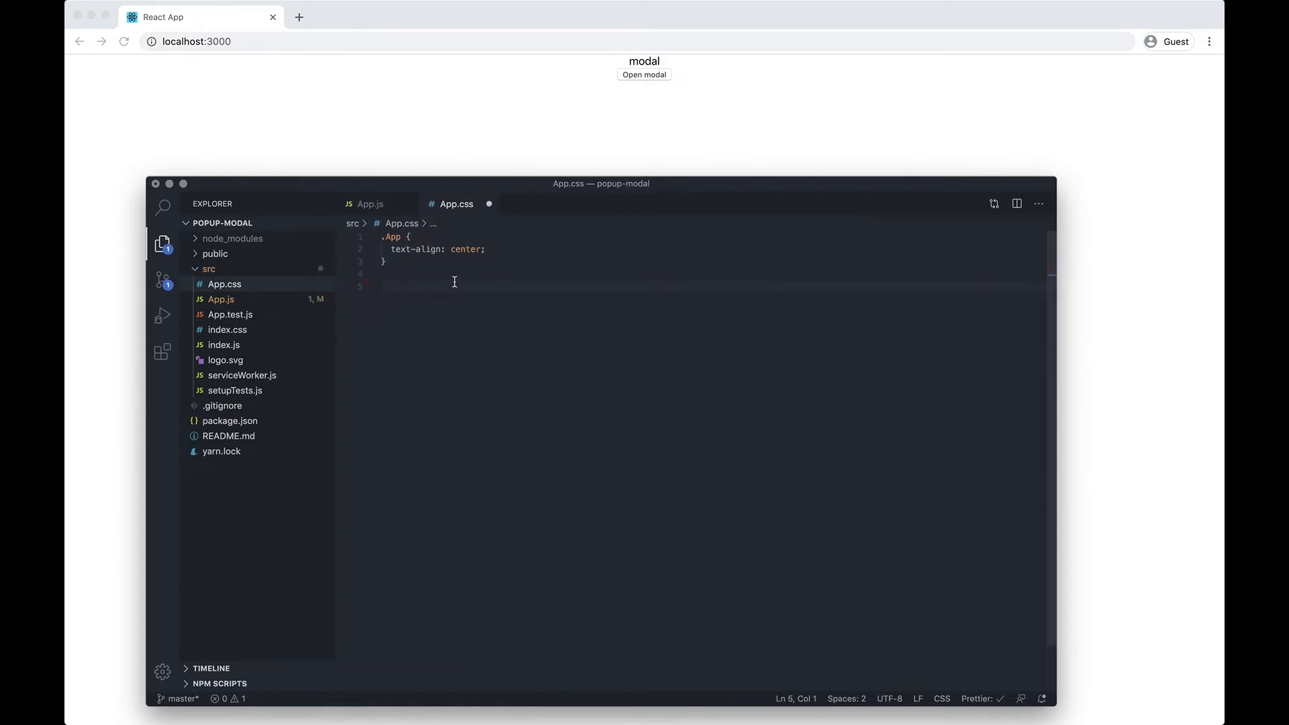
text(.m)
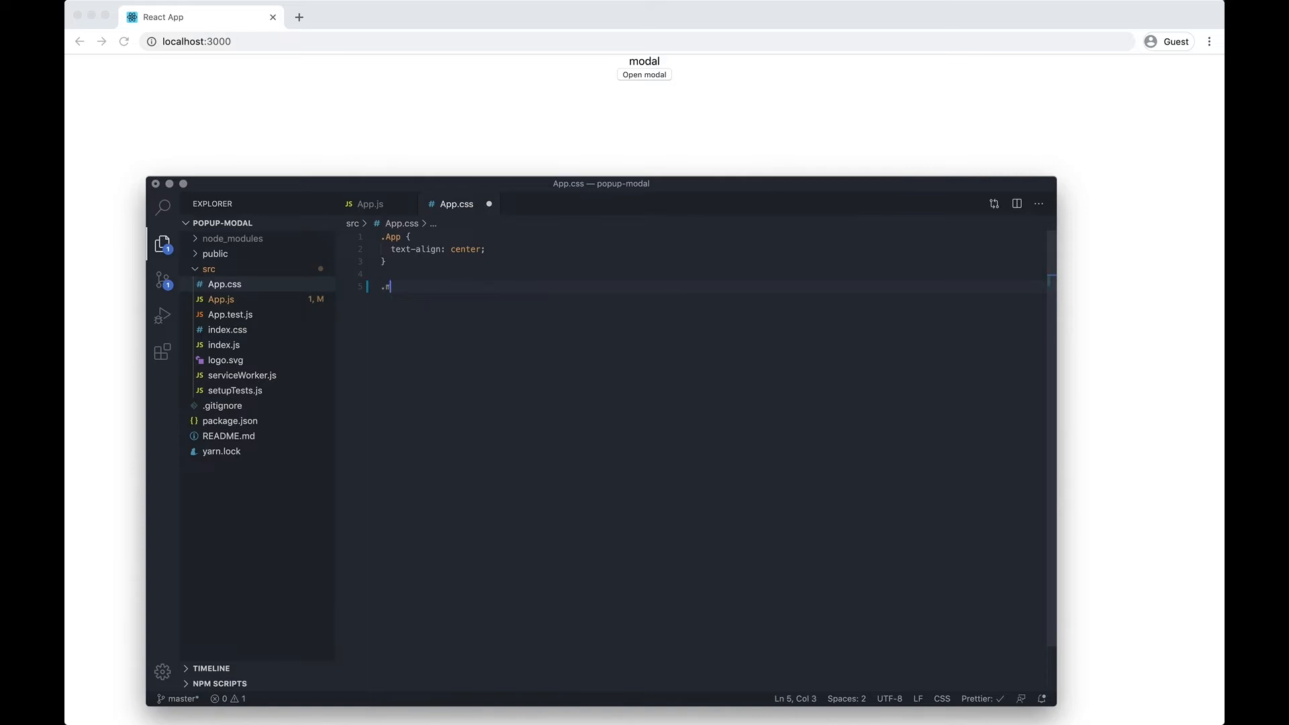
text(modalBackground {)
text(pointer-events: none;)
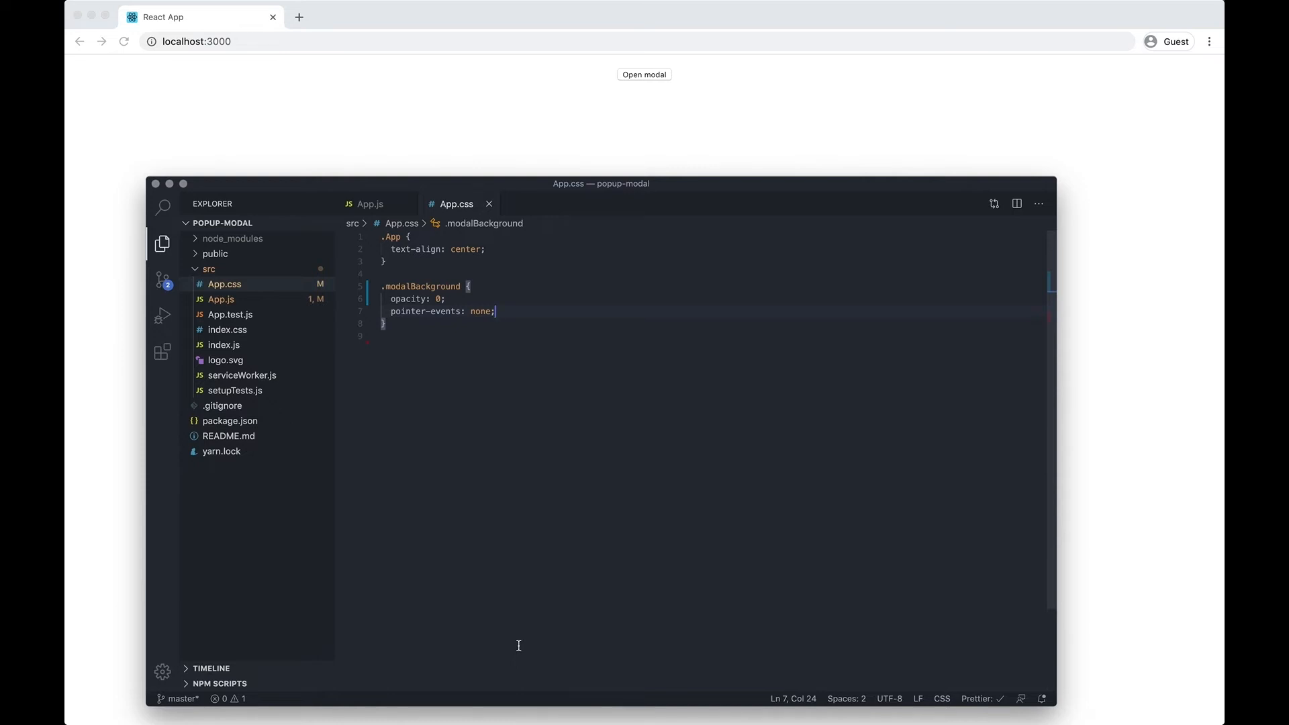
mouse_move(581, 403)
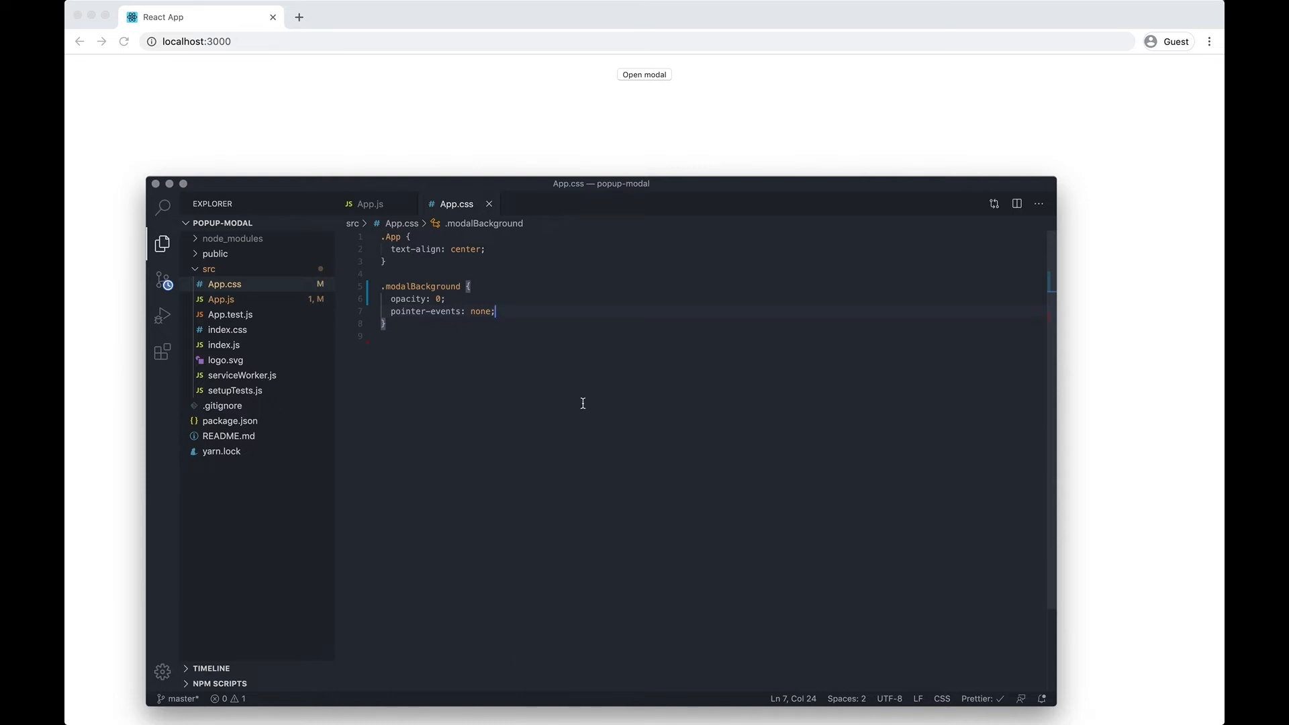
click(369, 202)
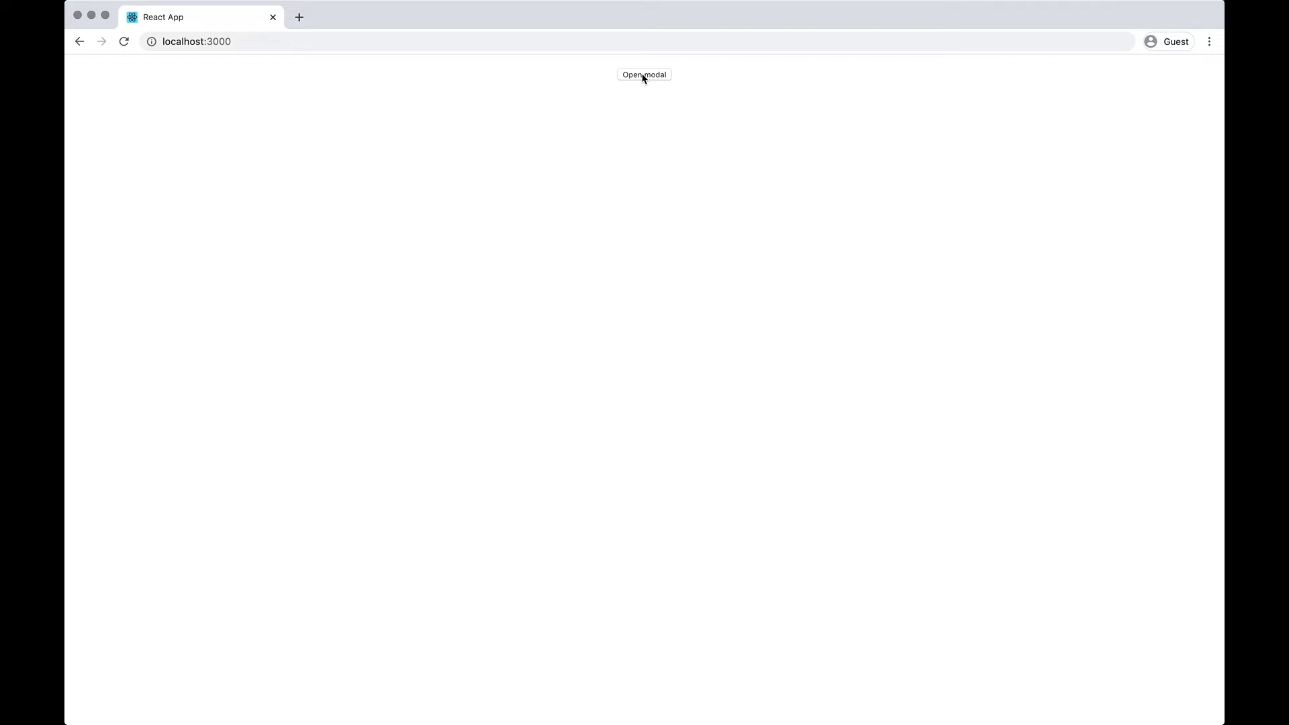
mouse_move(679, 722)
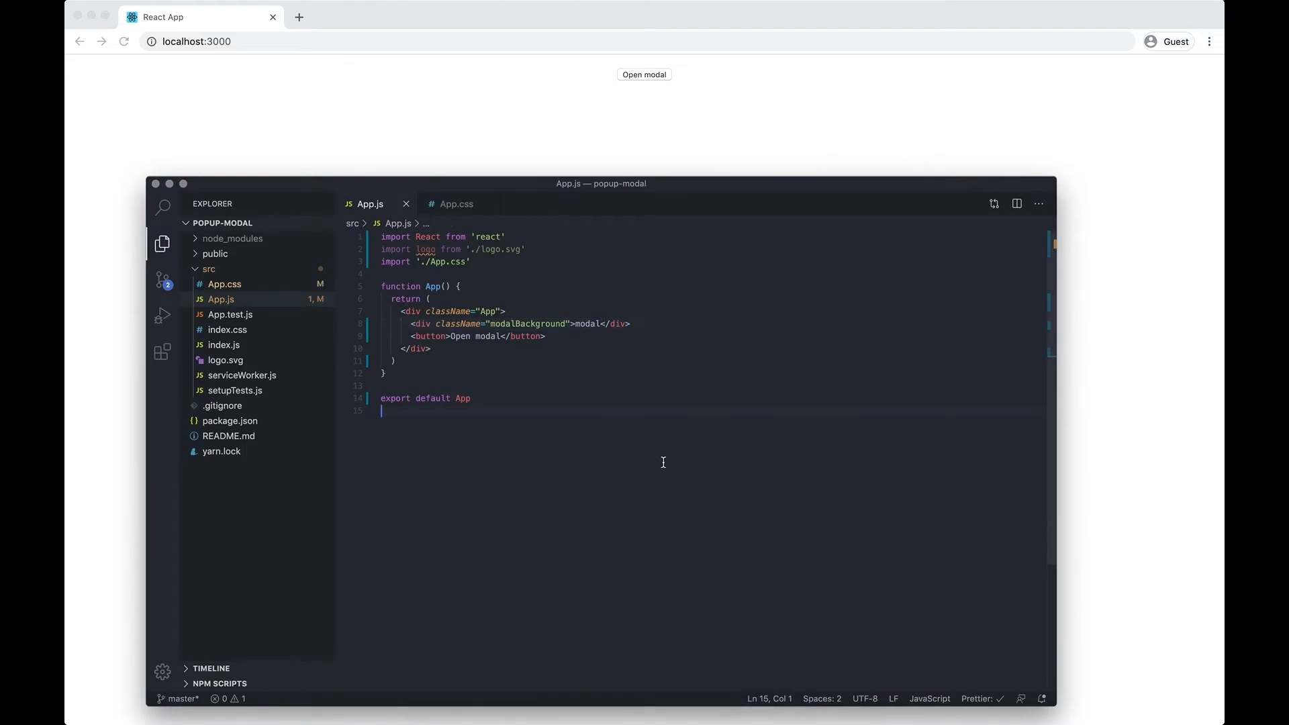
mouse_move(595, 334)
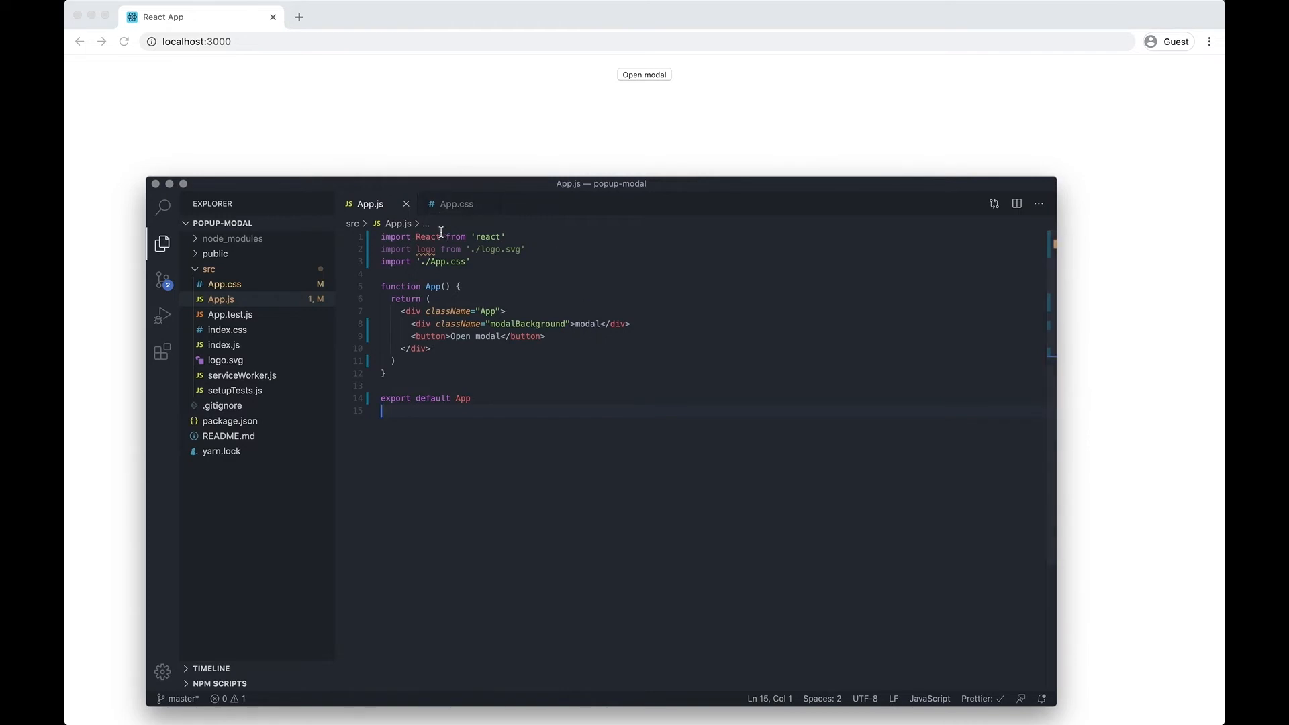
Change the import line to import React, {useState} from 'react'
text(, {})
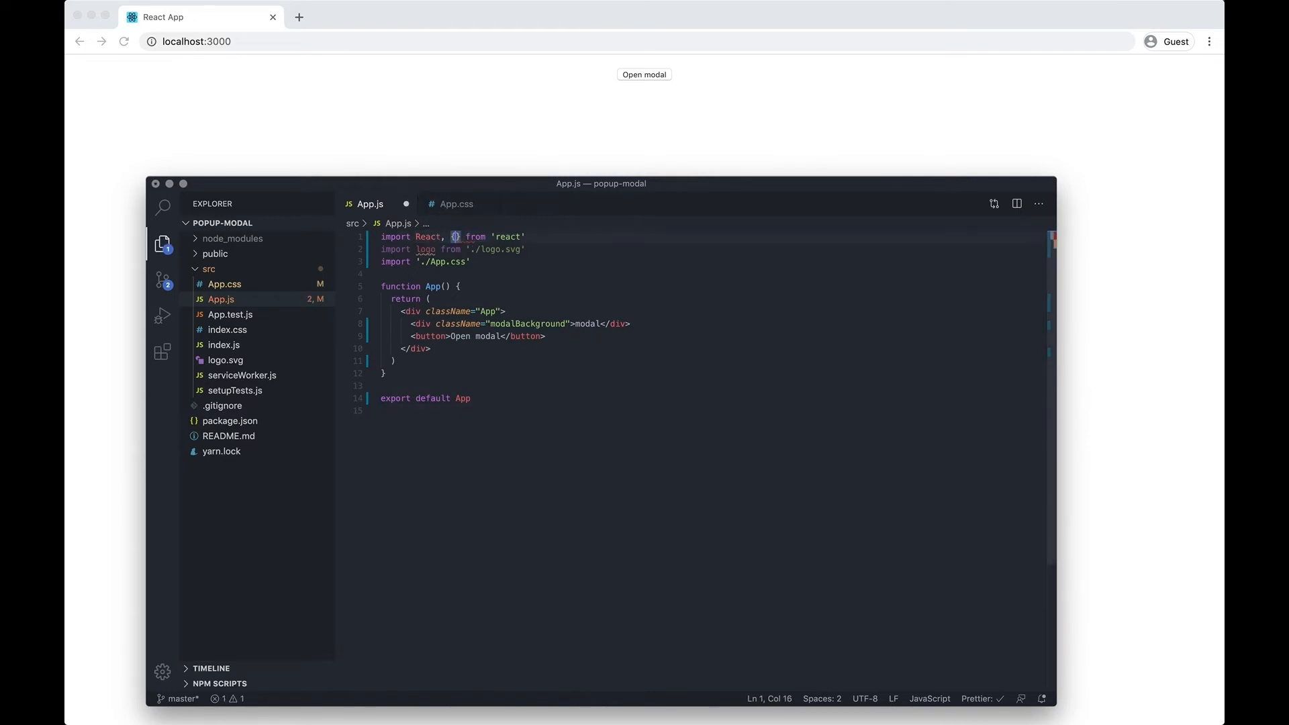
text(useState)
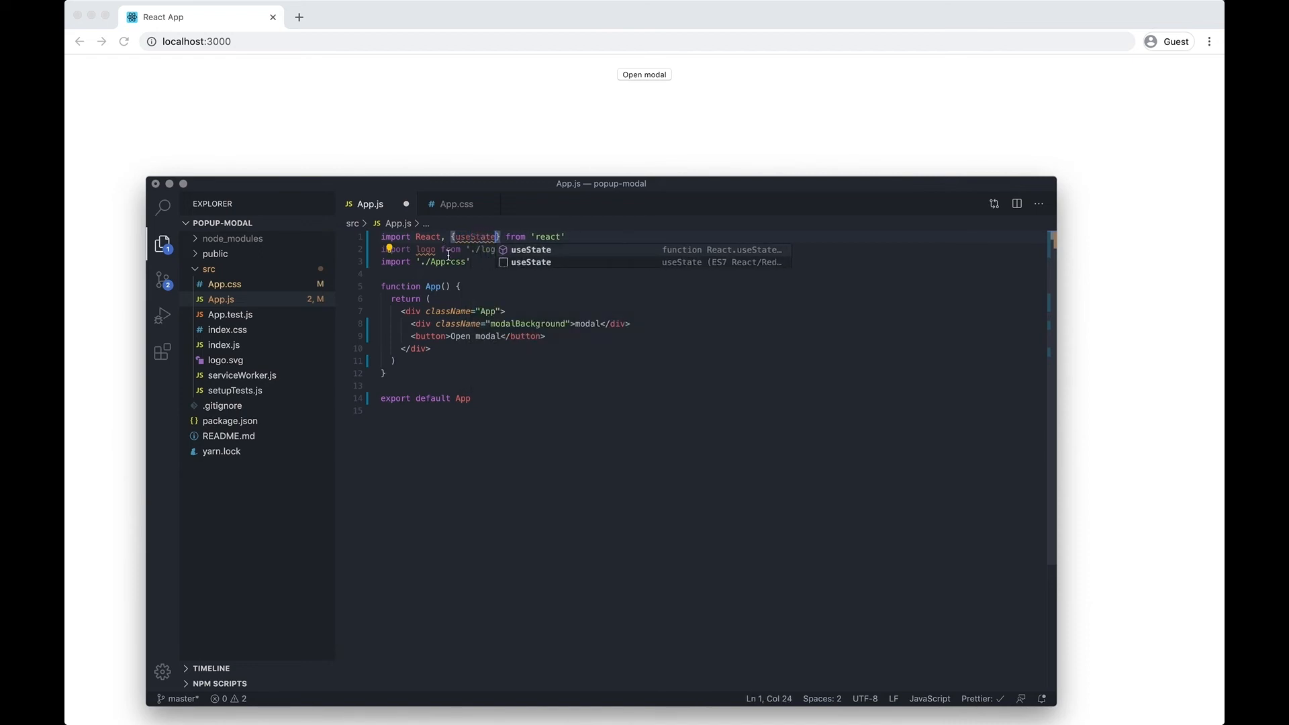
key(Escape)
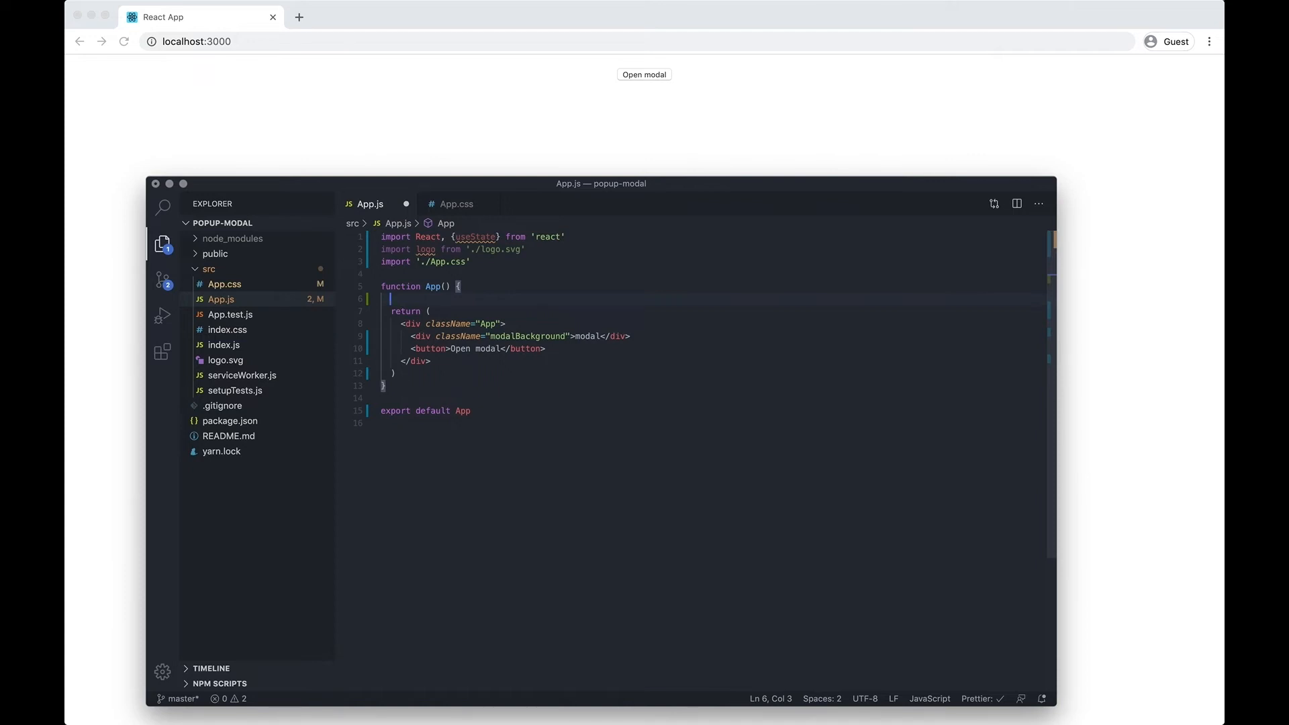
Write const [modalState, setModalState] = useState(false); at the top of the App function
text(const)
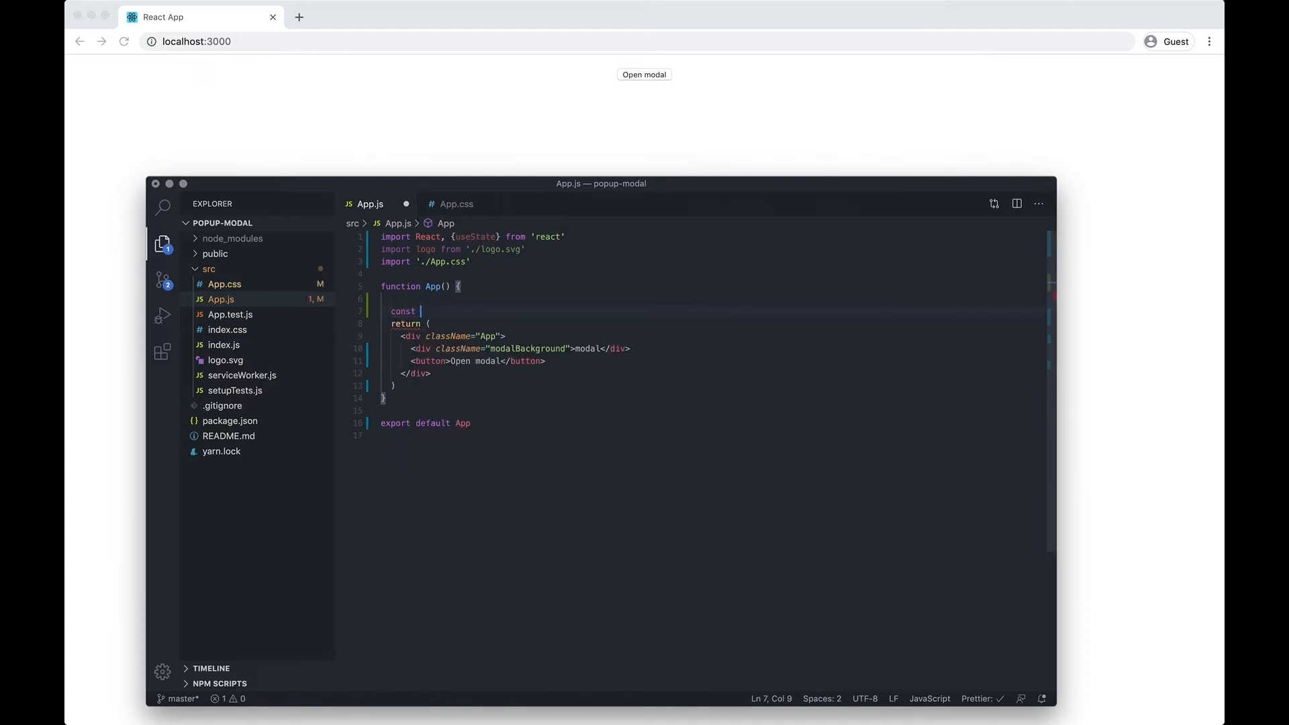
text([)
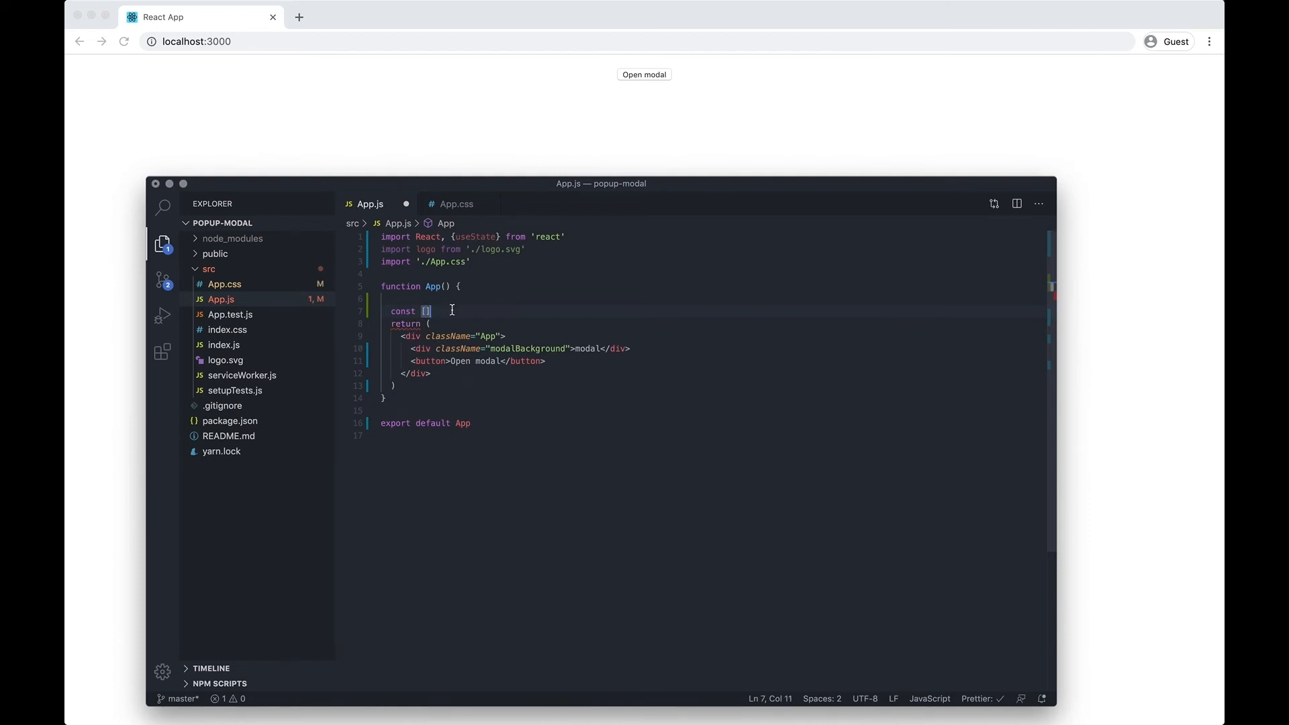
text(us)
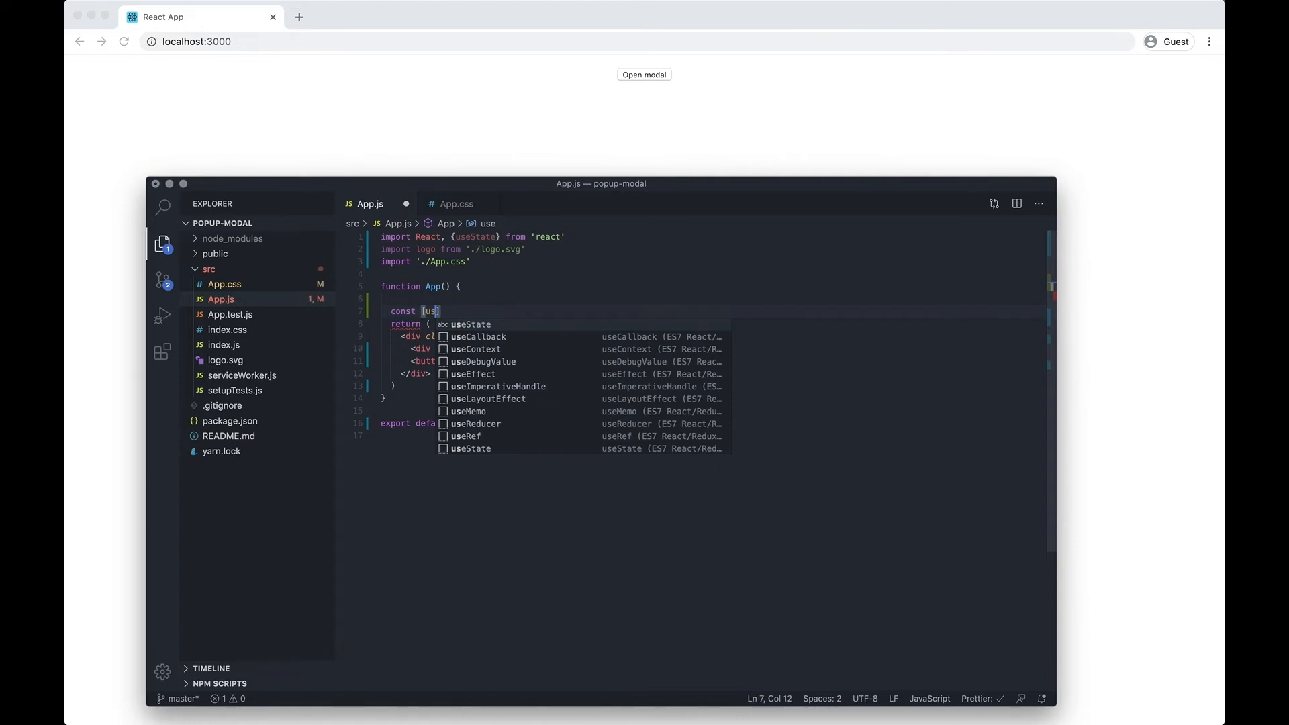
text(modalState, setModal)
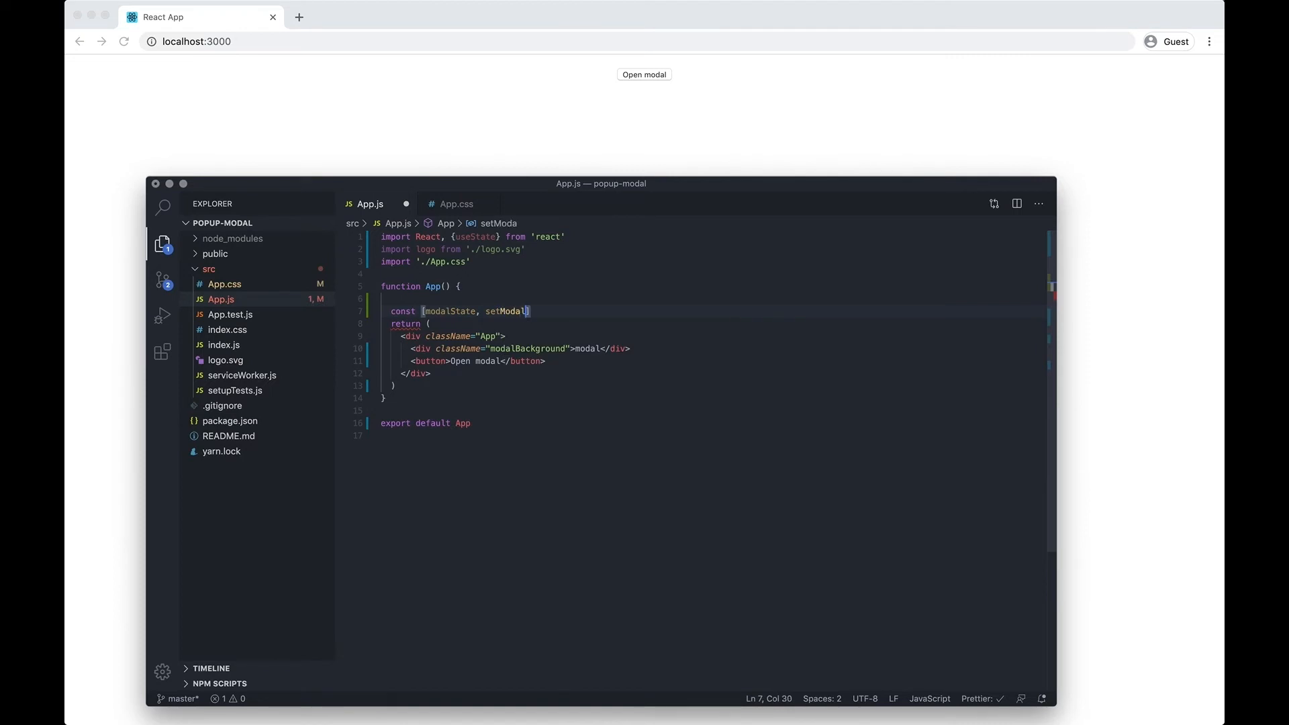
text(State)
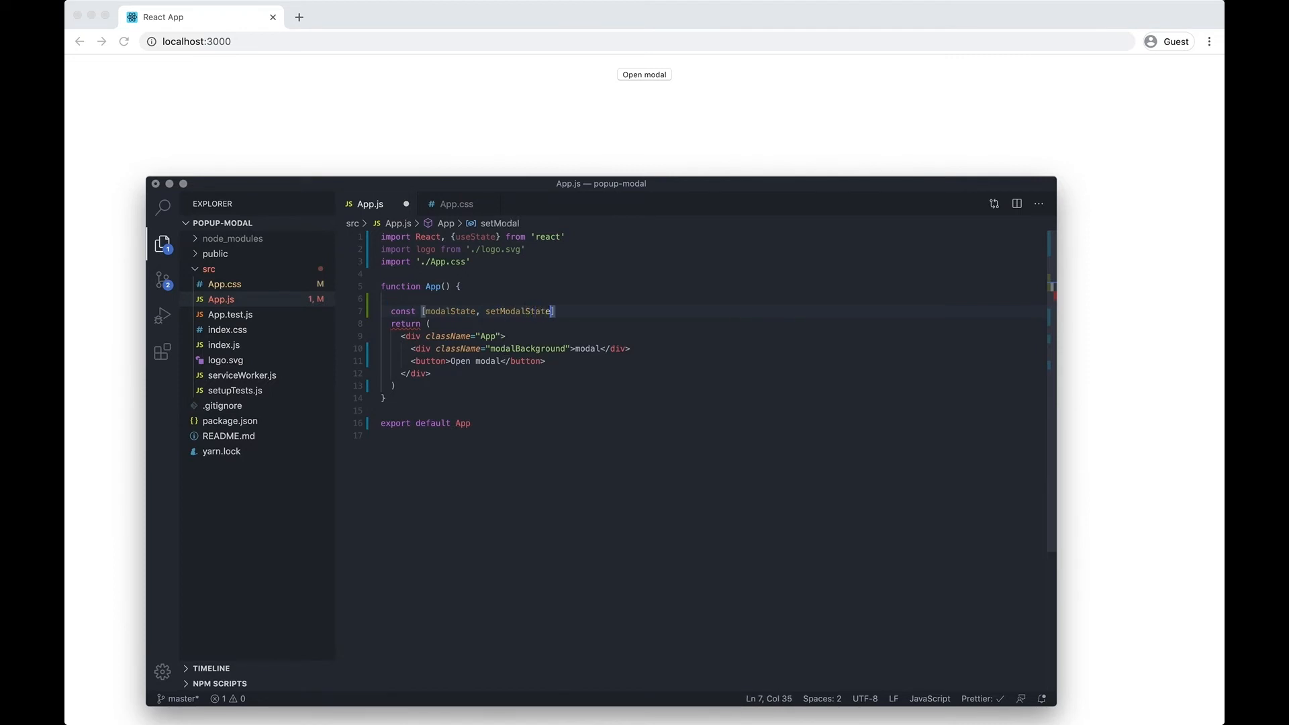
text(= u)
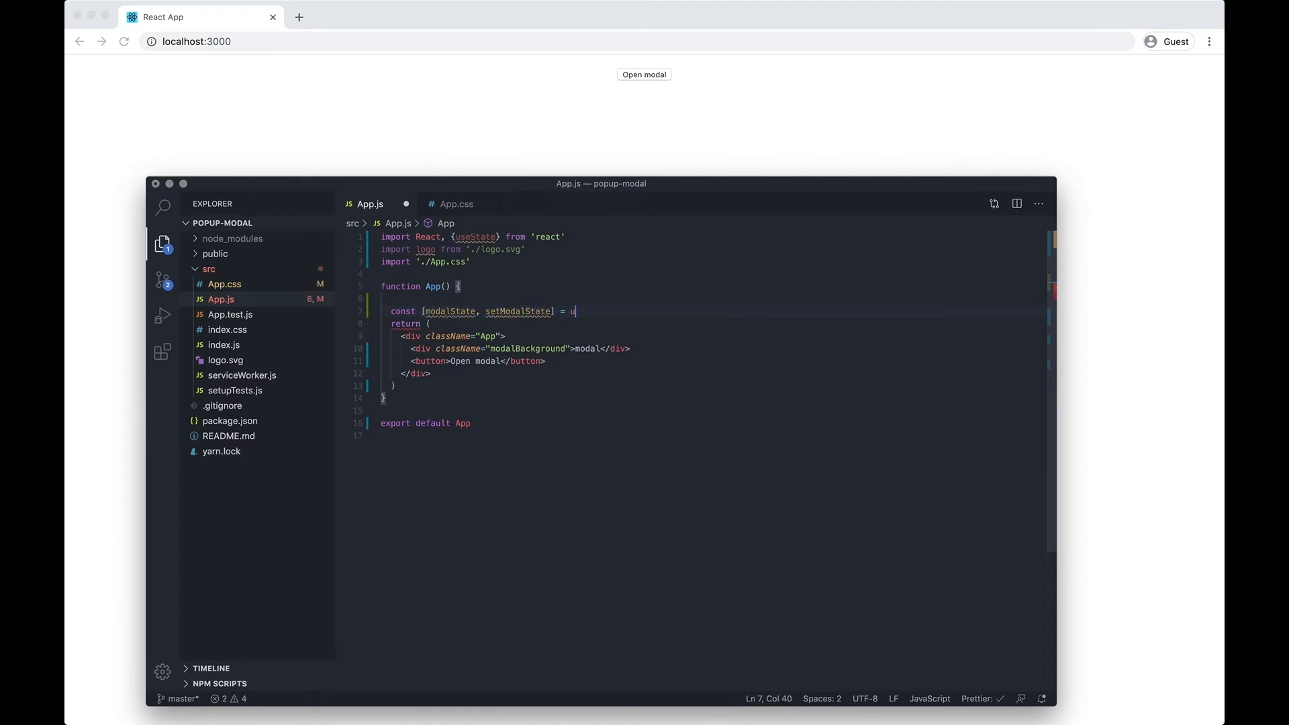
text(seState()
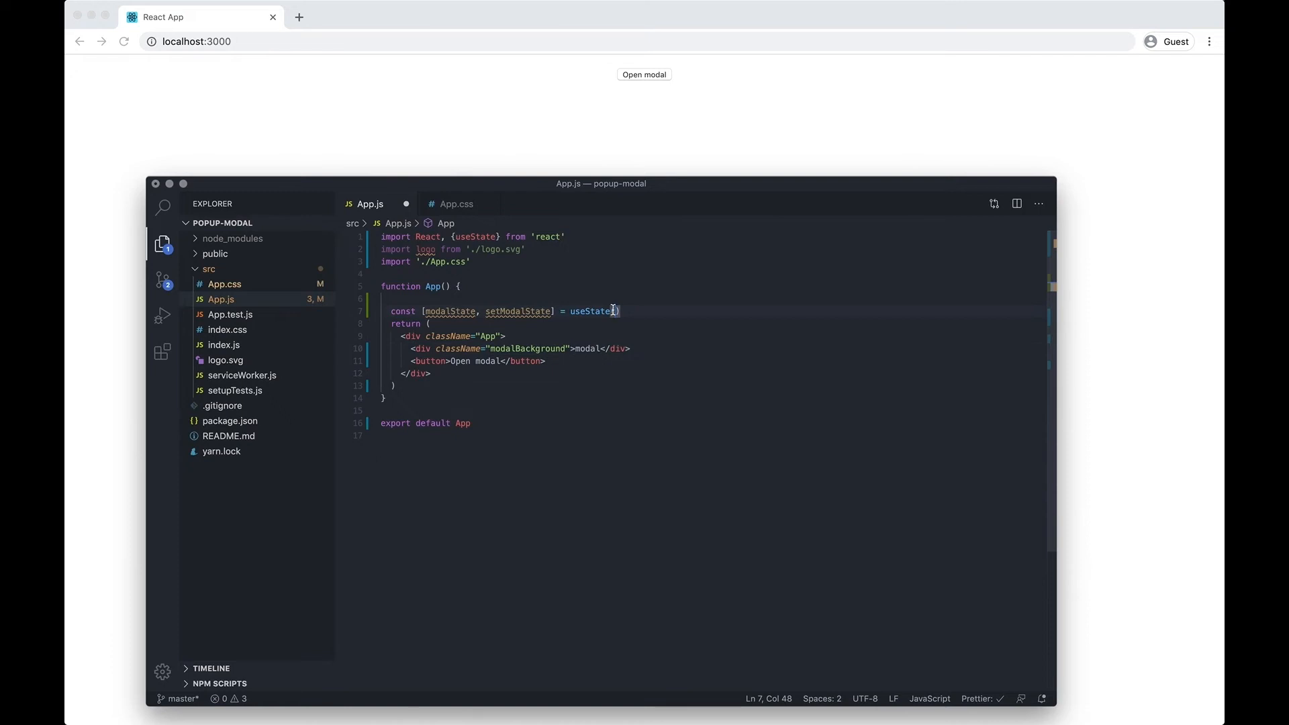
text(false);)
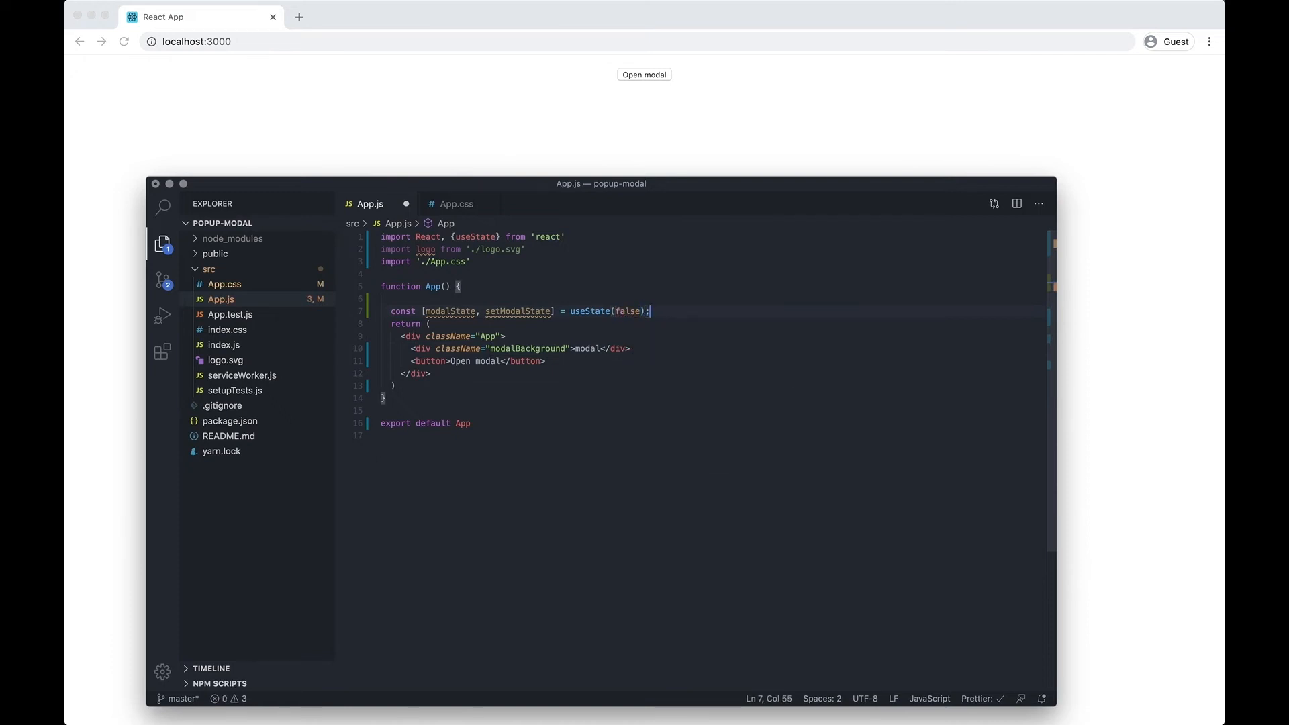
key(enter)
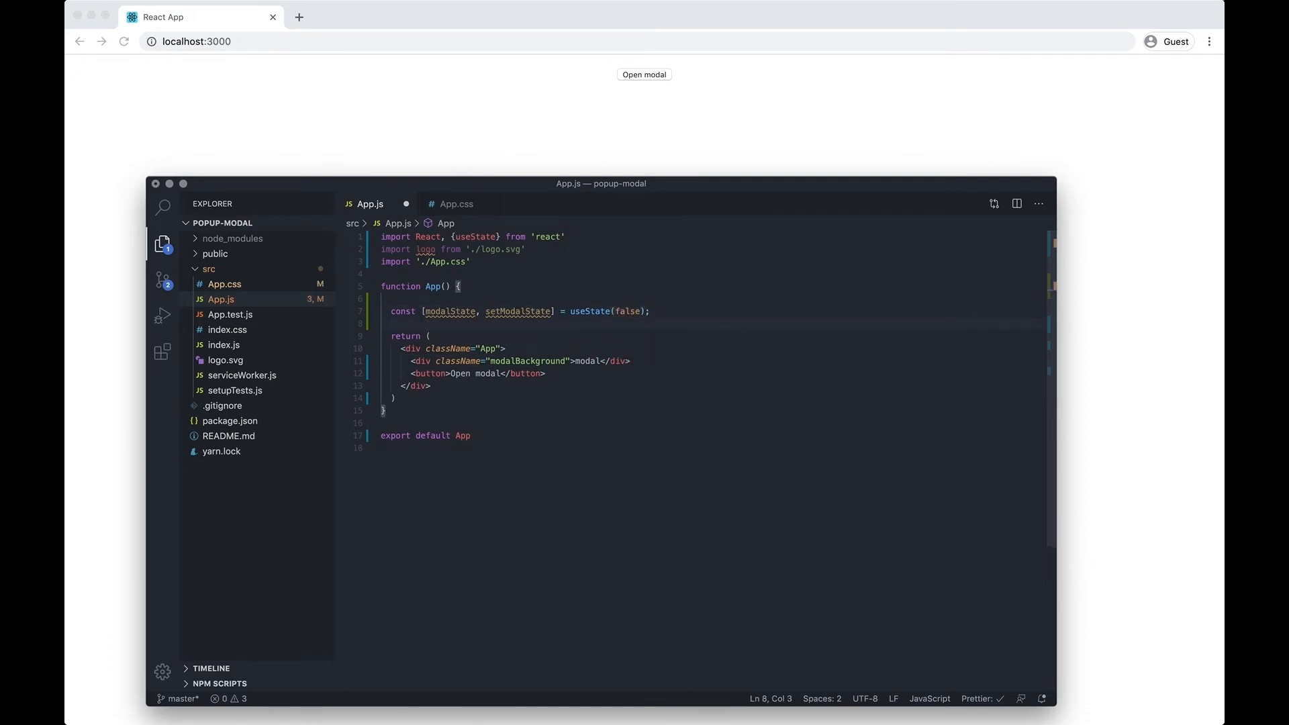
Review the useState declaration line and select the modalBackground class name below it
click(581, 310)
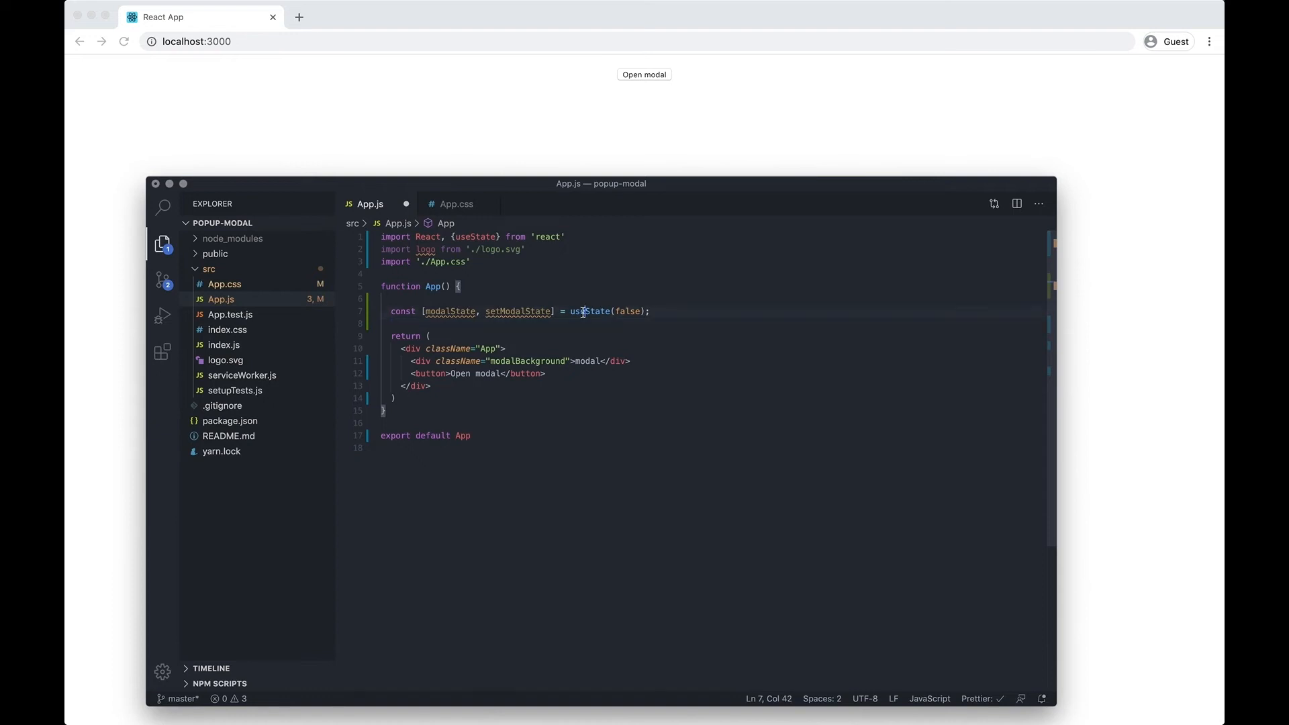
double_click(591, 310)
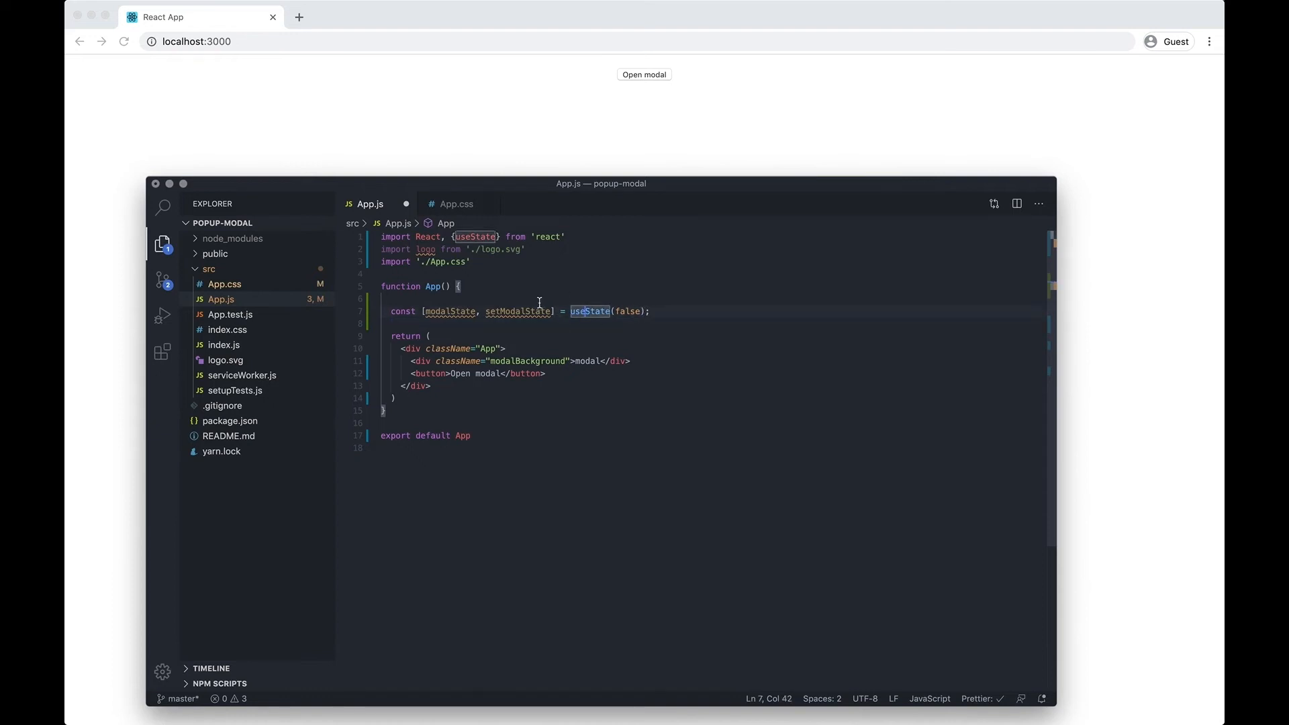
click(442, 310)
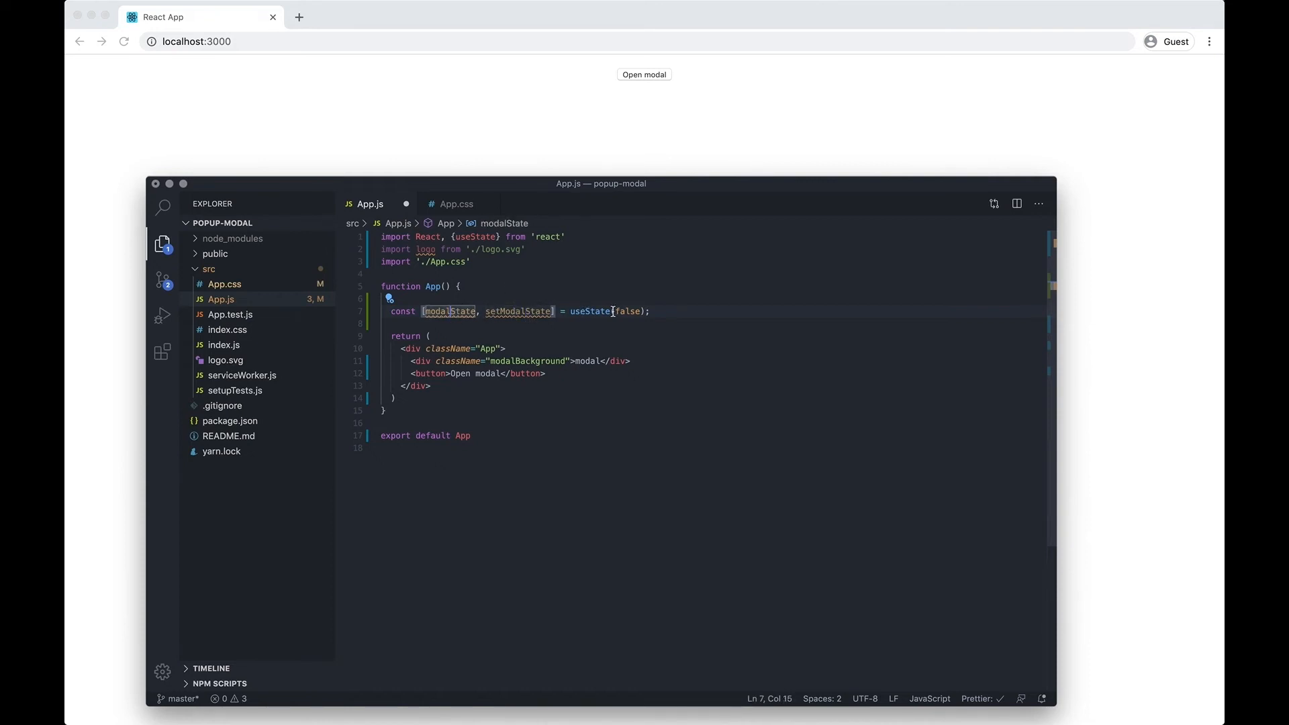
click(650, 310)
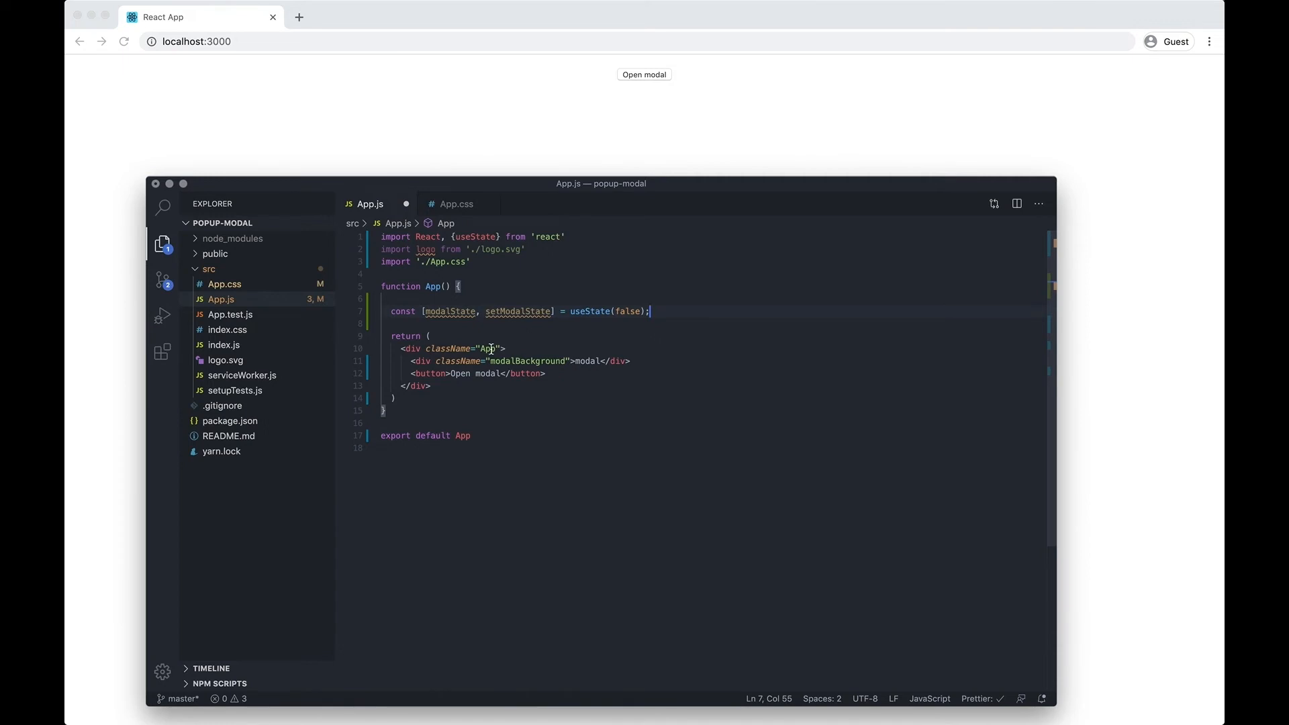
mouse_move(423, 373)
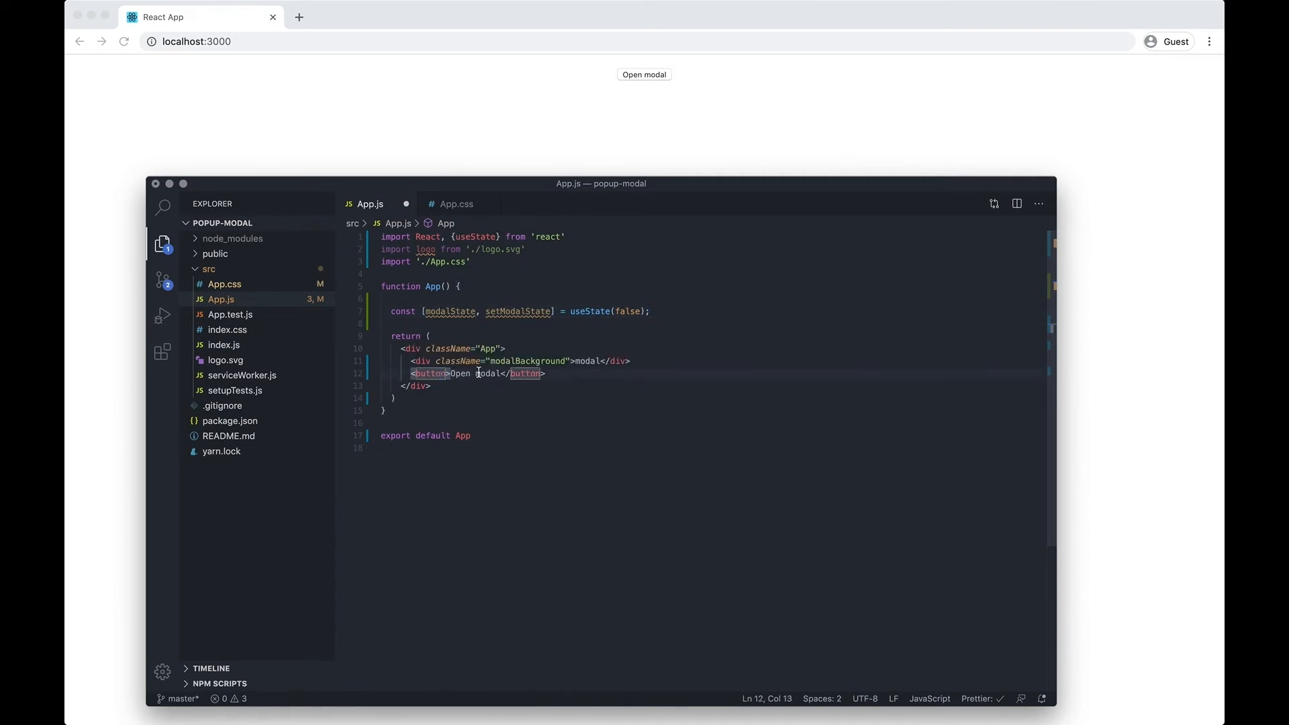
double_click(526, 361)
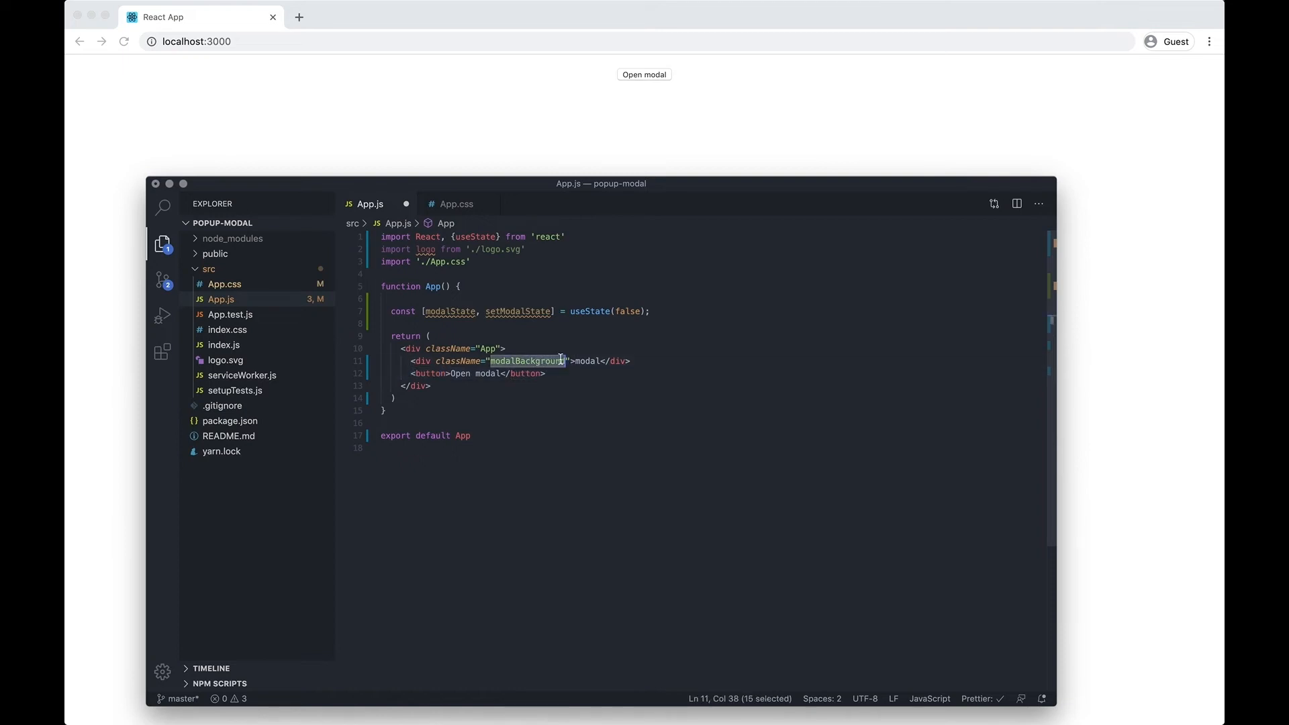
mouse_move(628, 362)
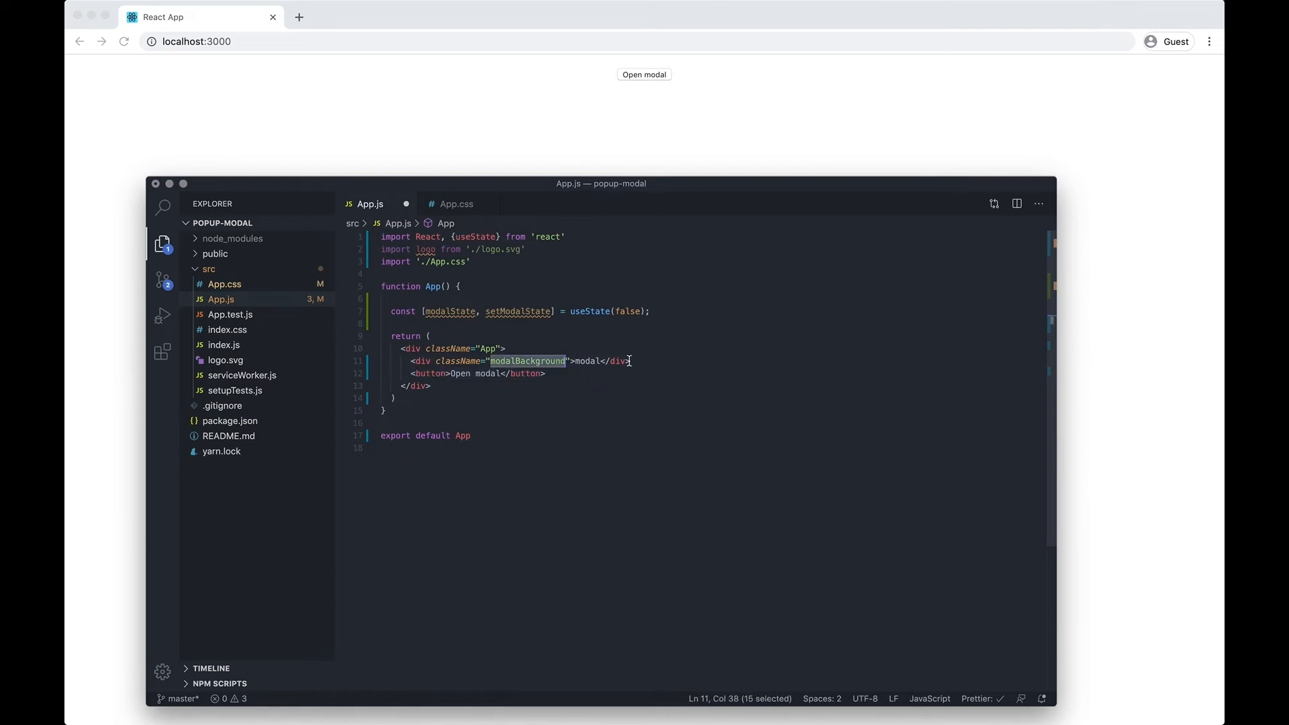
mouse_move(672, 319)
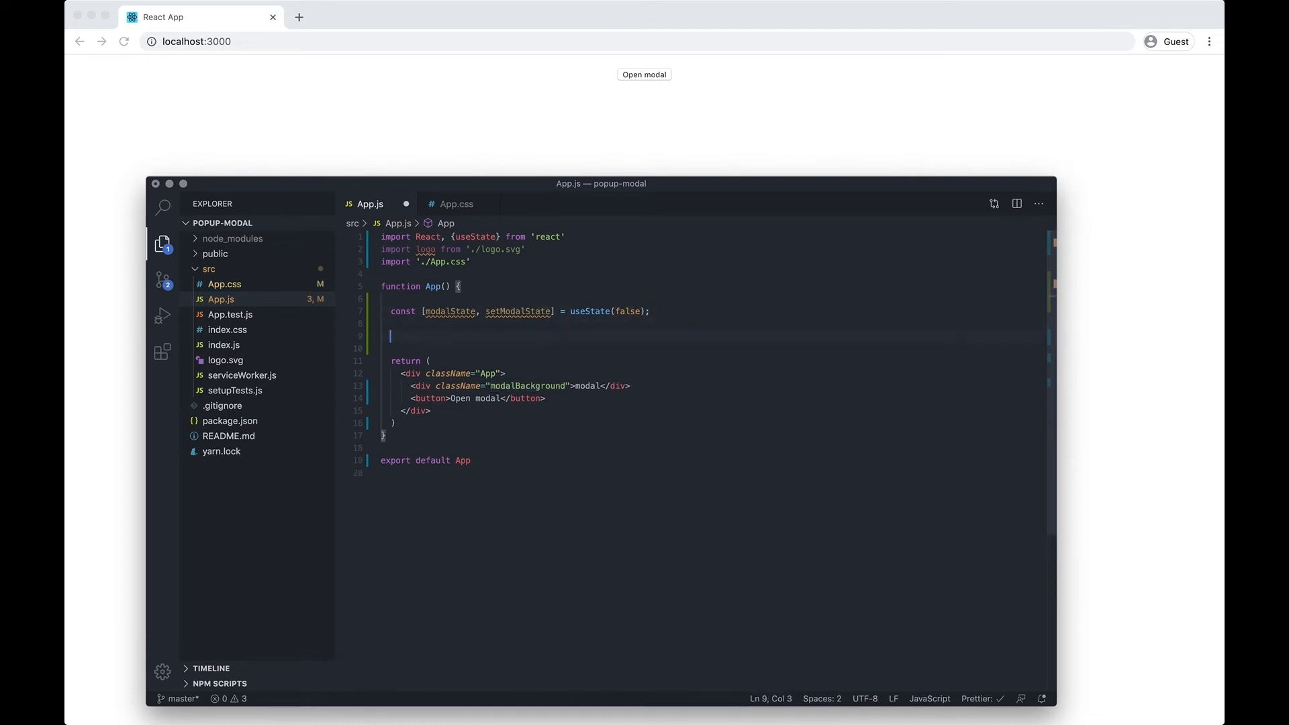
Start a const manageState = () => arrow function below the state declaration
key(enter)
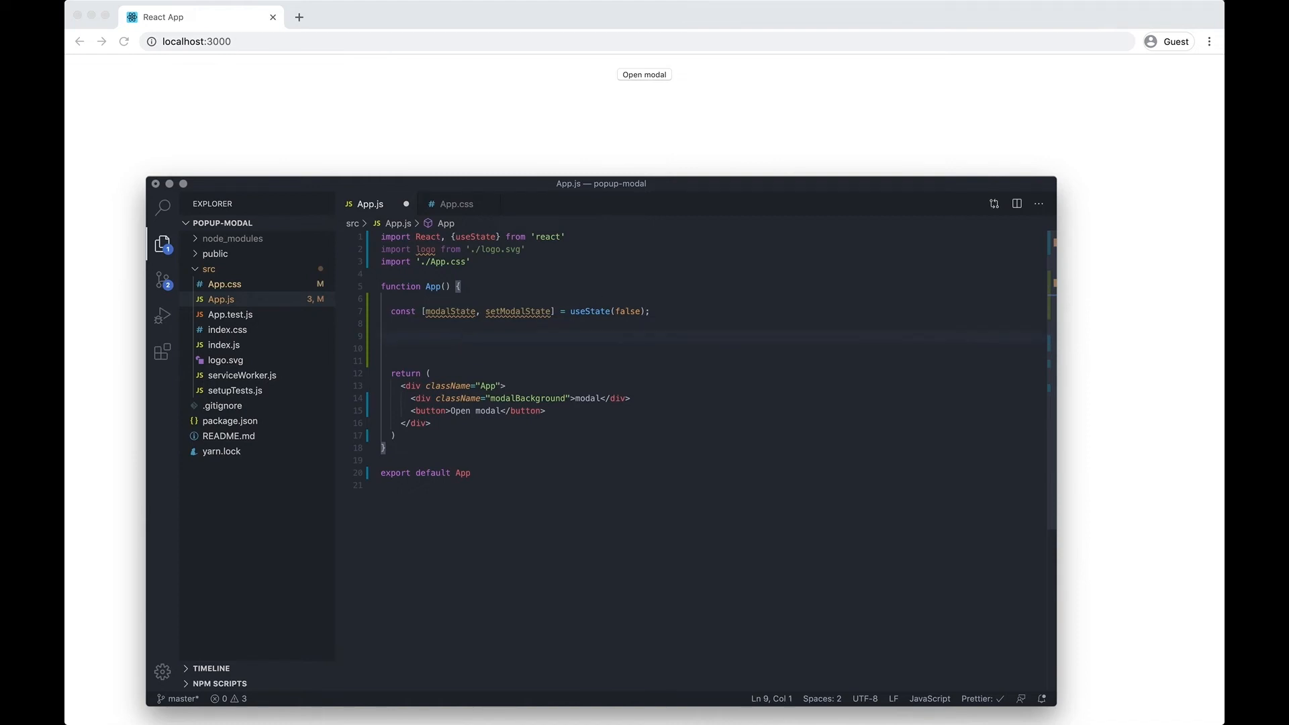
text(const)
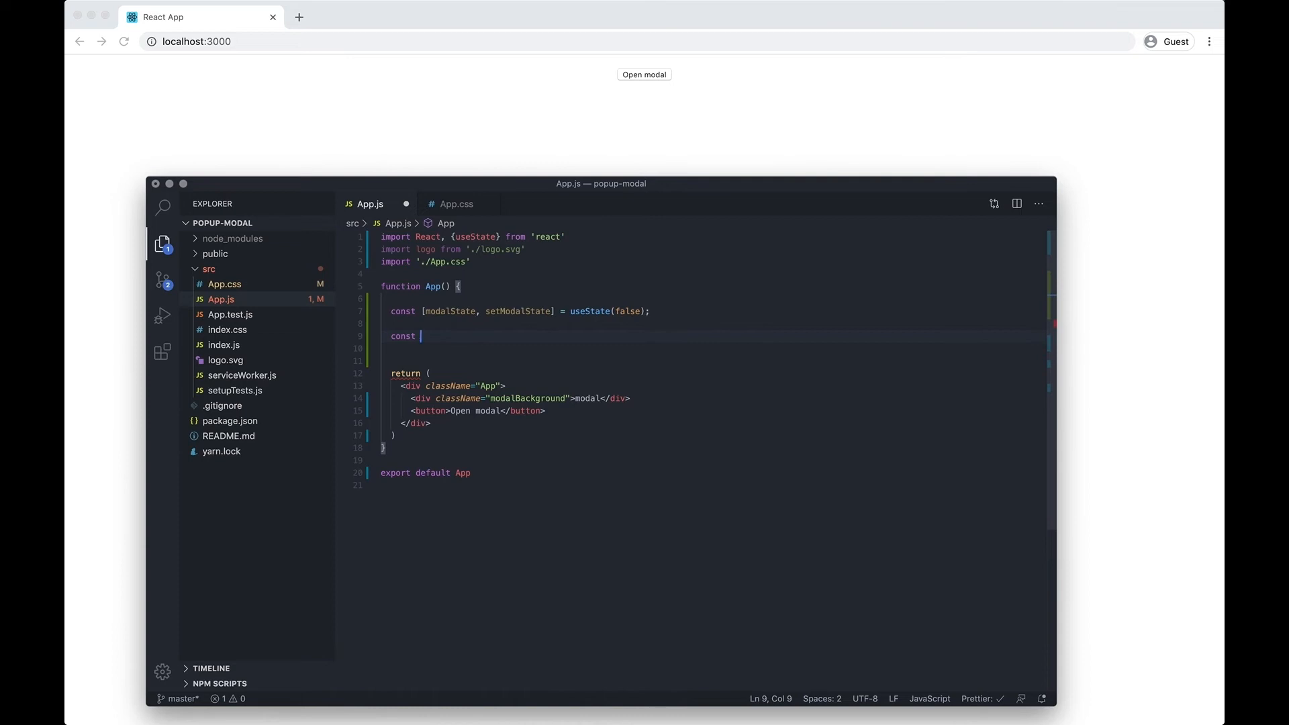
text(manageState)
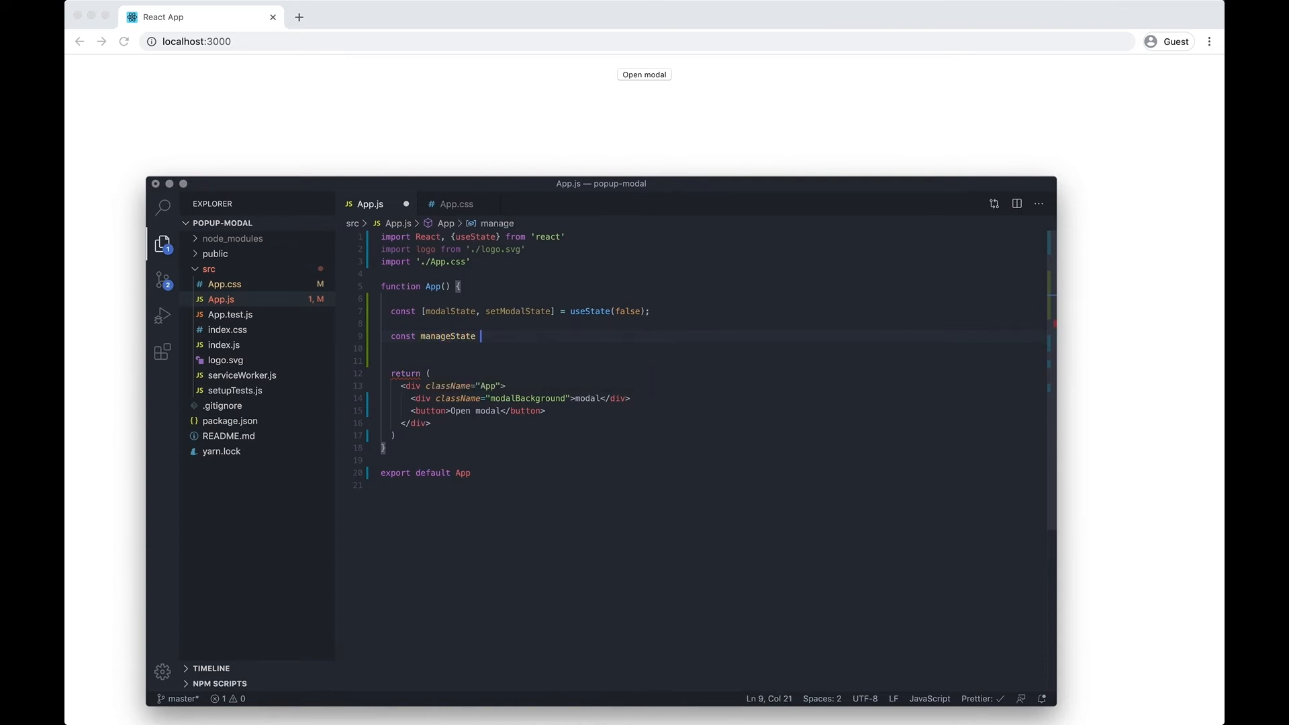
text(= () => {)
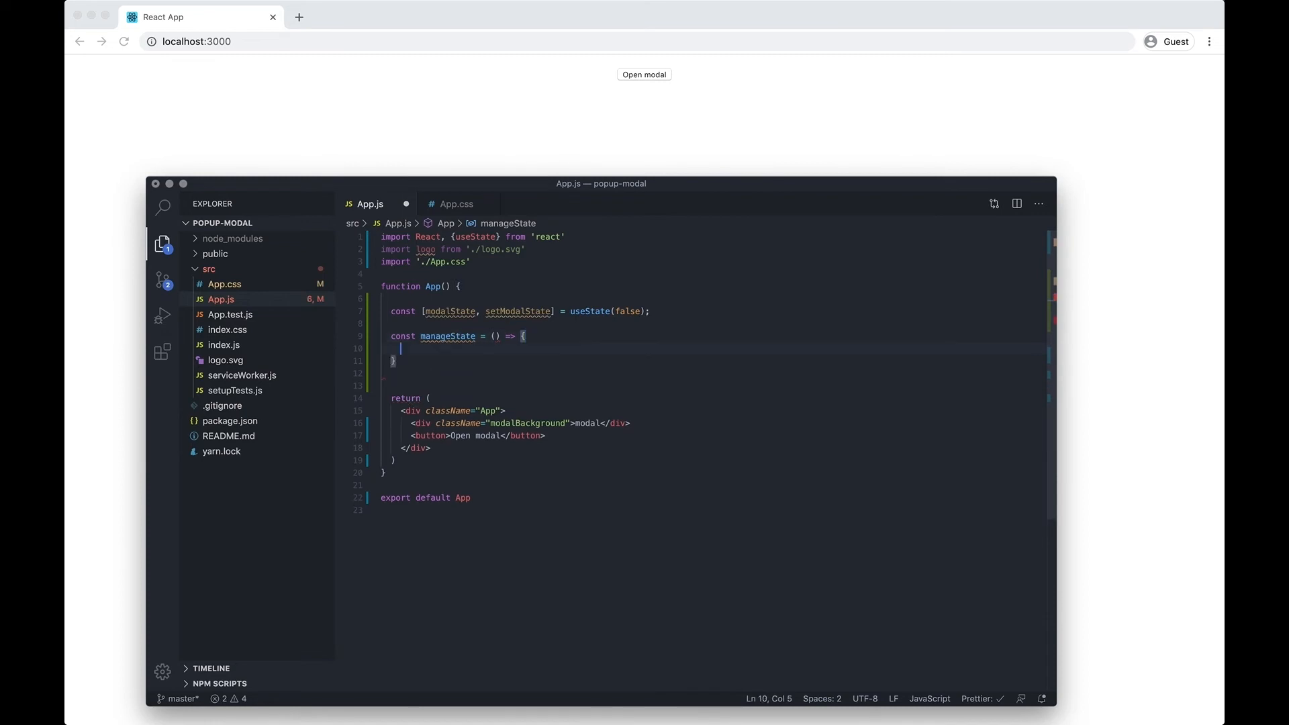
Give manageState the body setModalState(!modalState), reusing the setter name from the declaration
click(507, 310)
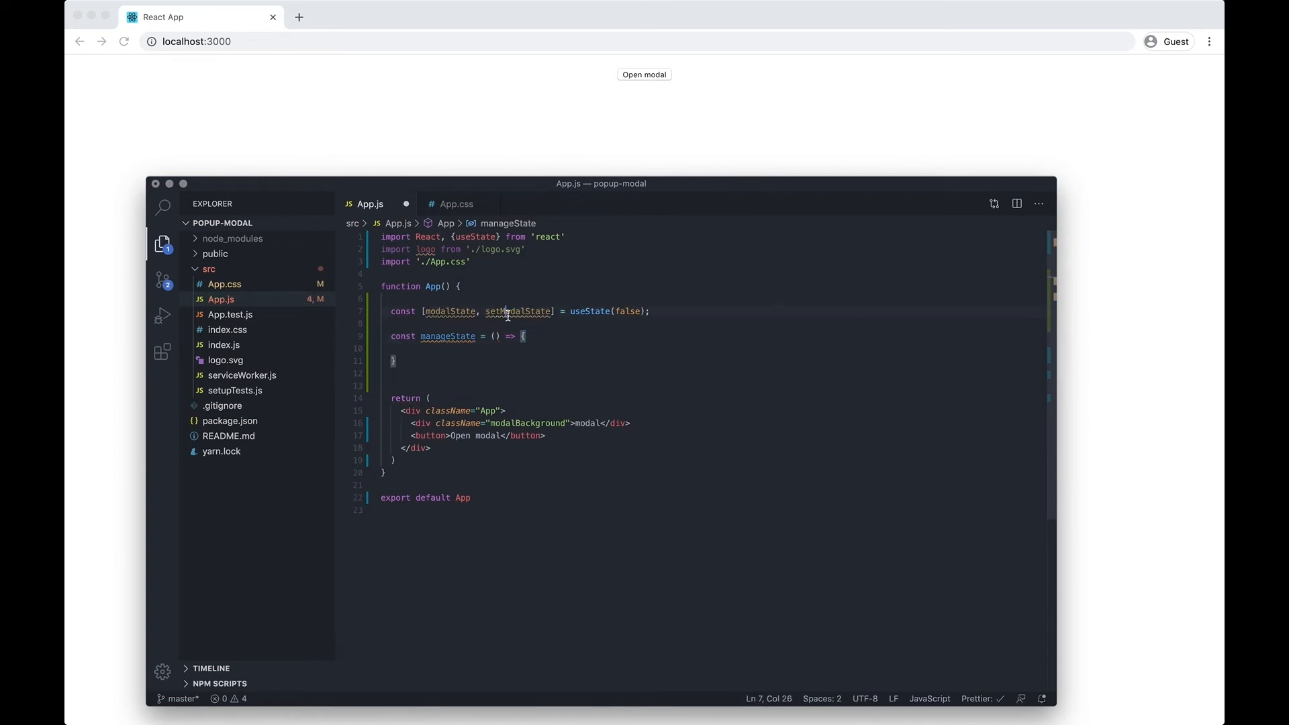
double_click(518, 311)
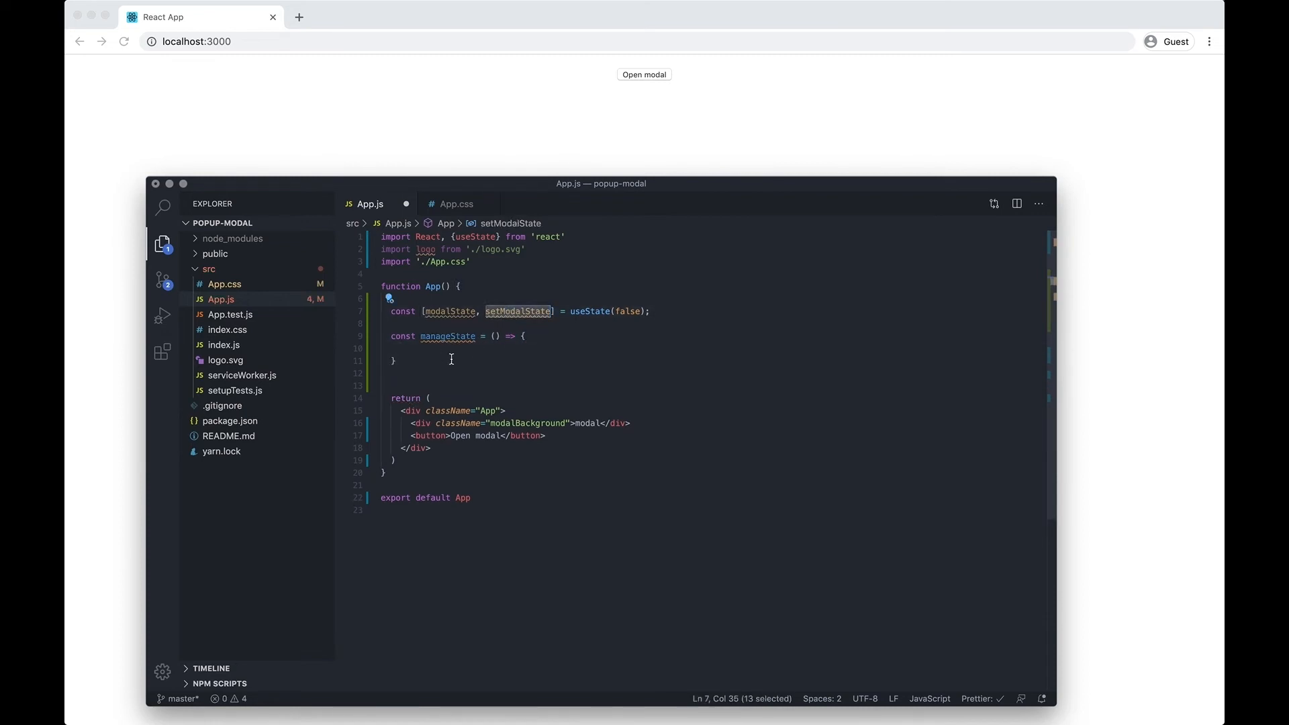
text(setModalState)
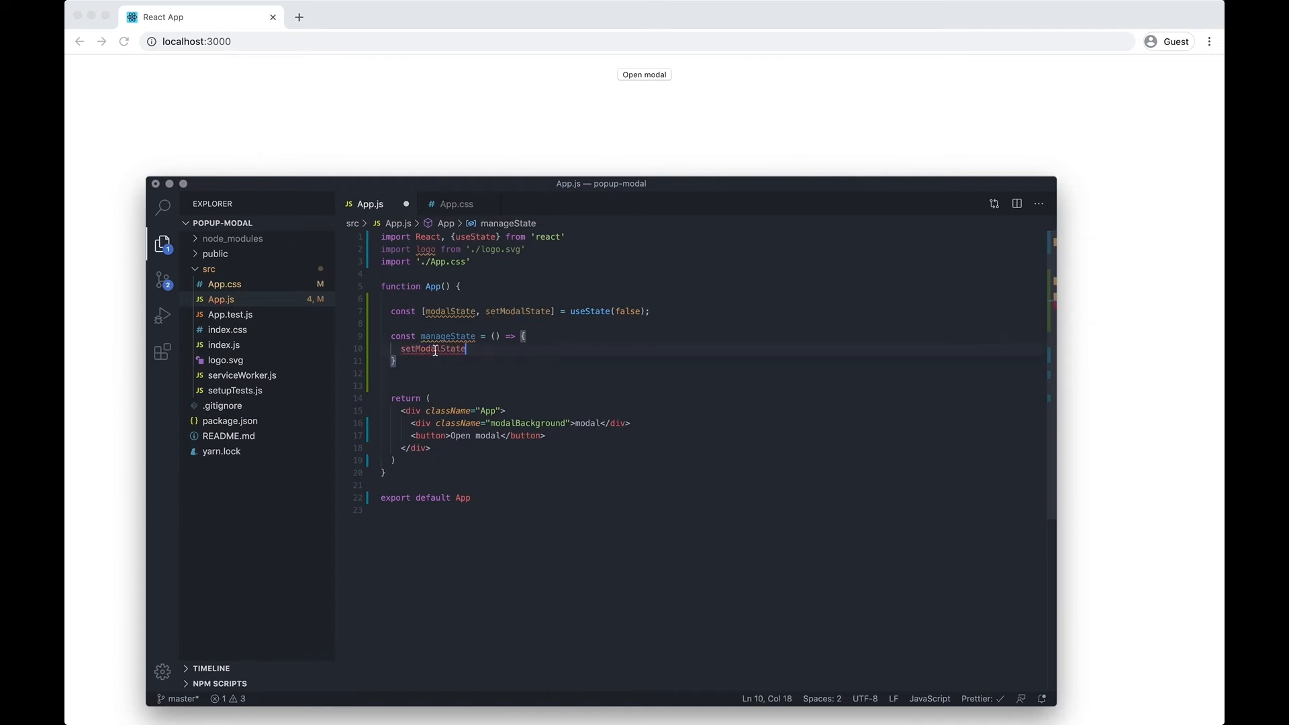
text((!)
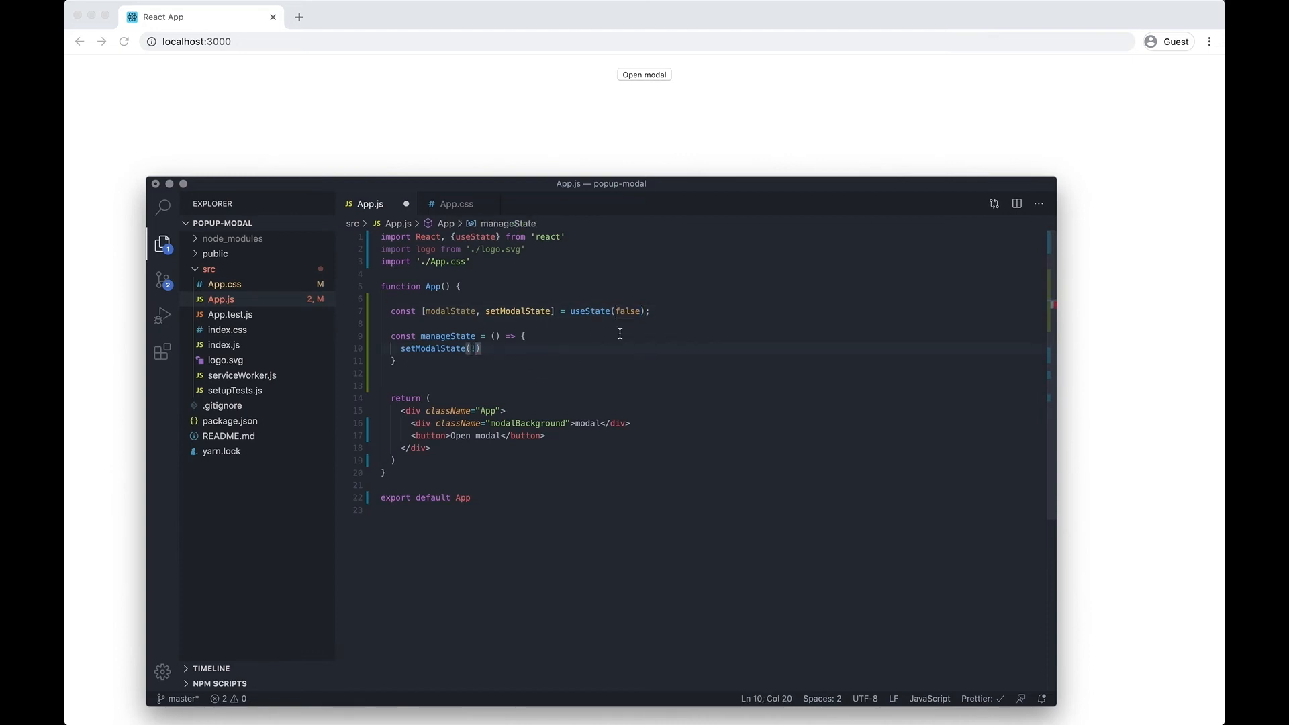
text(modalState)
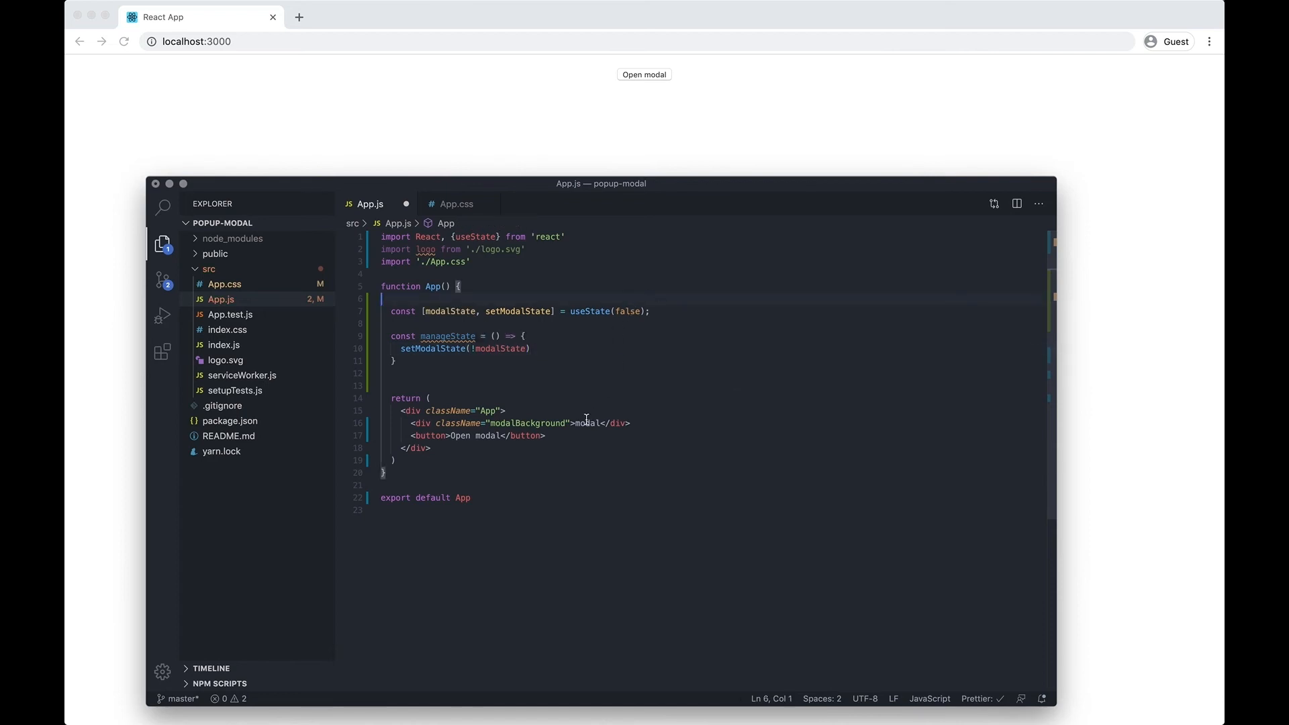
Finish the toggle call and add onClick={() => manageState()} to the Open modal button
click(475, 350)
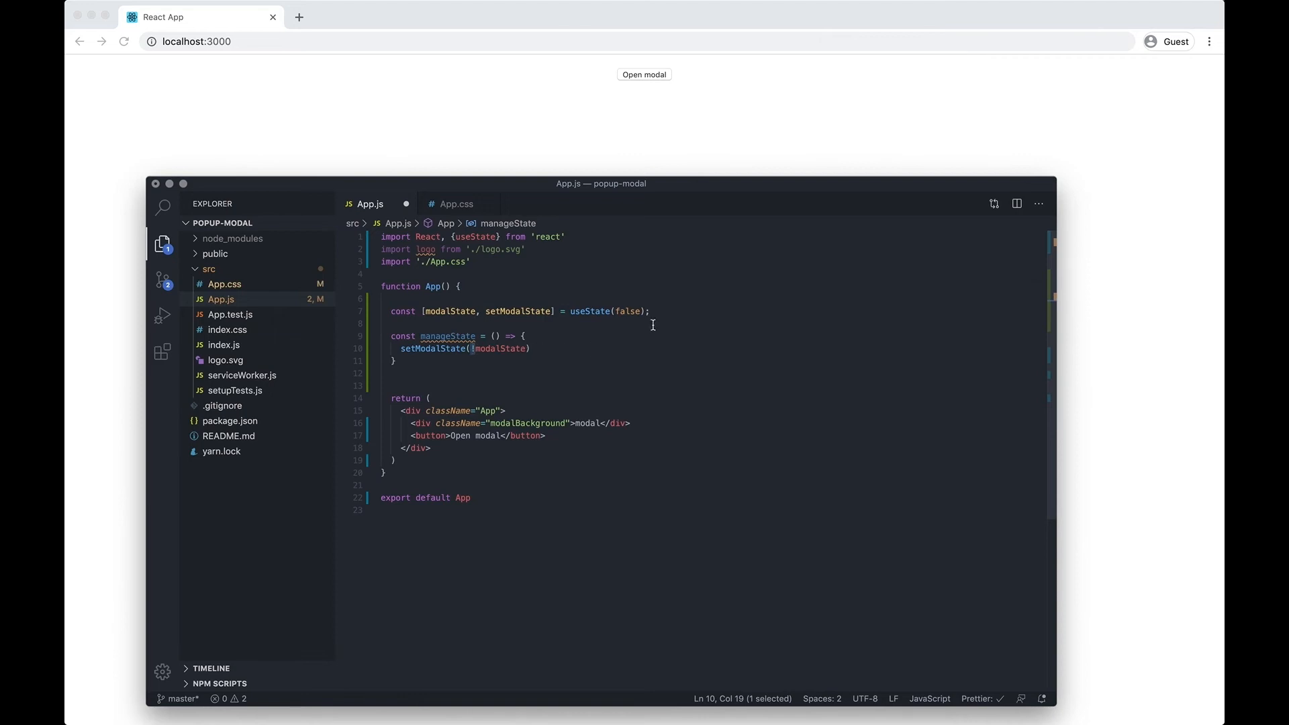
click(531, 348)
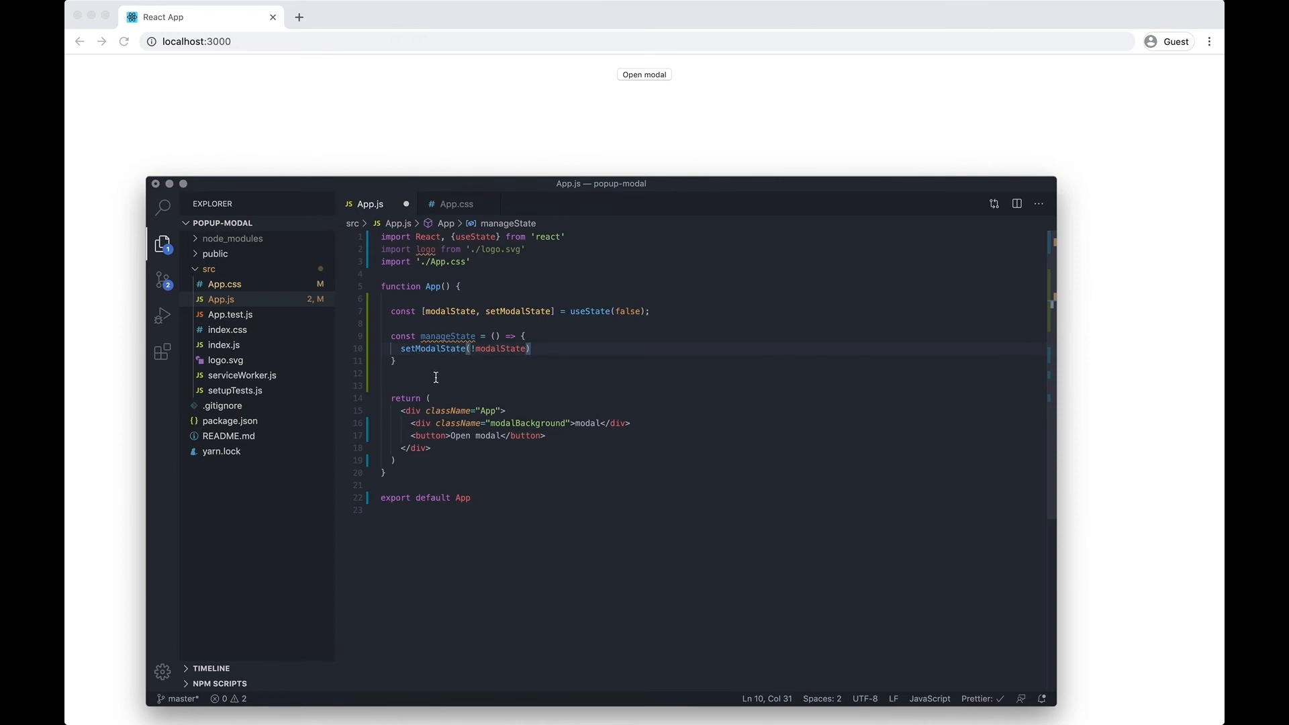
mouse_move(444, 435)
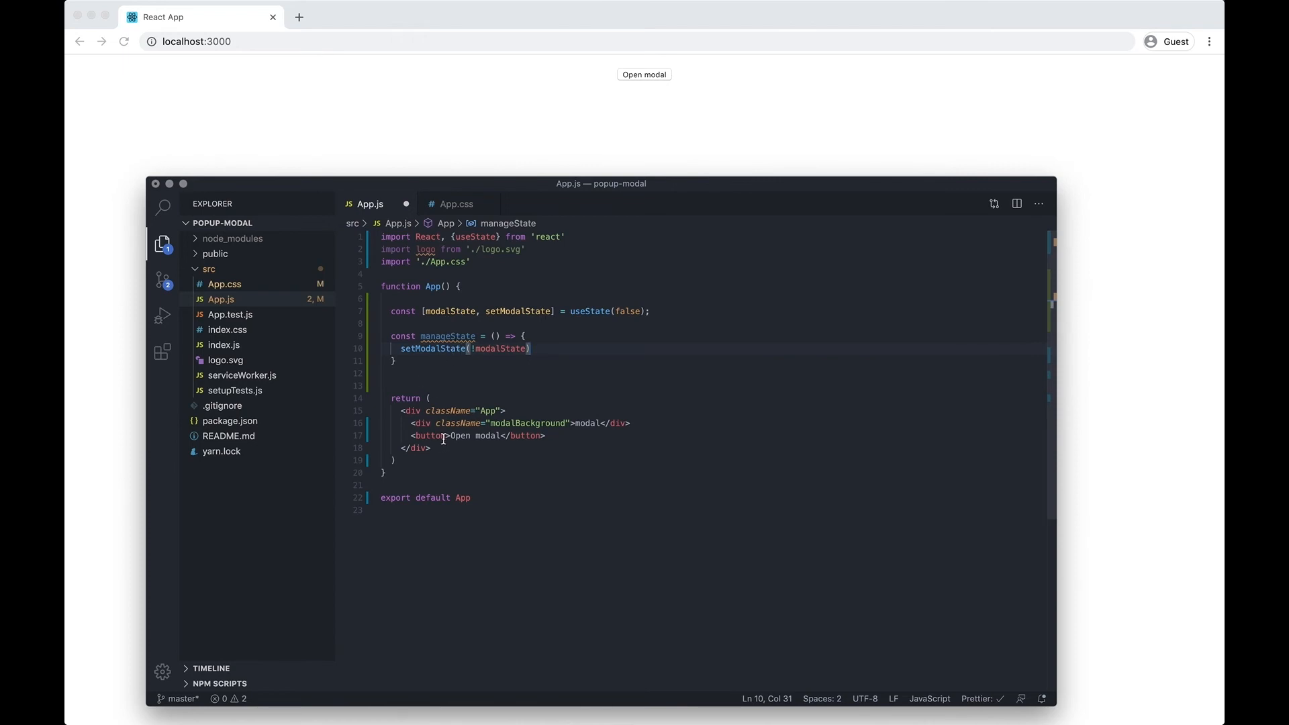
mouse_move(494, 452)
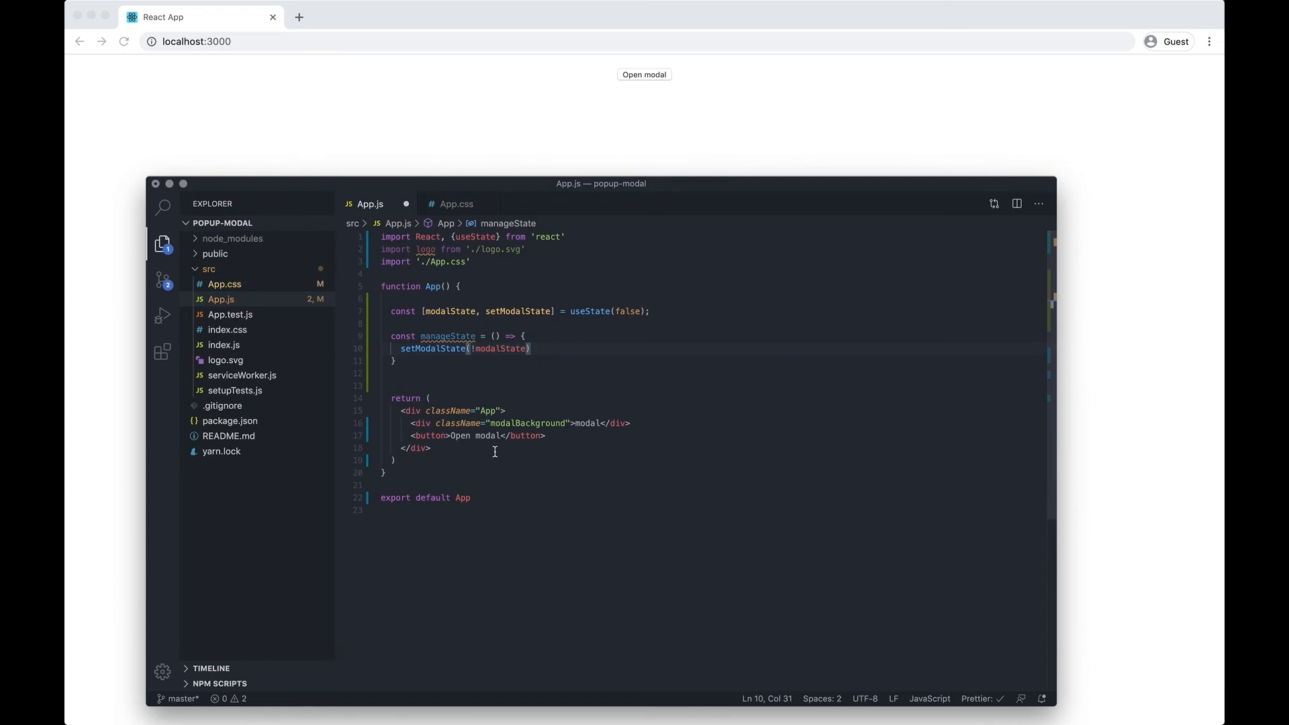
mouse_move(570, 416)
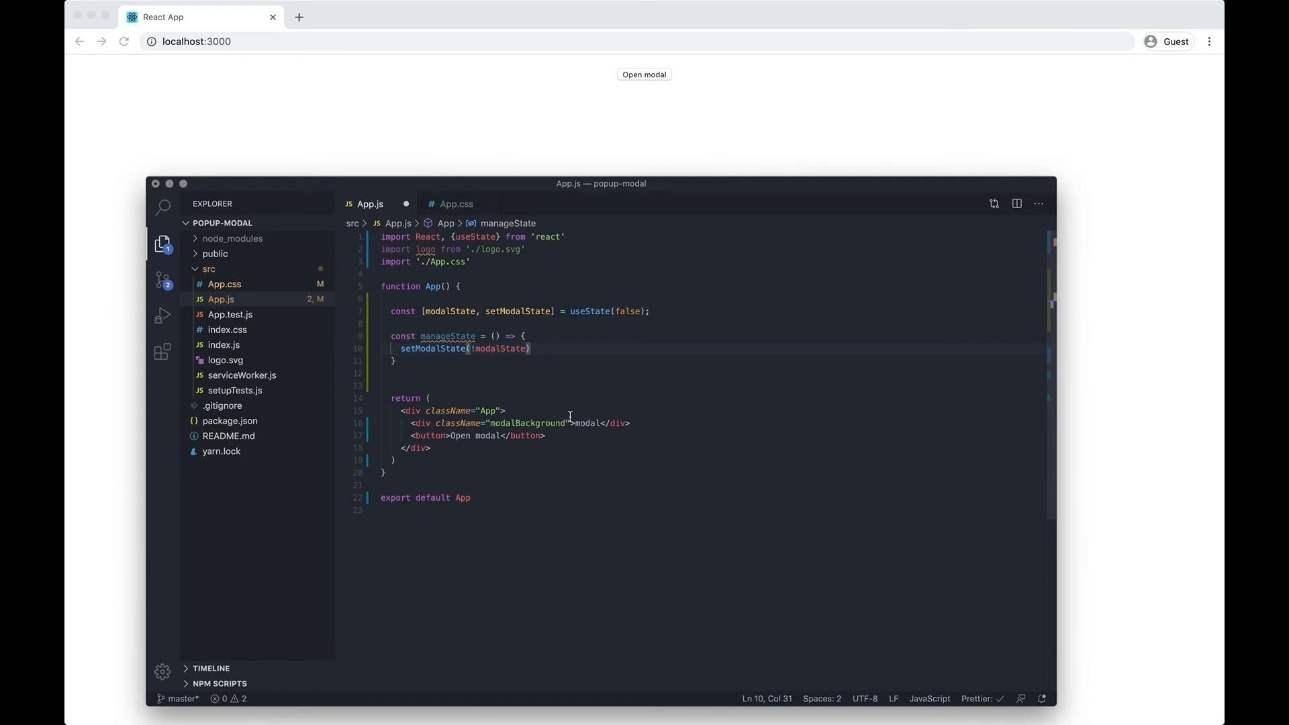
mouse_move(595, 380)
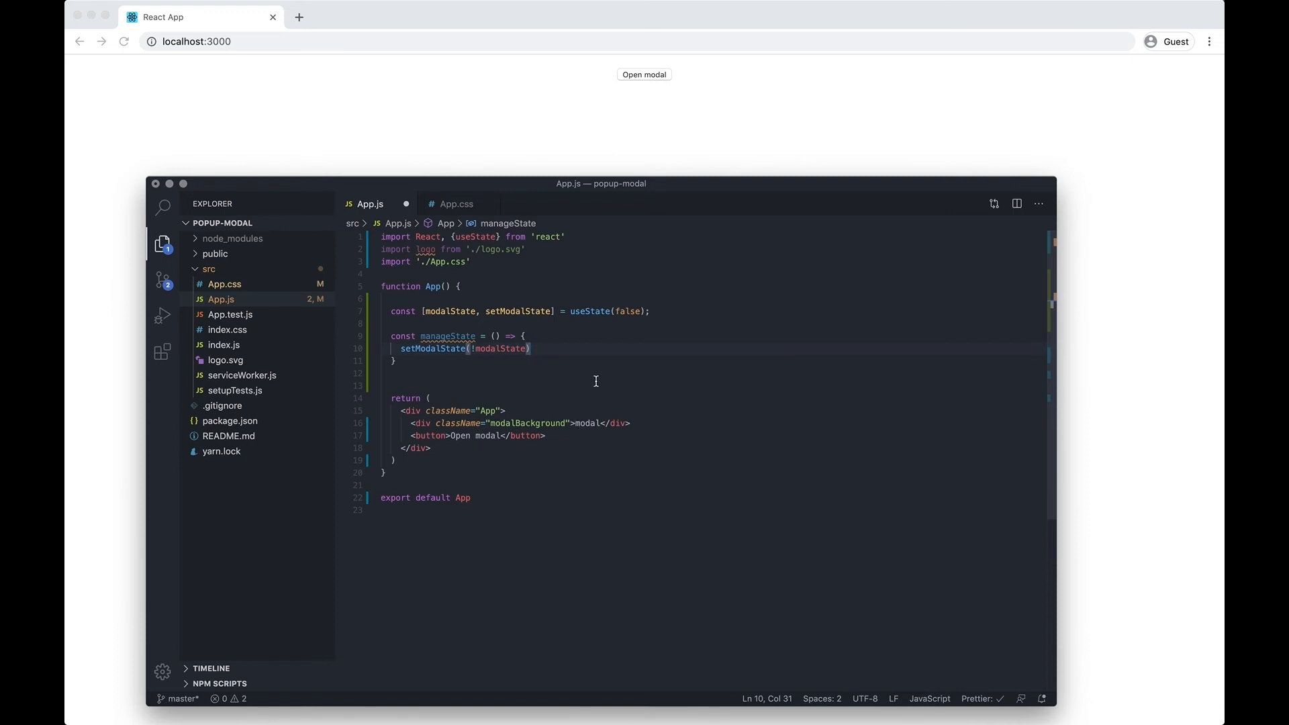
mouse_move(440, 431)
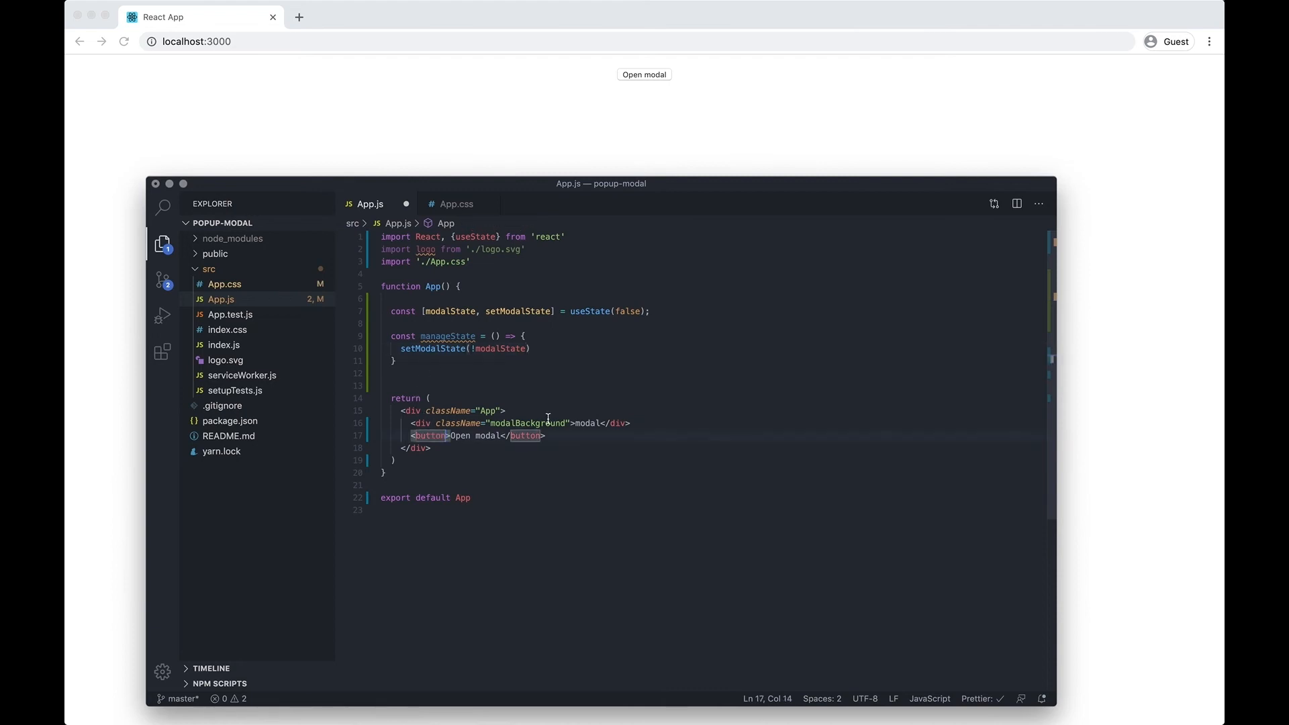
text(onClick={() =>)
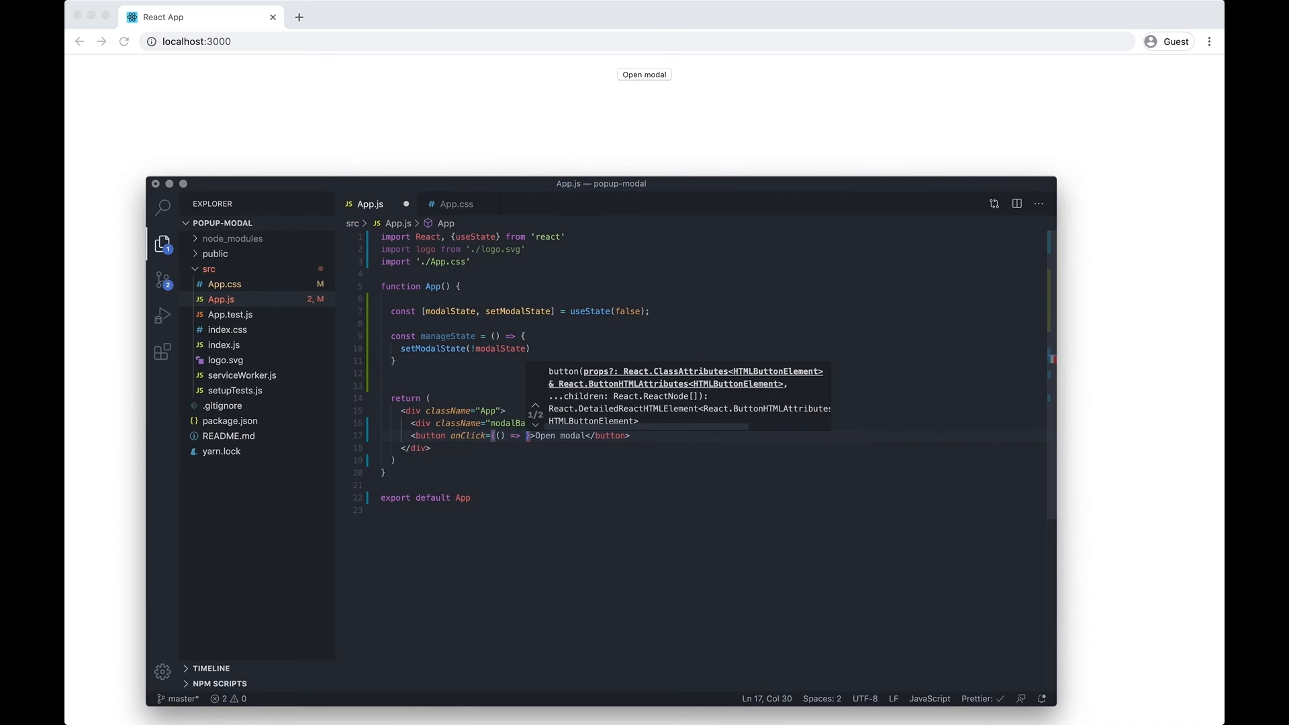
text(set)
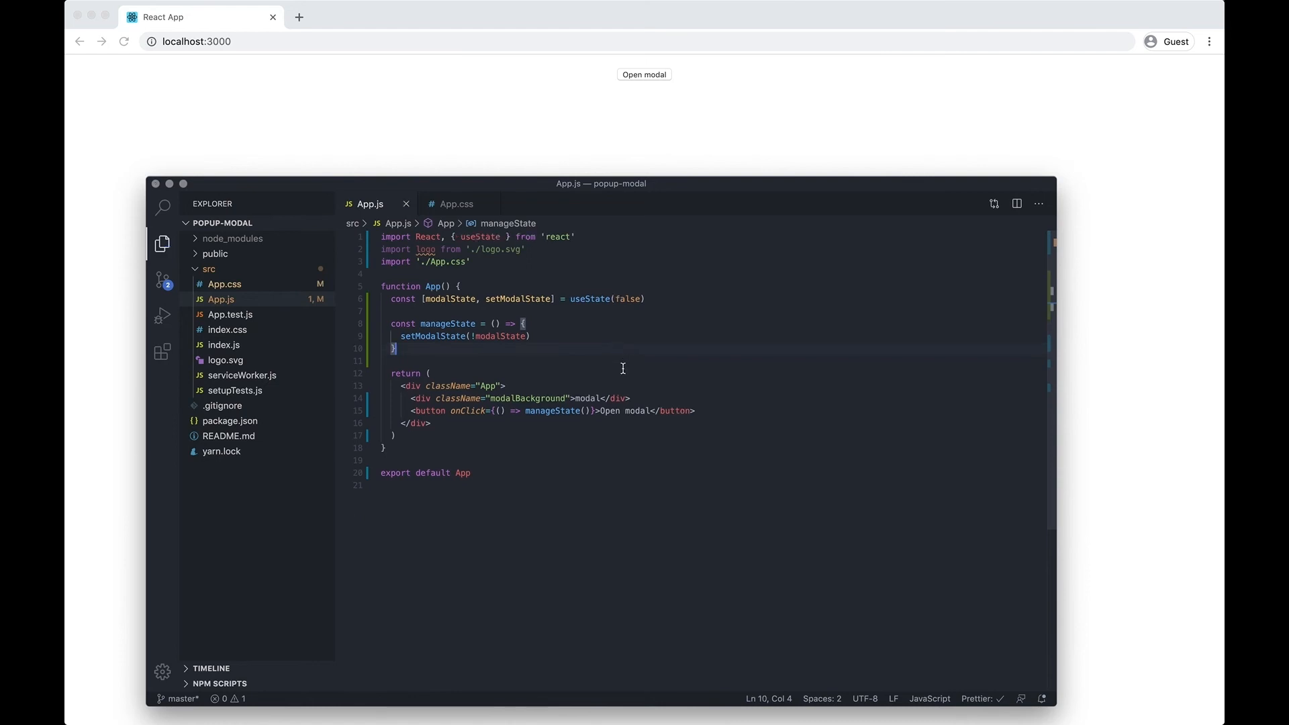
mouse_move(652, 173)
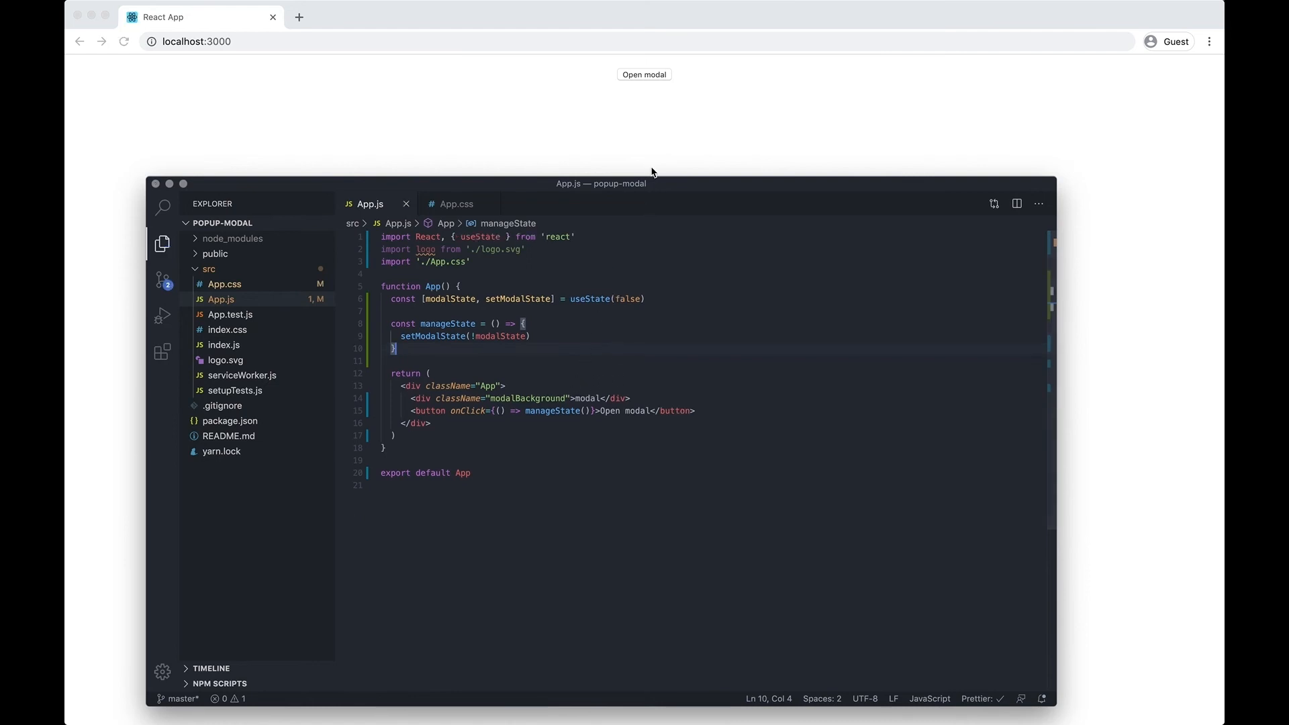
Set the modal div's className to the template string `modalBackground modalShowing-${modalState}`
click(566, 397)
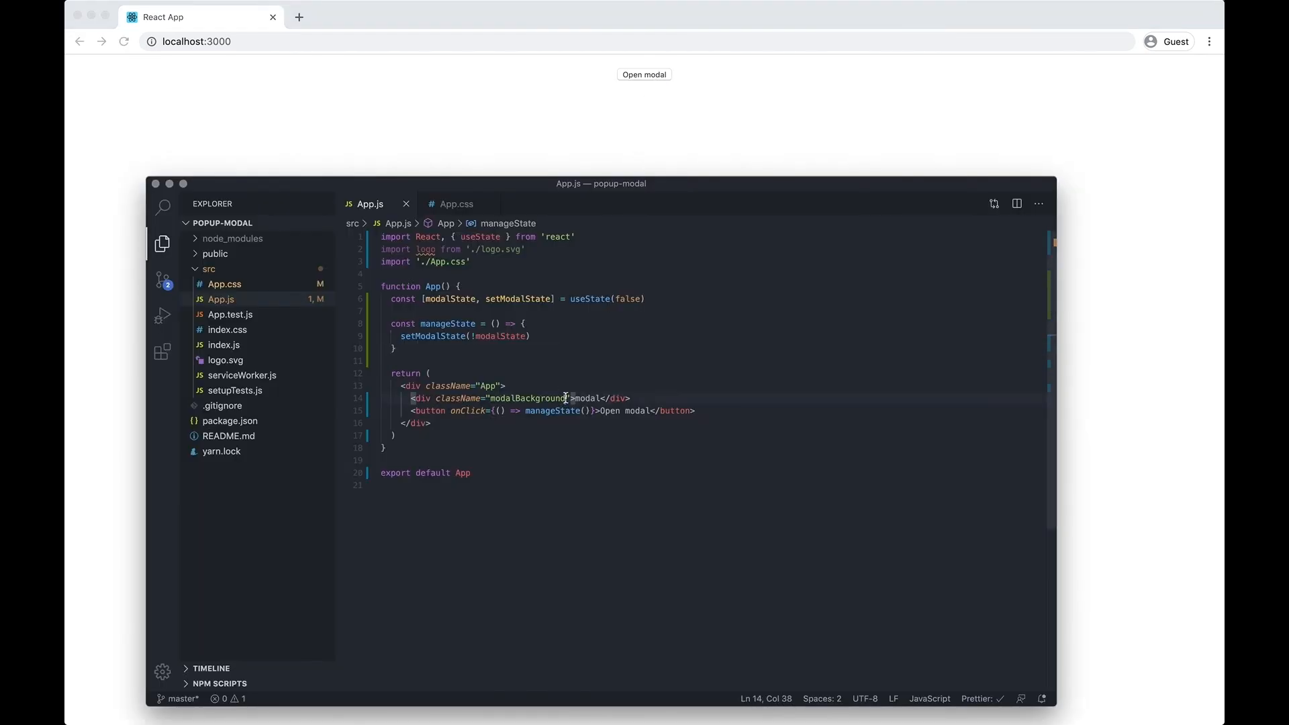
double_click(529, 397)
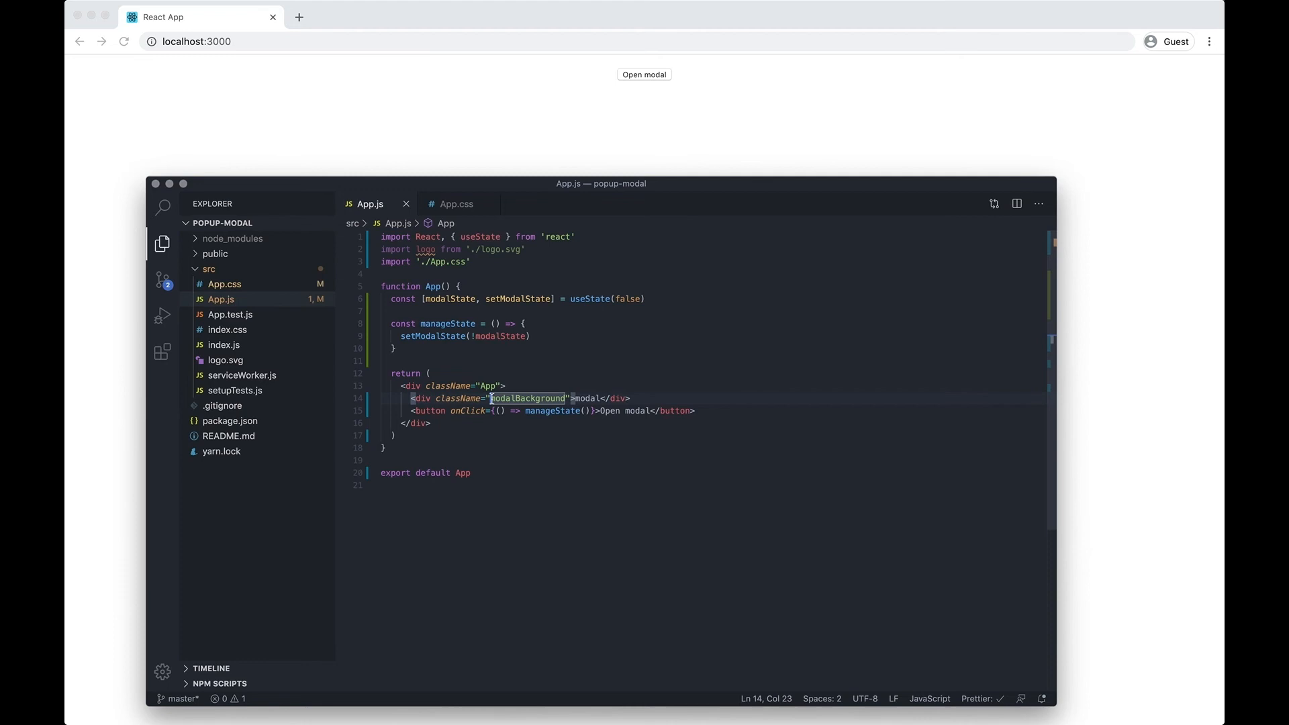
click(569, 398)
text({)
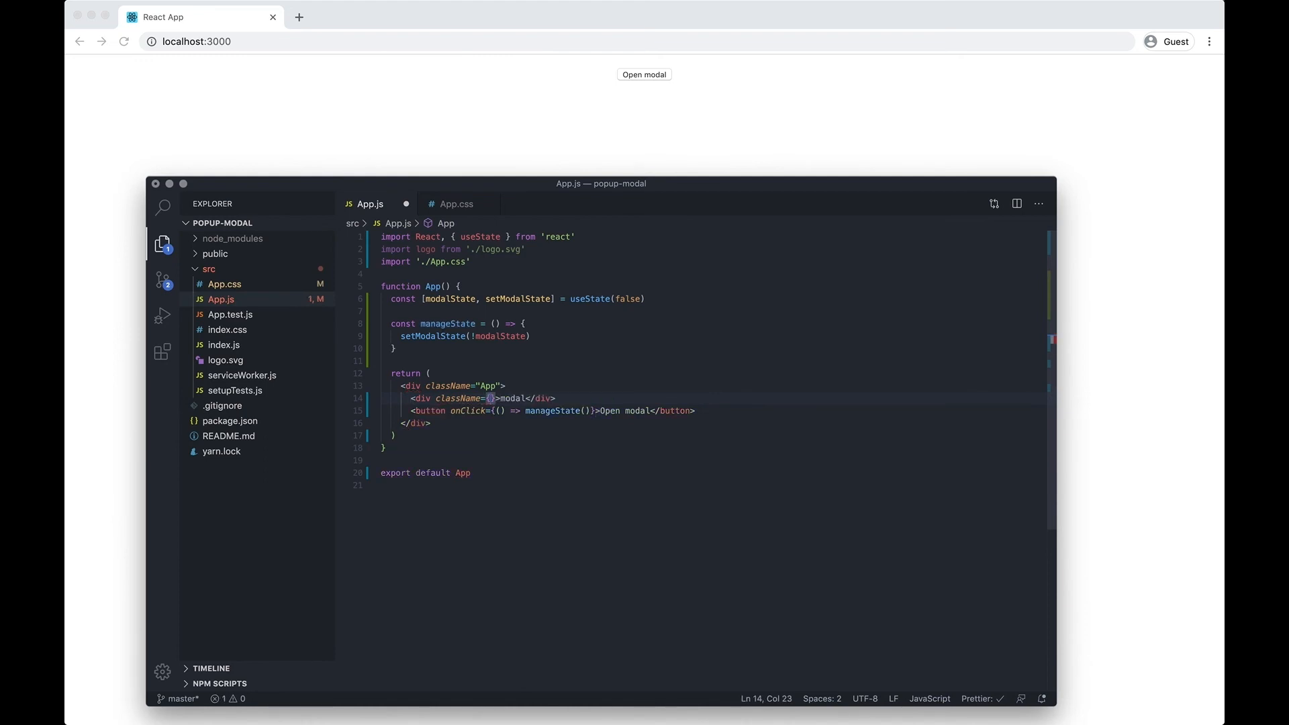
text(``)
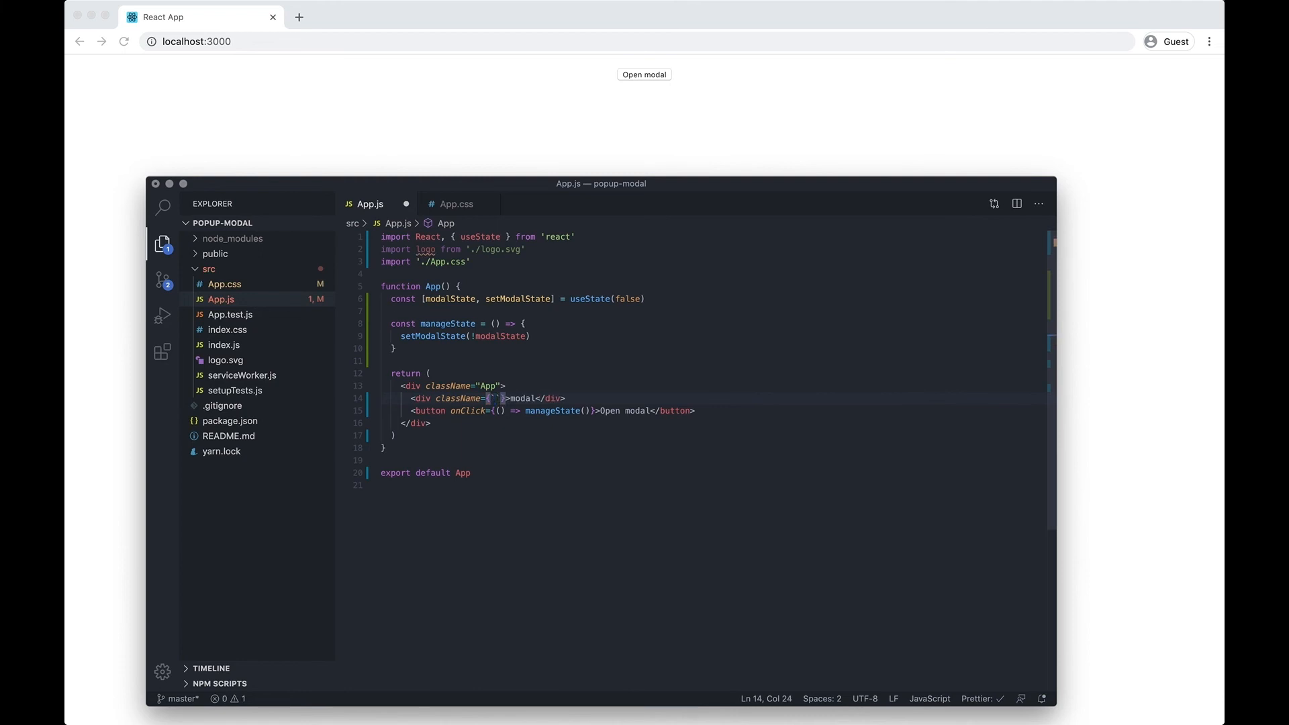
text(modalBackground)
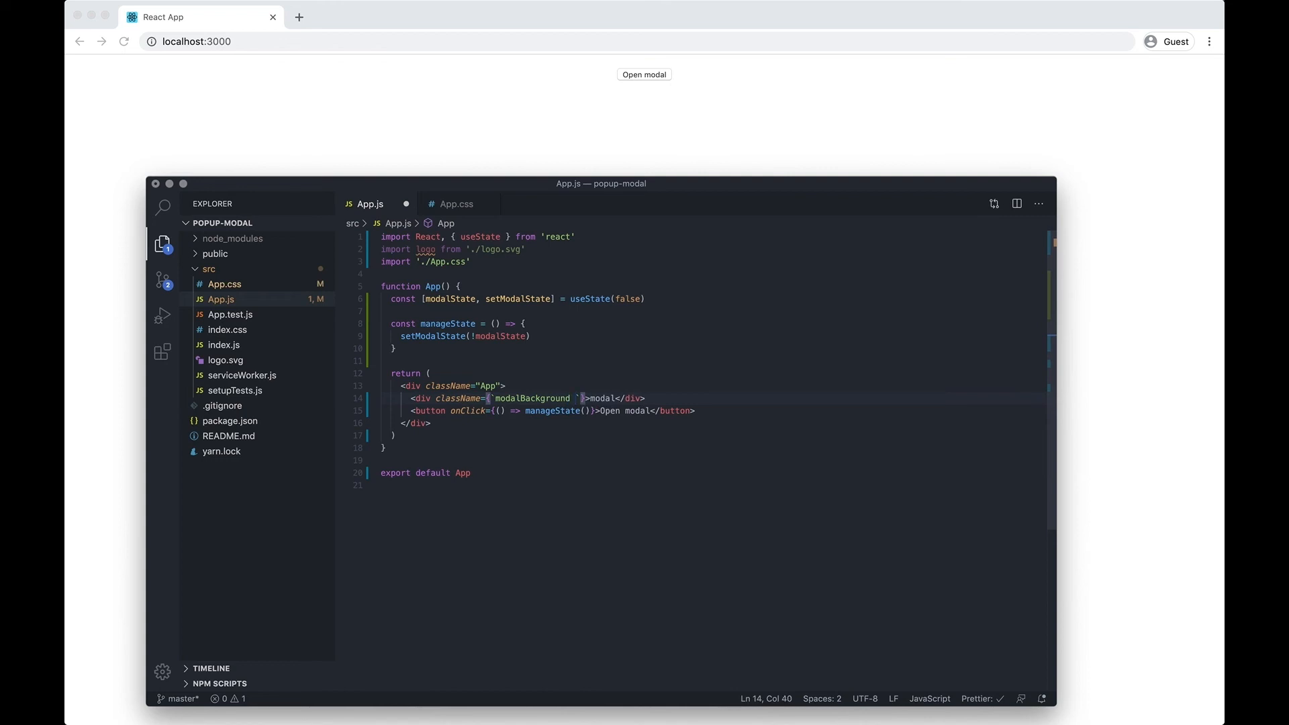
text(modalShowing-)
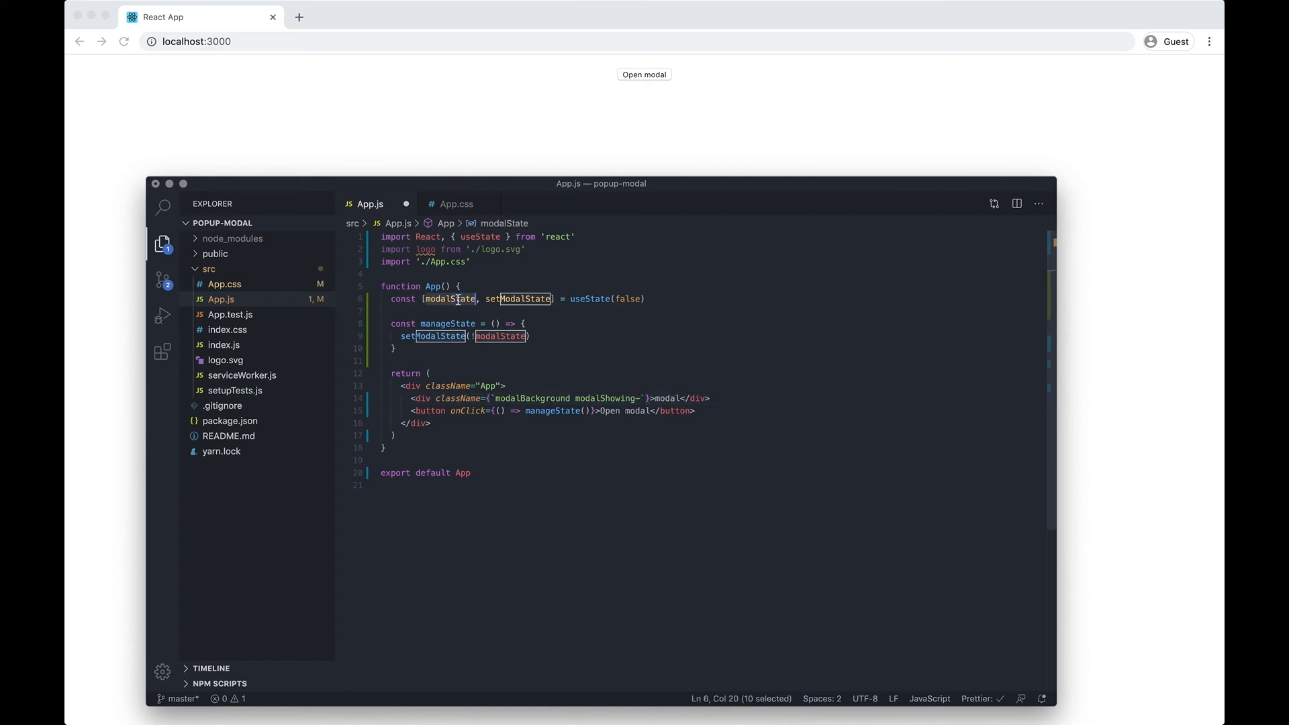
click(642, 398)
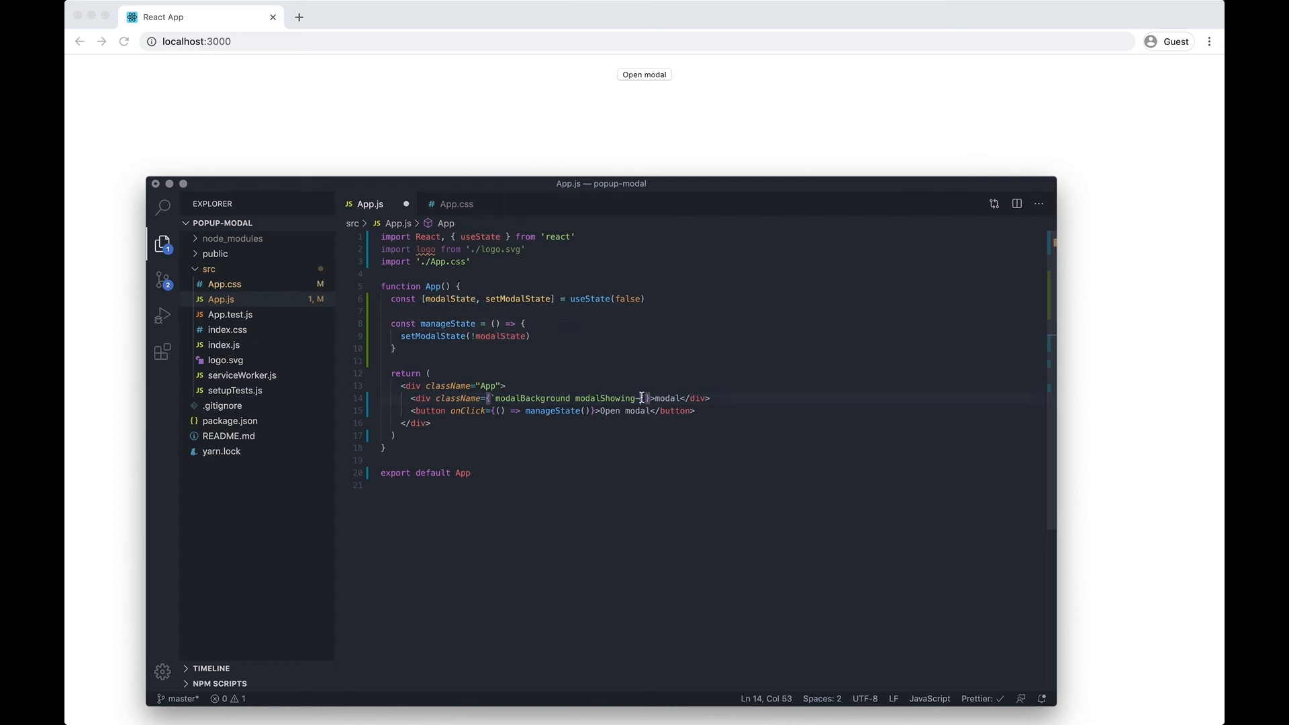
mouse_move(707, 379)
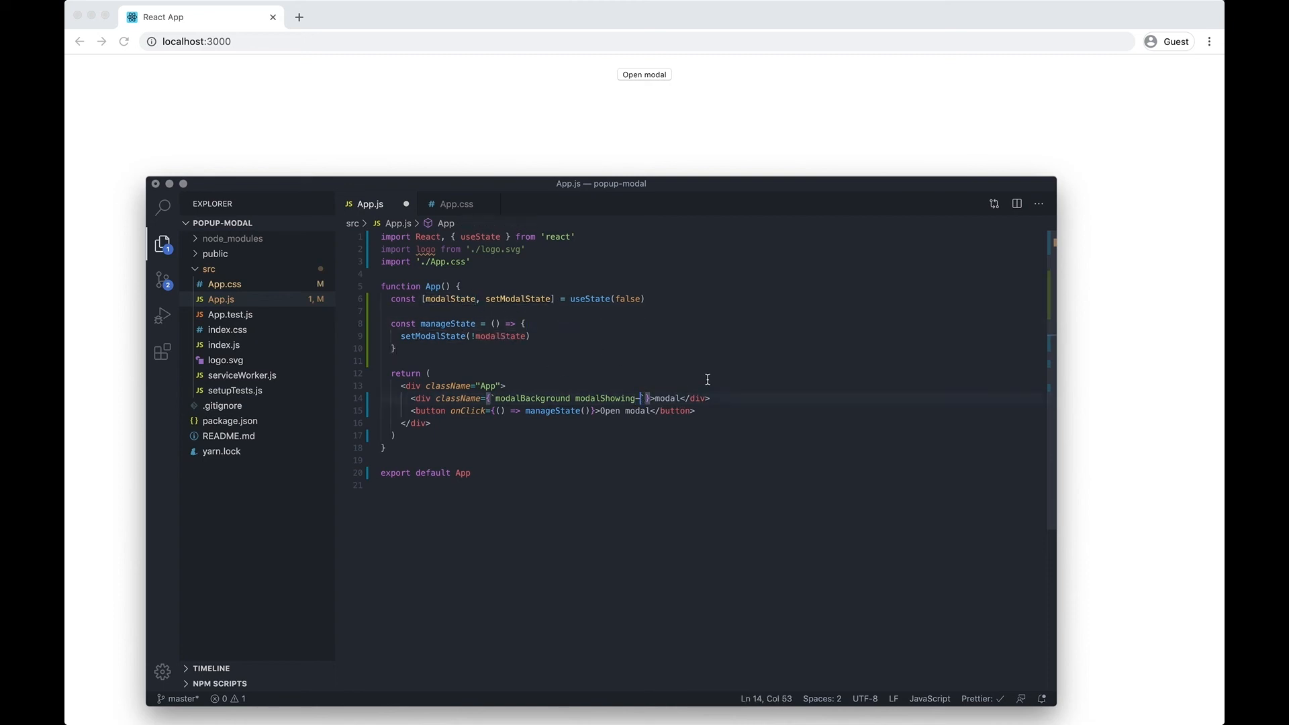
text($)
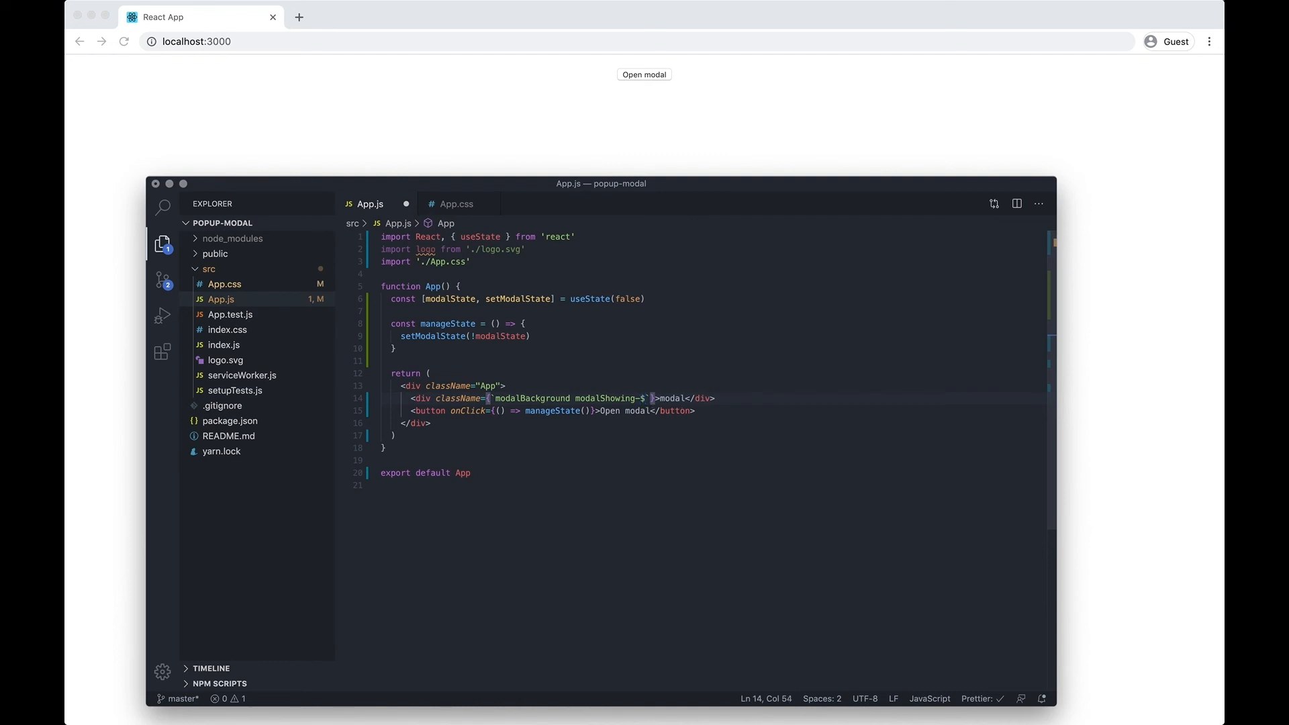
text({})
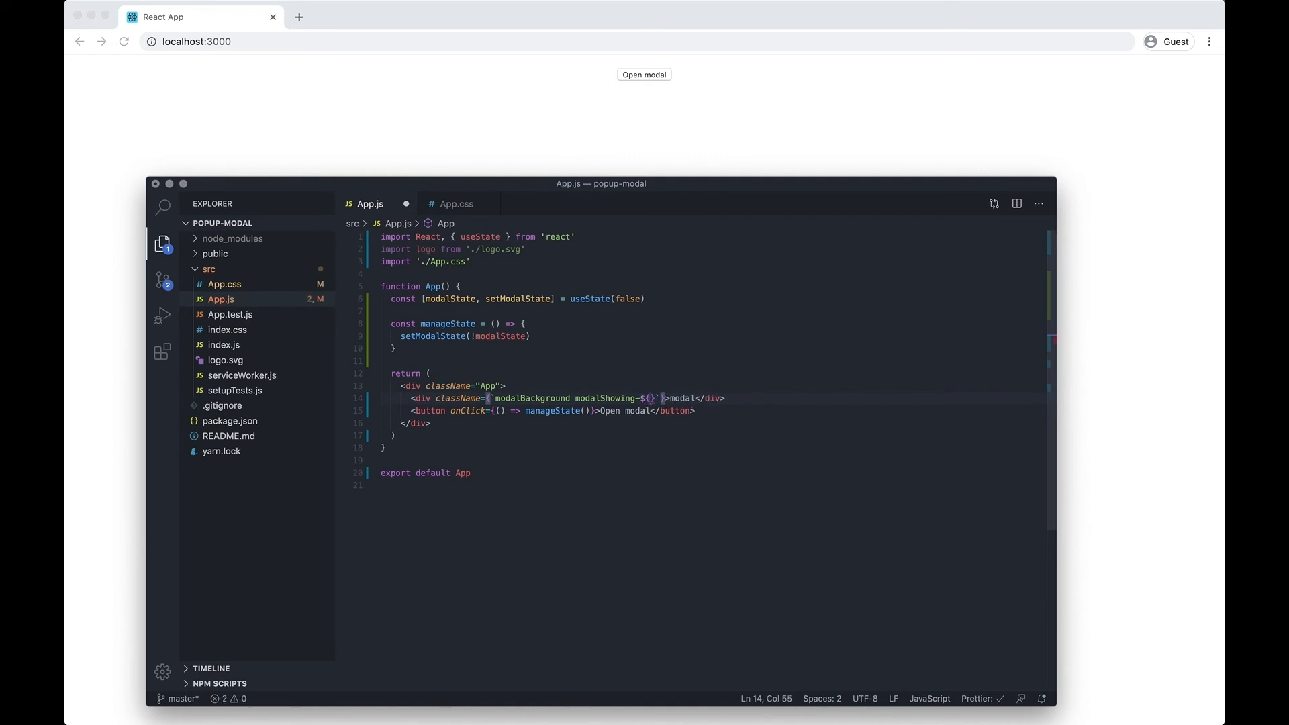
text(modalState)
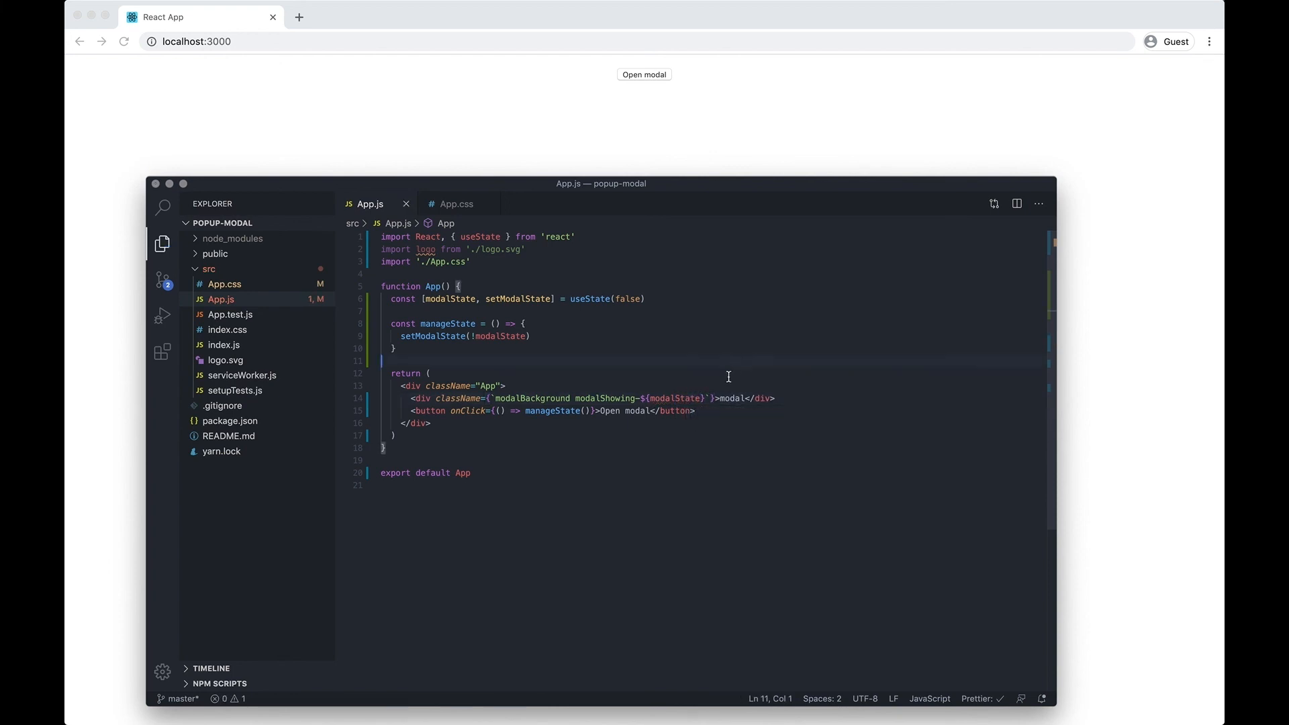
mouse_move(614, 380)
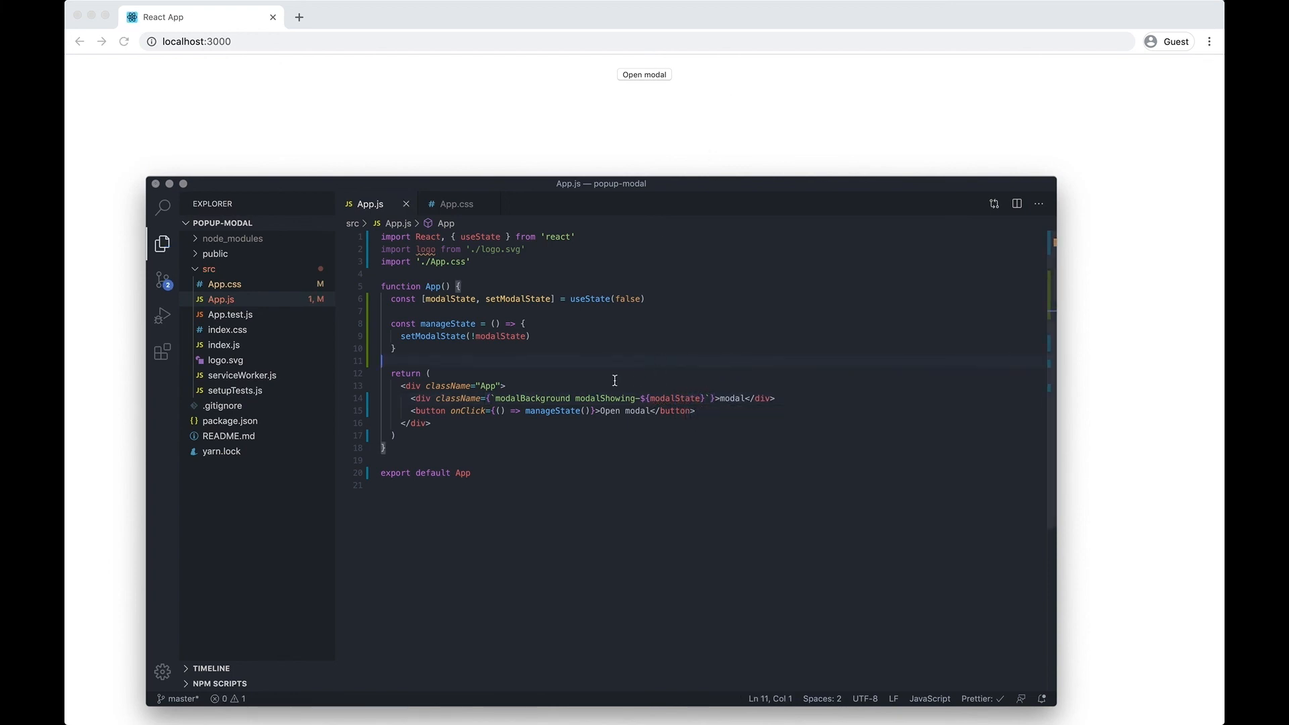
mouse_move(674, 409)
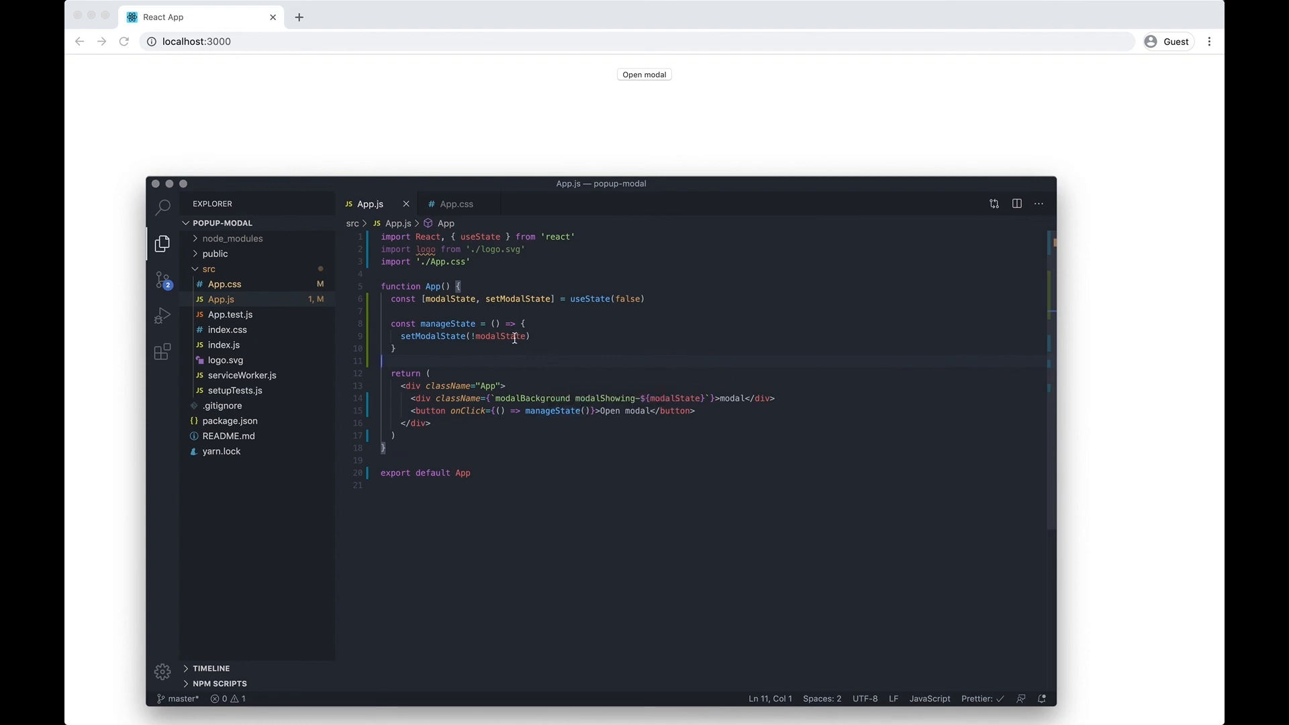
mouse_move(621, 302)
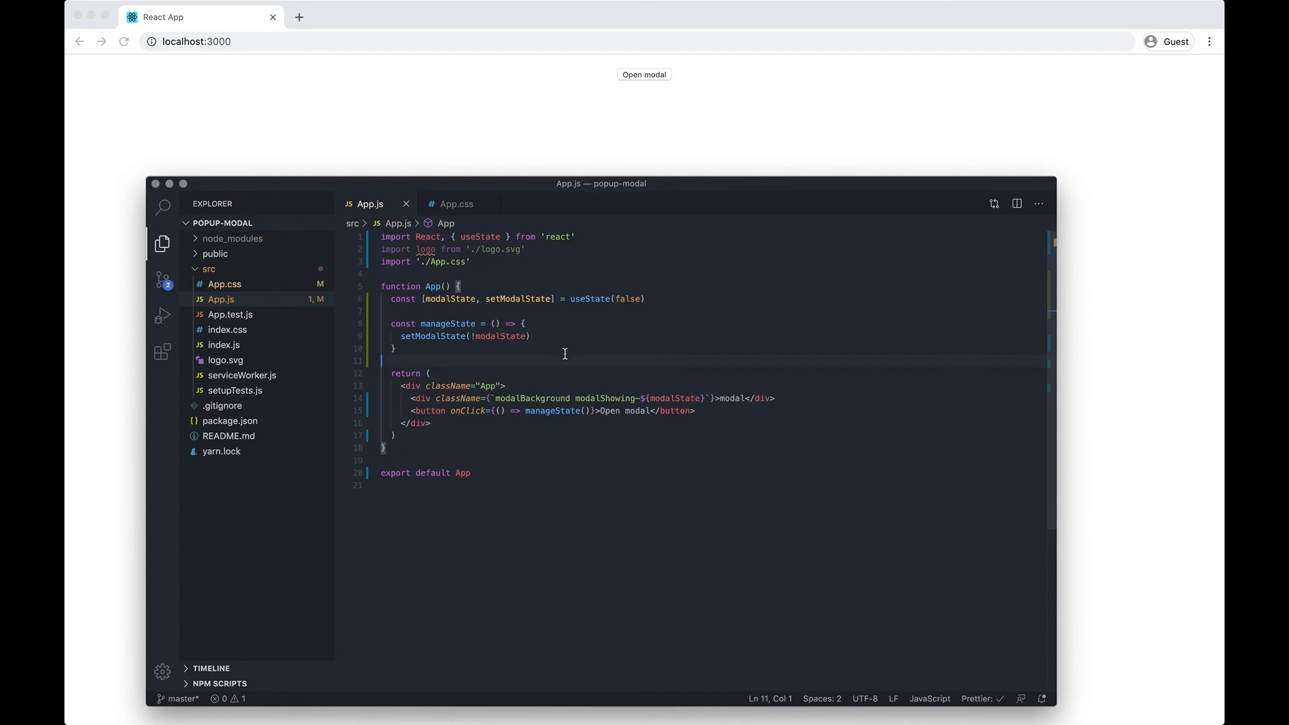
Add a .modalShowing-true rule in App.css with opacity 1 and pointer-events restored
click(455, 205)
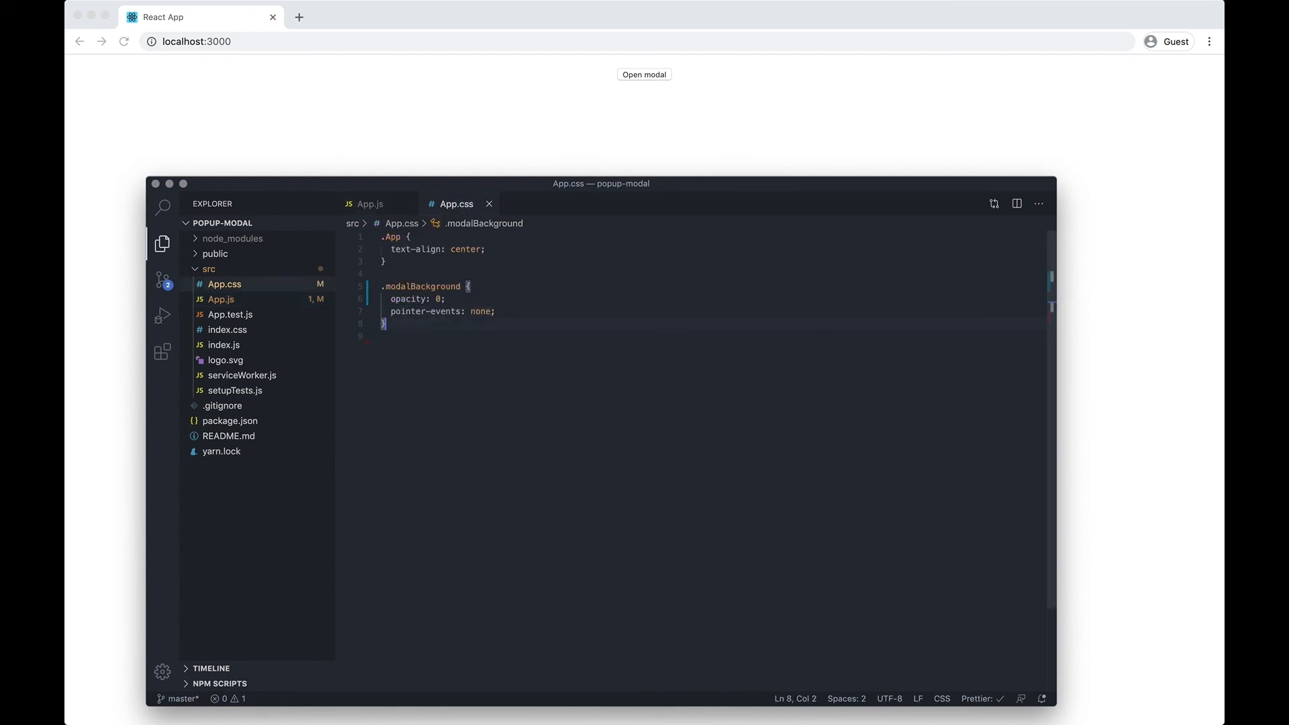
text(.modalS)
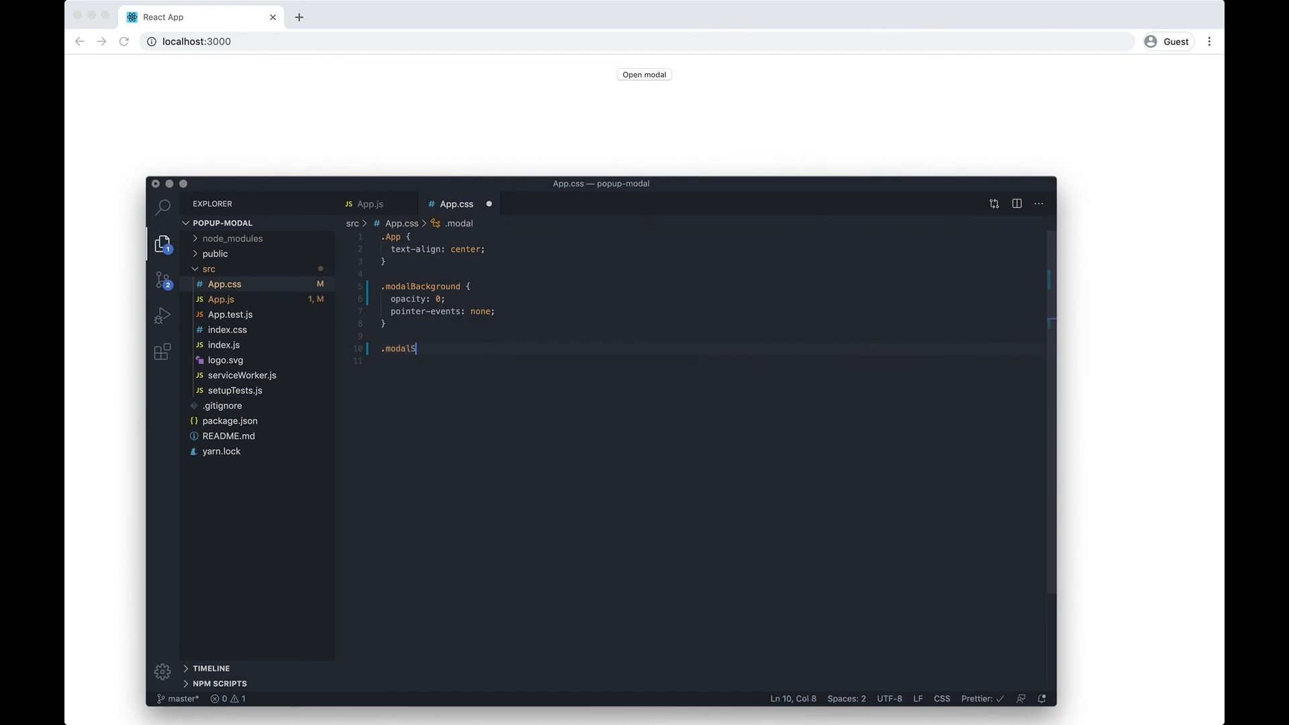
text(howing-true {)
click(710, 360)
text(opacity: 1;)
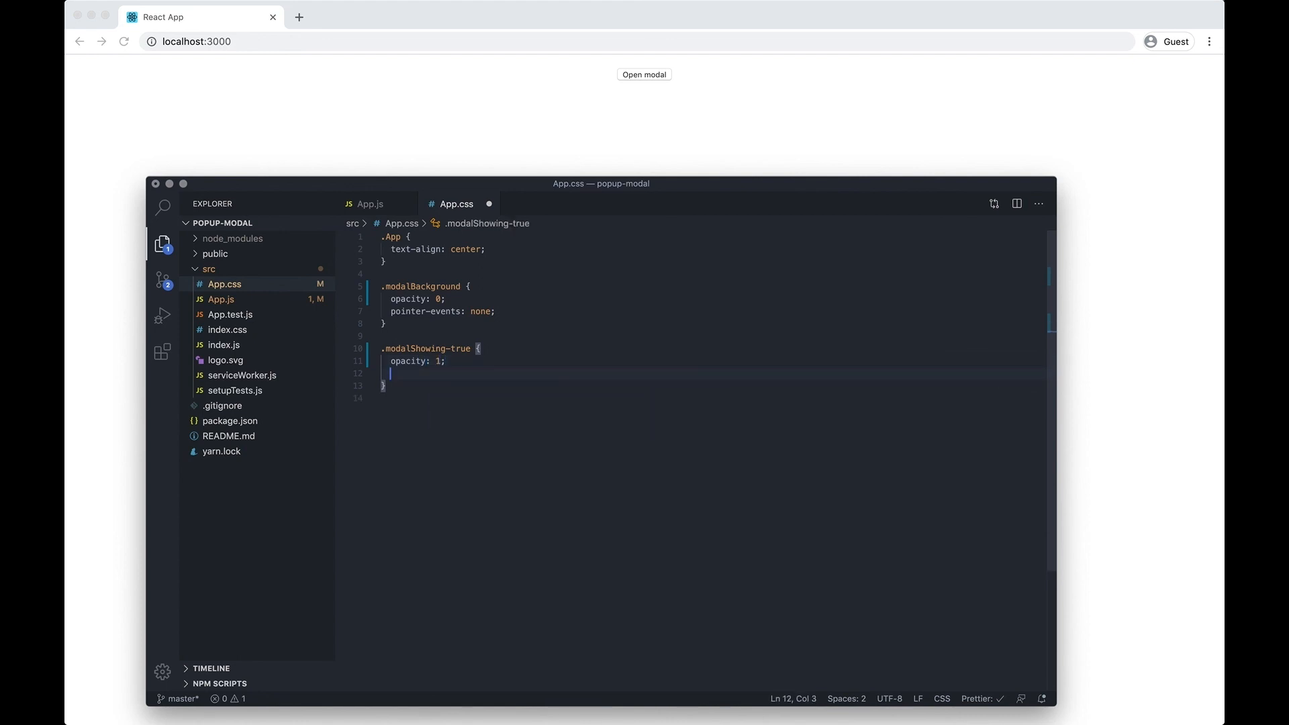
text(pointer-ve)
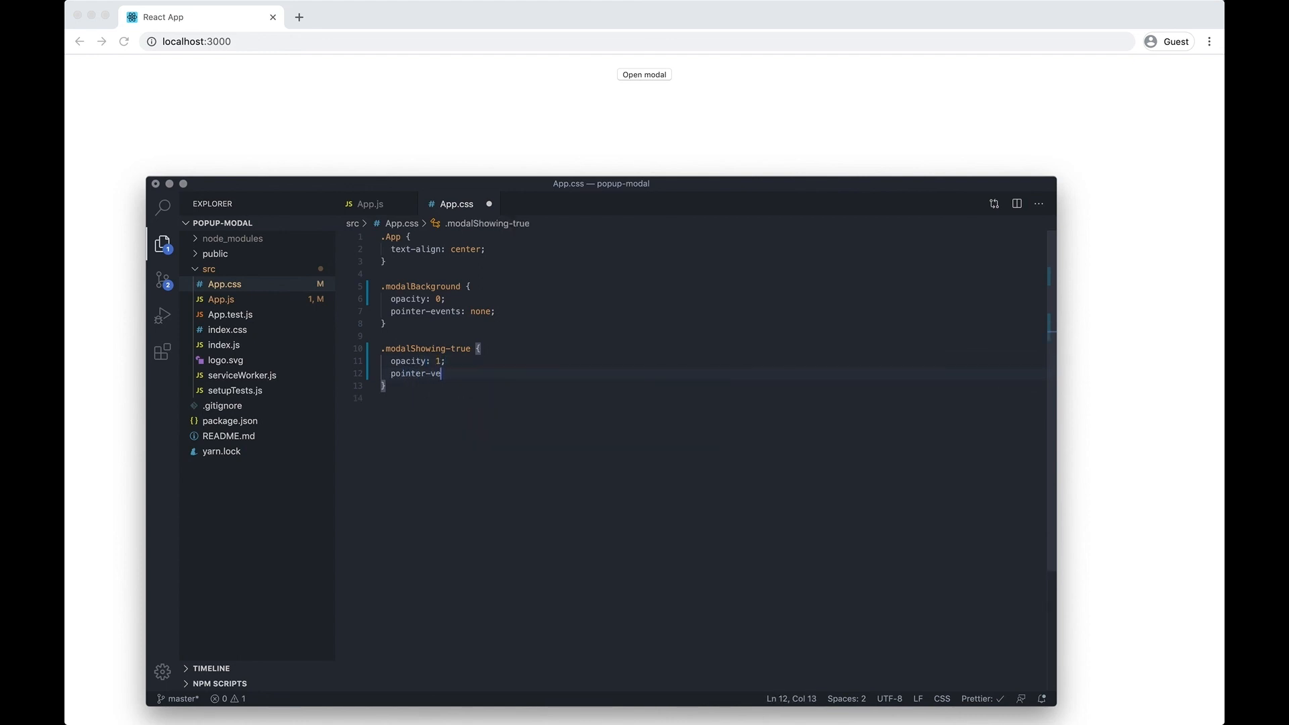
text(ents: showing;)
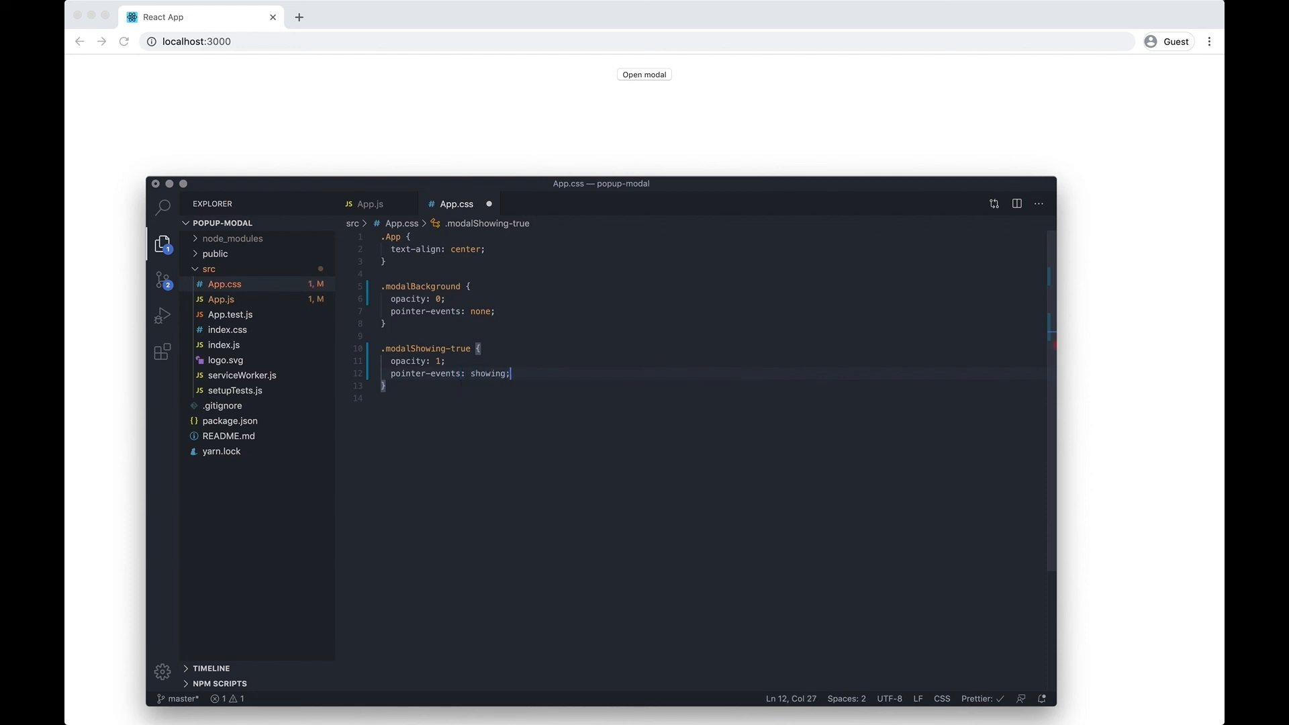
Give .modalBackground a transition: opacity 0.5 ease-in rule
click(497, 311)
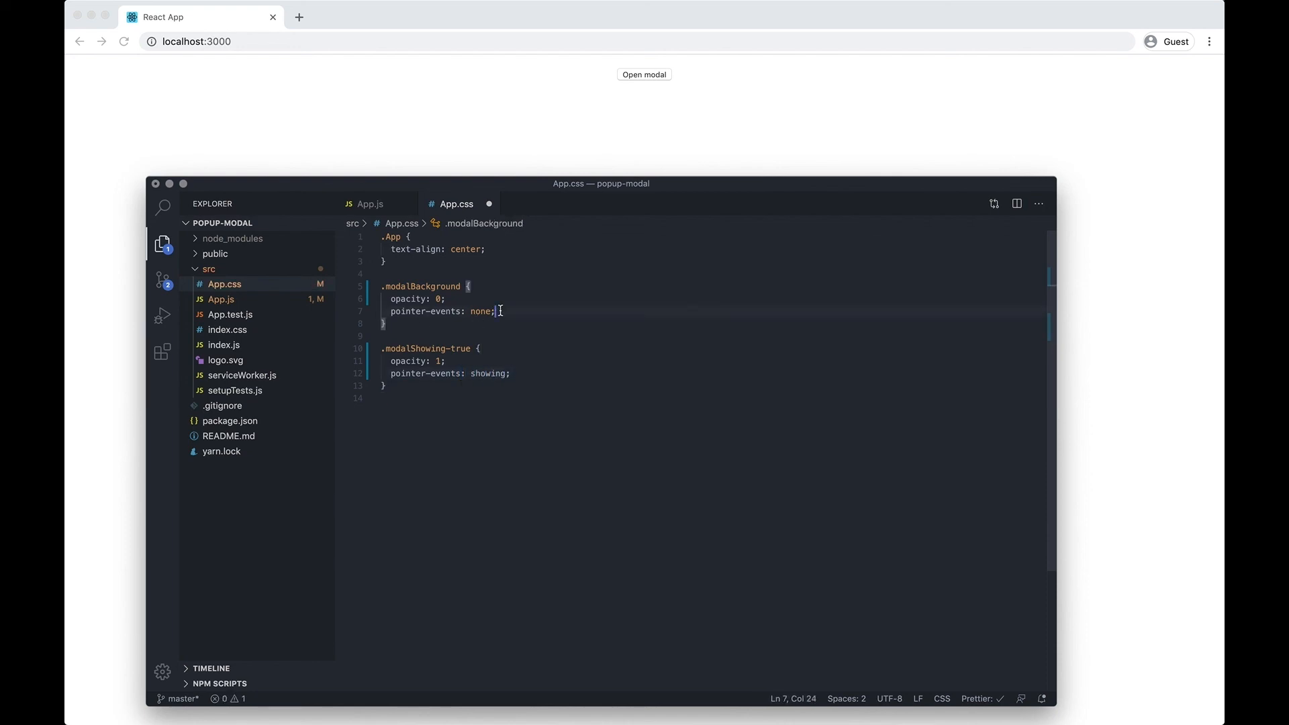
text(transition:)
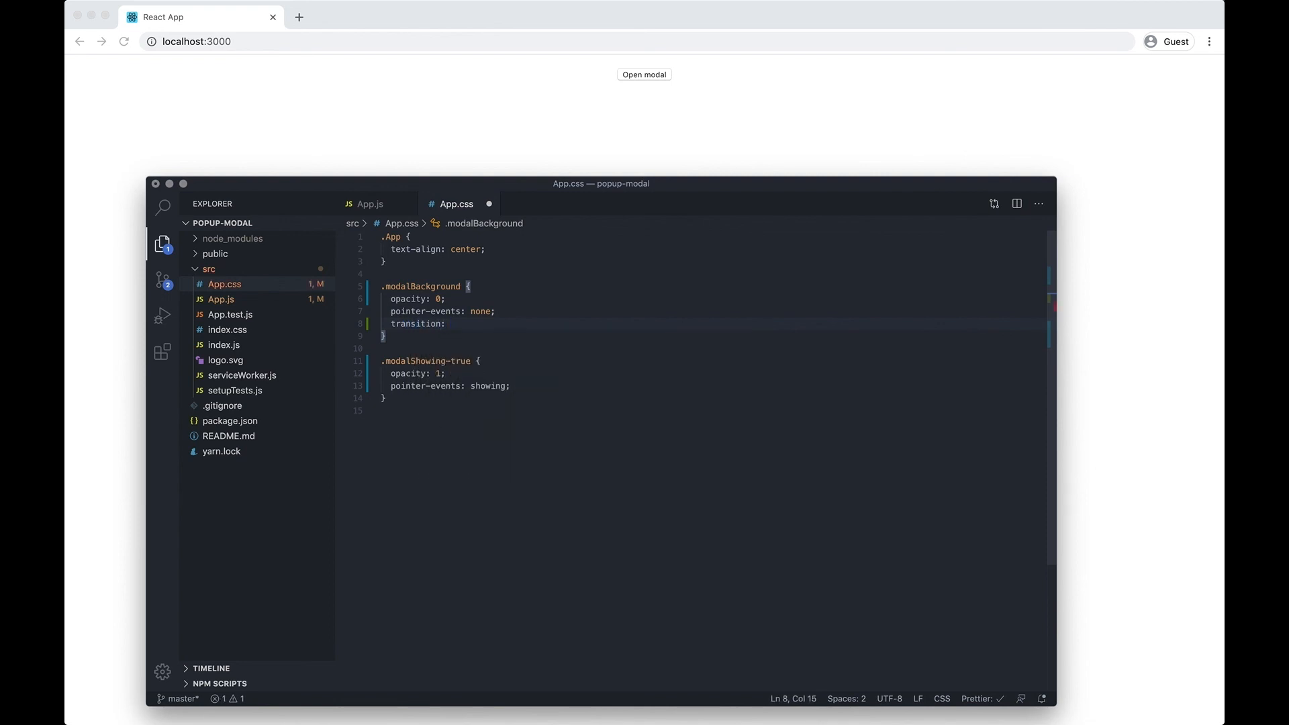
text(opacity 0.5)
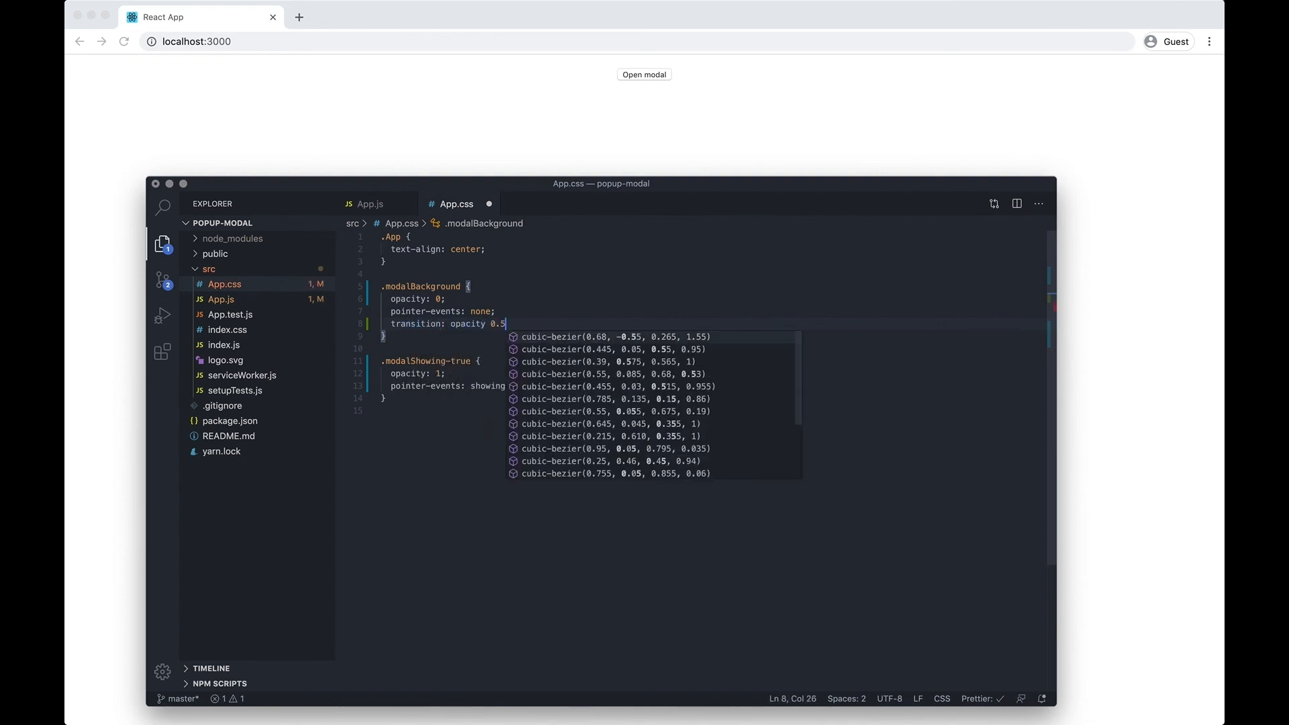
text(ease-i)
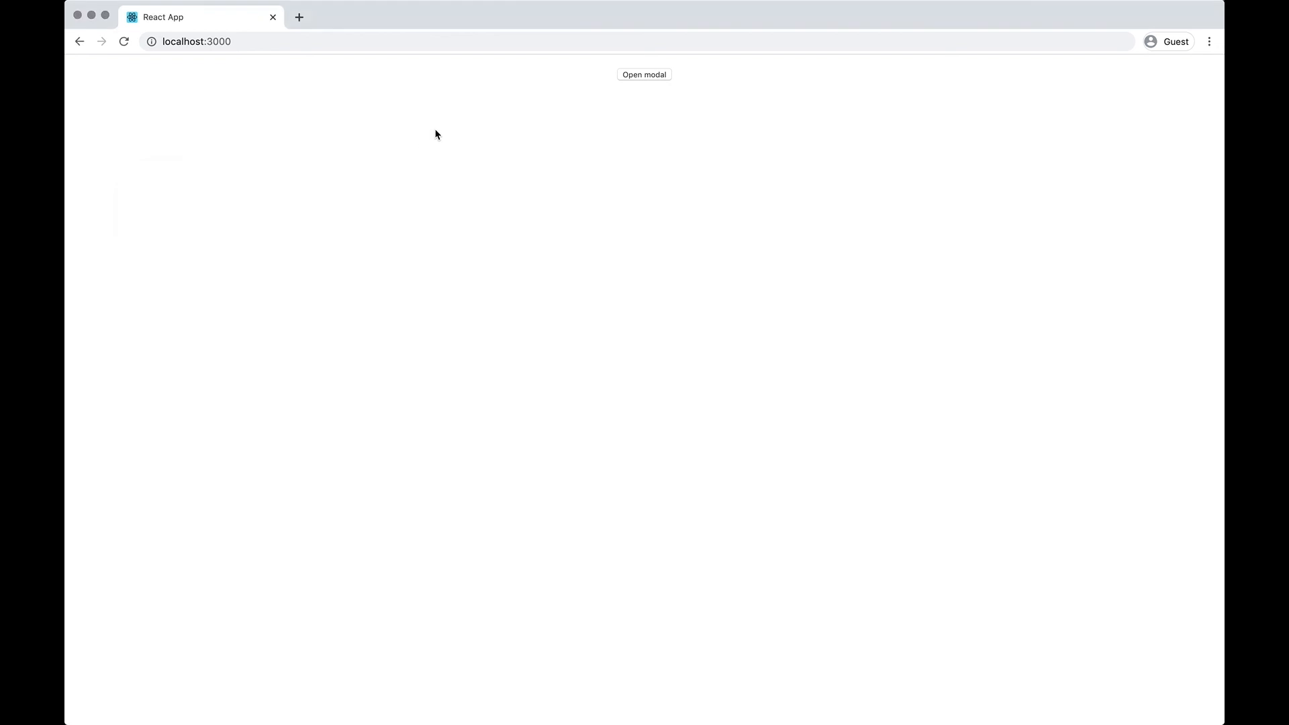
Test the Open modal button in Chrome so 'modal' appears, then return to App.js
click(643, 75)
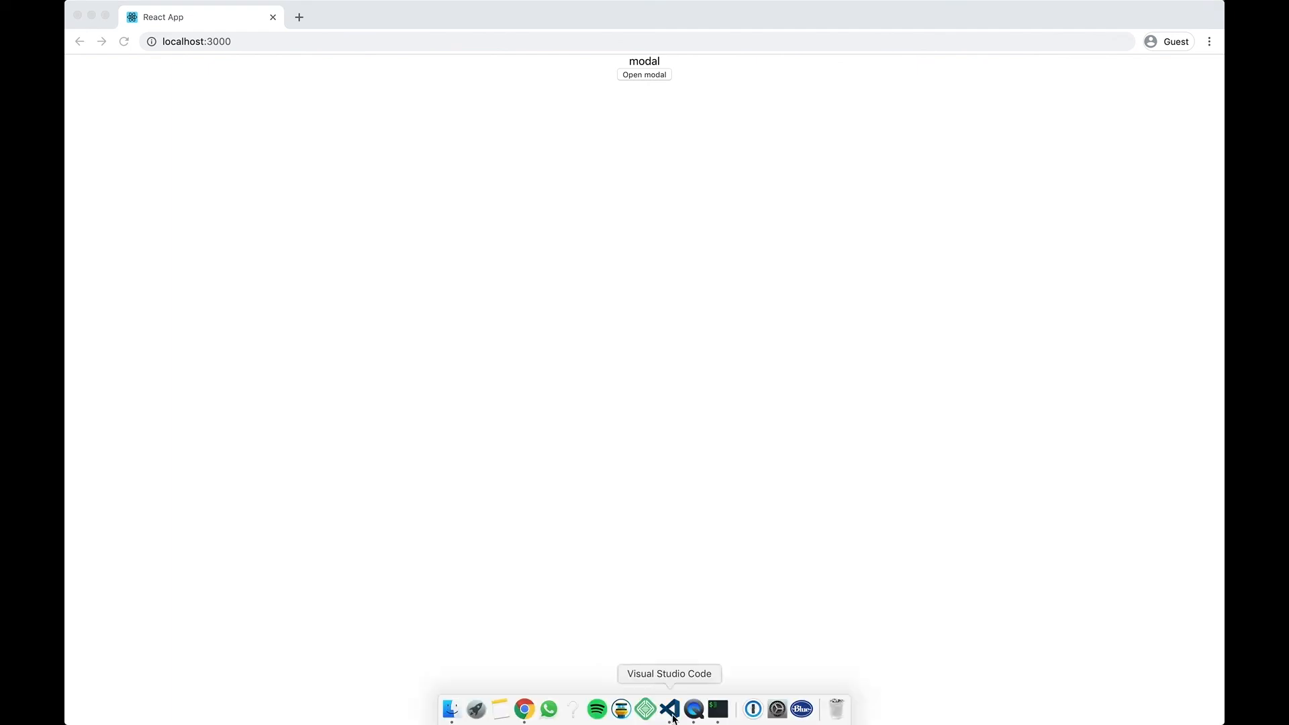
click(668, 709)
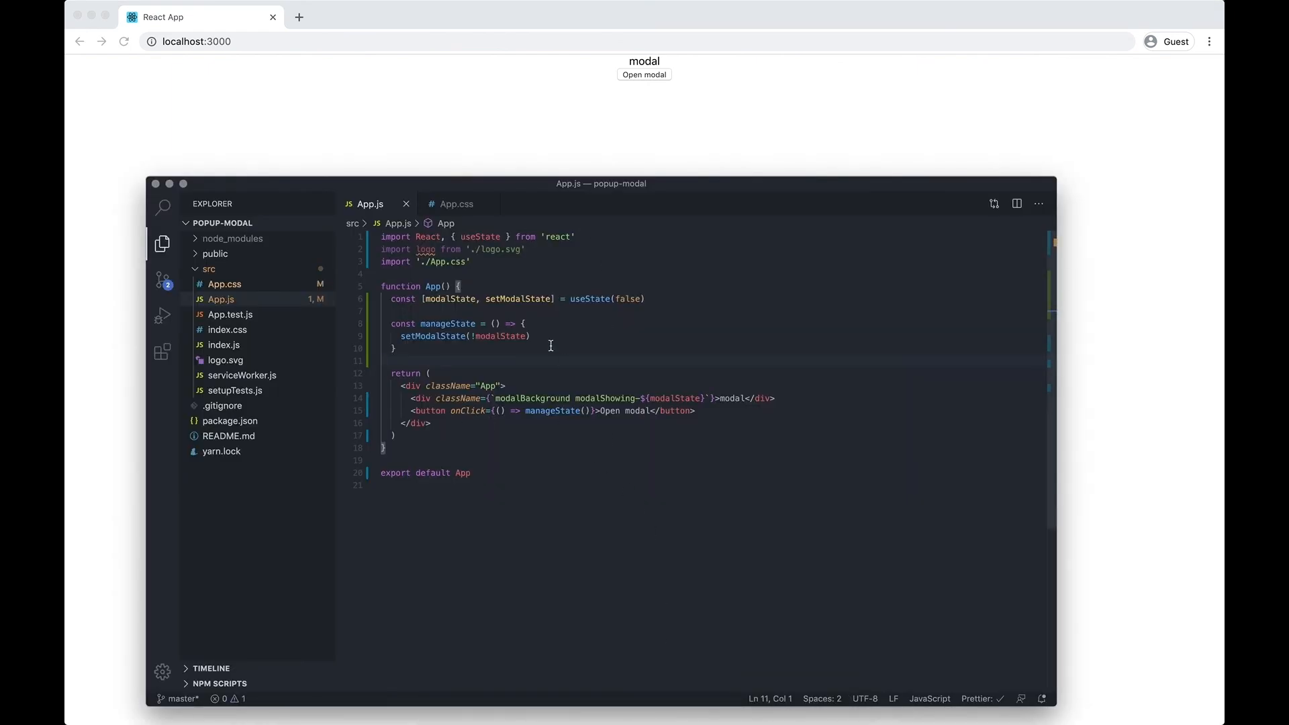